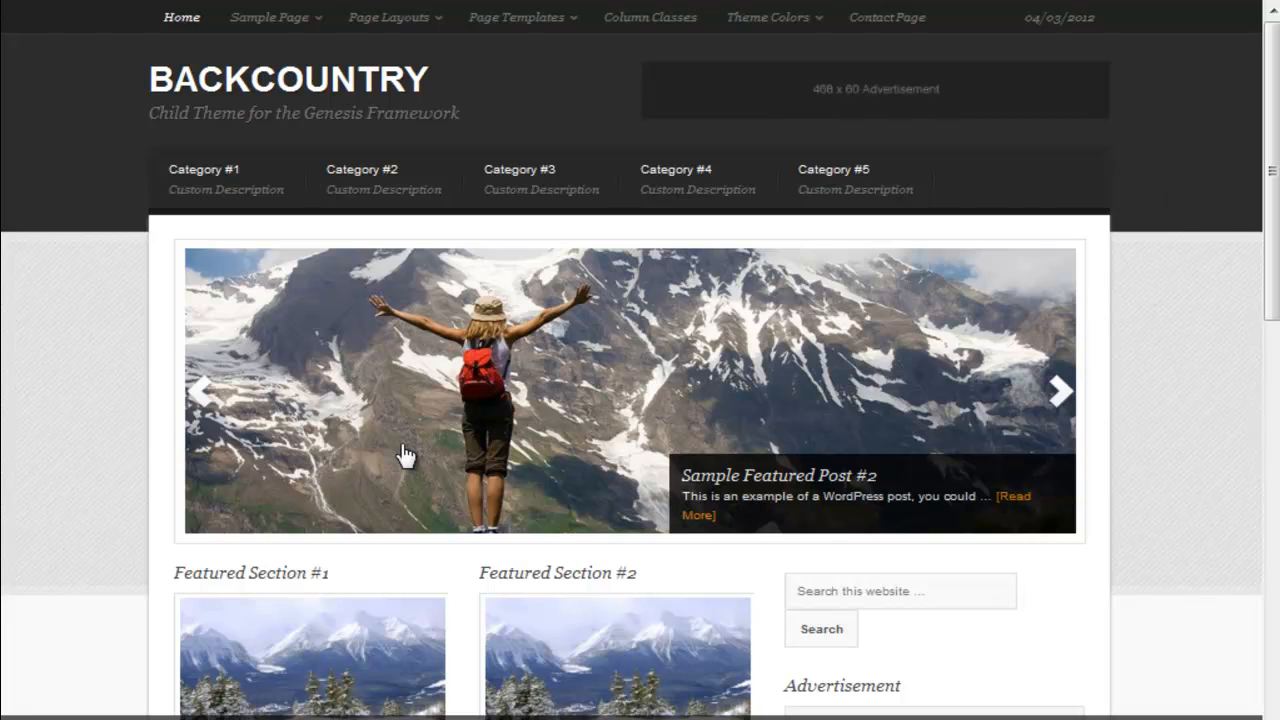
{"action": "mouse_move", "coordinate": [464, 410]}
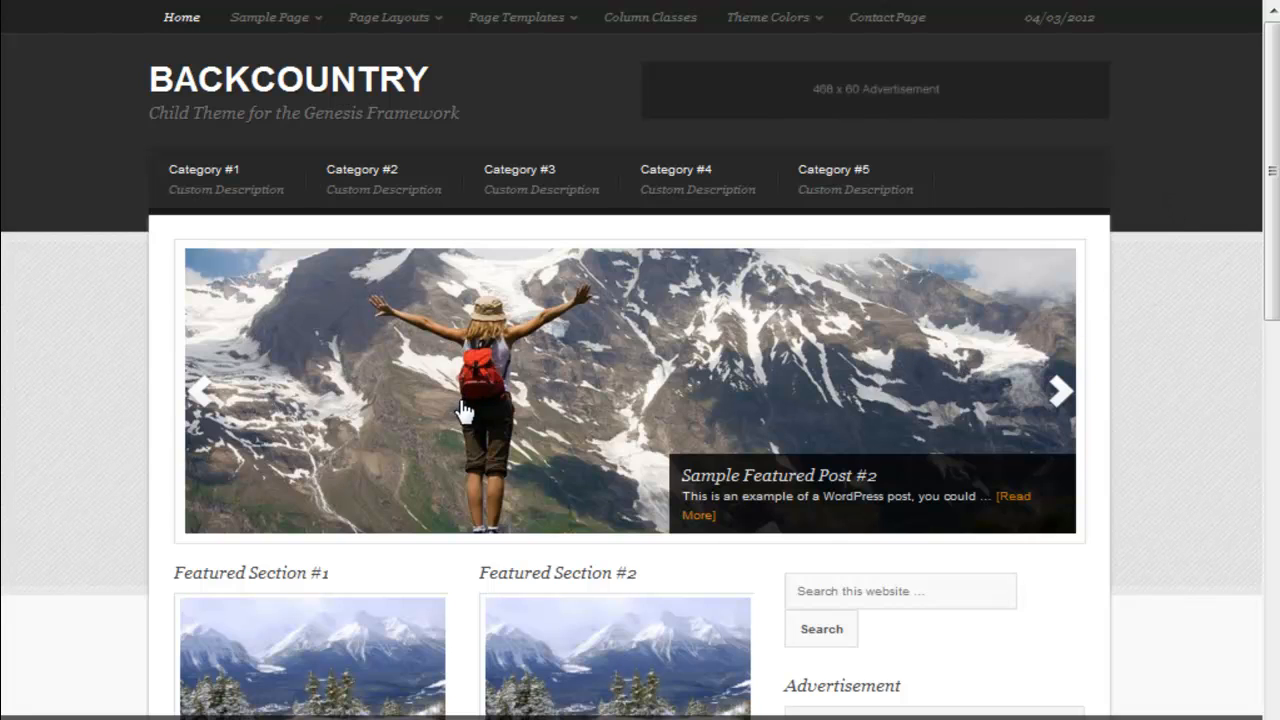
{"action": "mouse_move", "coordinate": [716, 390]}
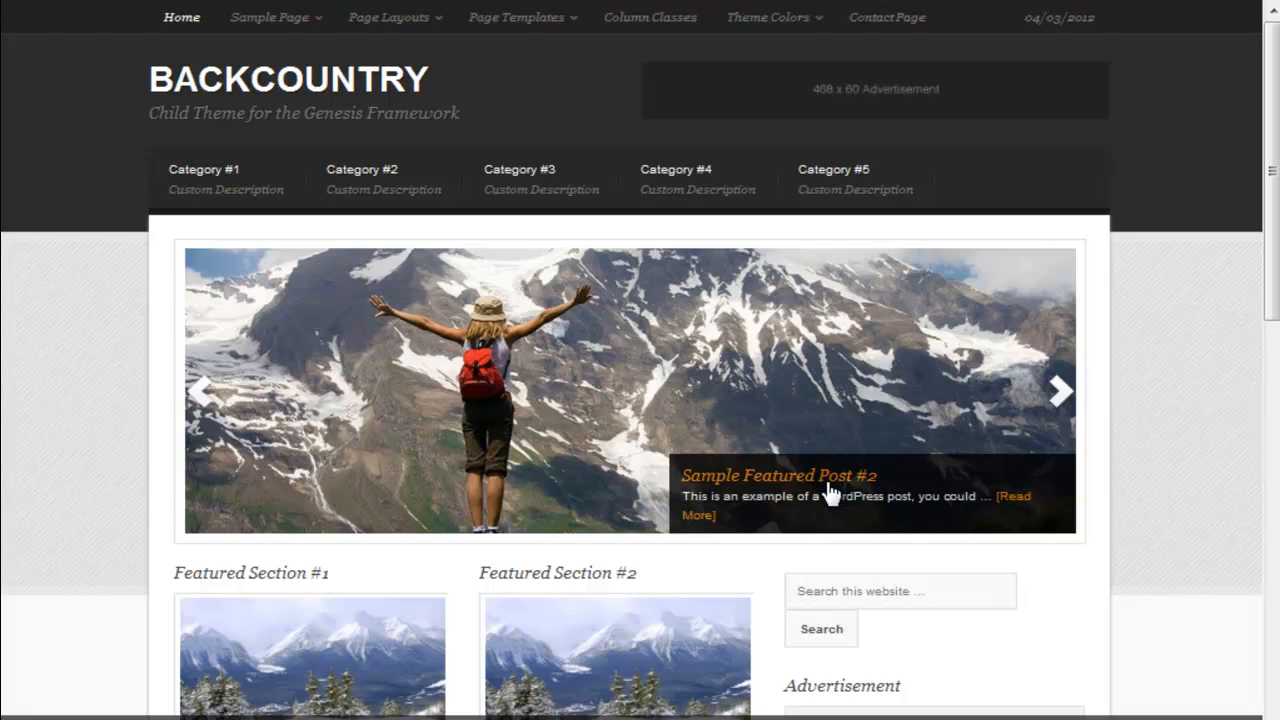
{"action": "mouse_move", "coordinate": [1200, 420]}
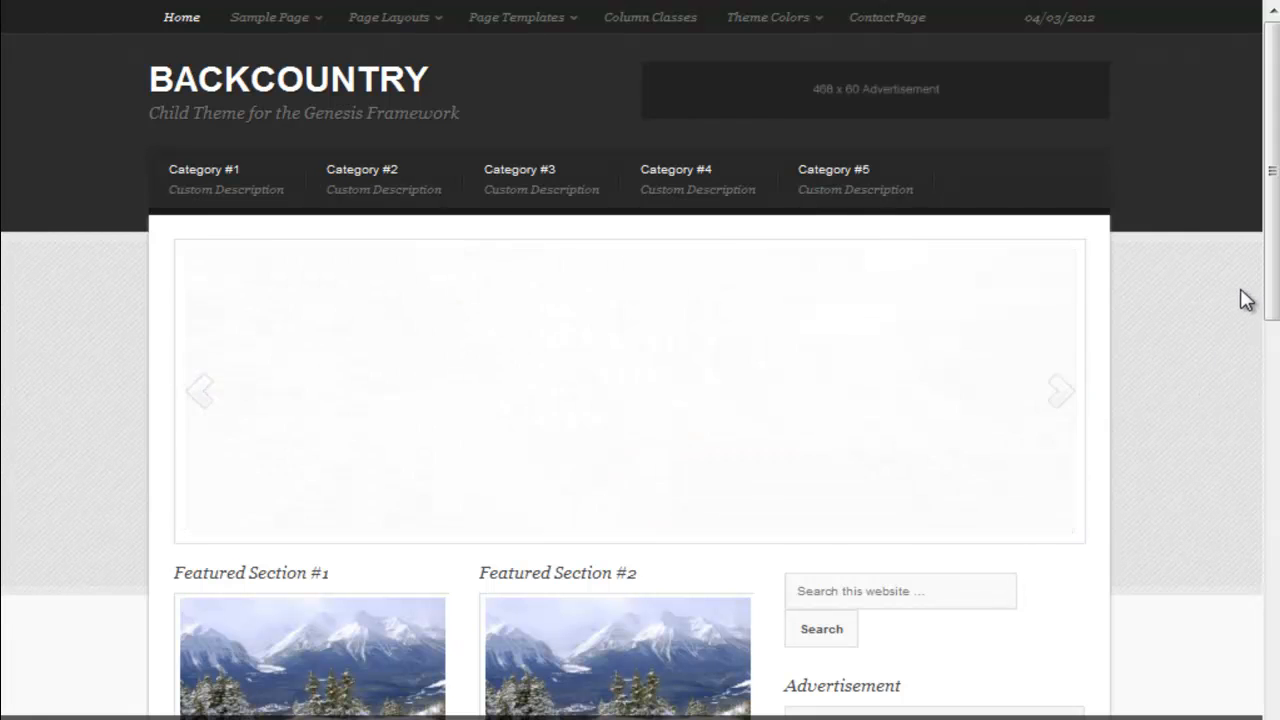
- Scroll through the Widgets page to review the available widget areas
{"action": "scroll", "scroll_direction": "down", "scroll_amount": 3}
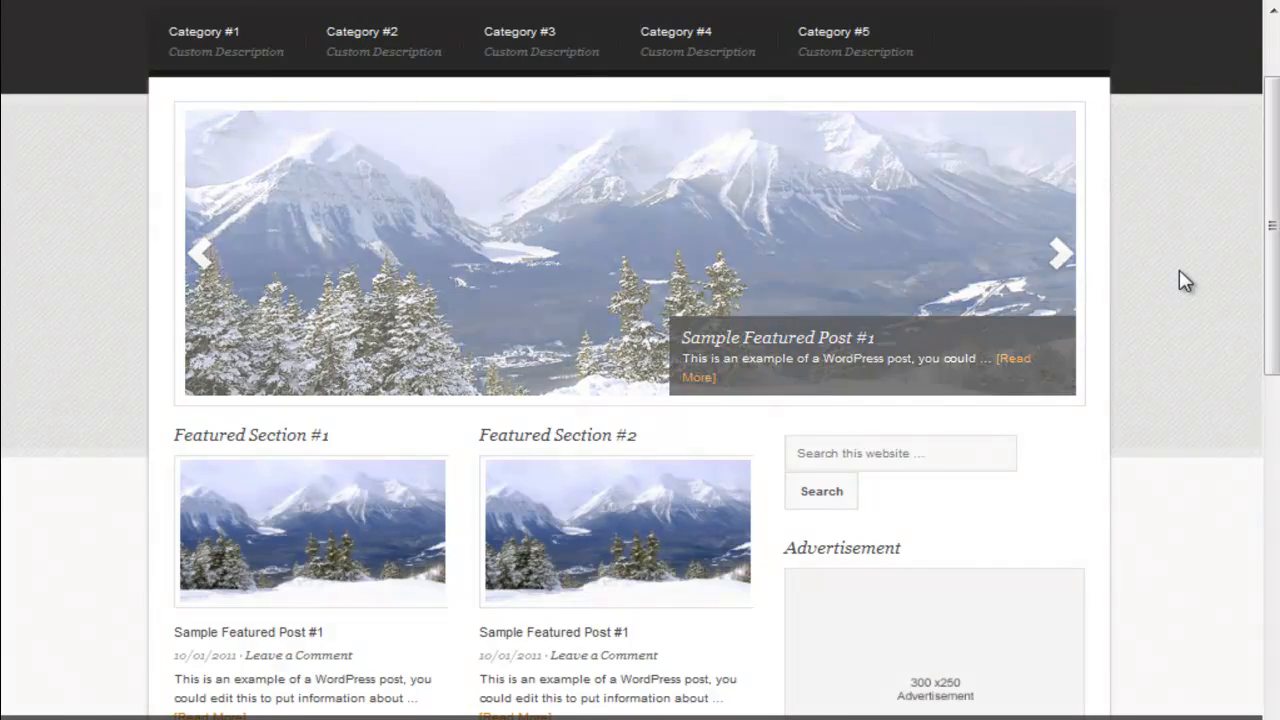
{"action": "scroll", "scroll_direction": "down", "scroll_amount": 3}
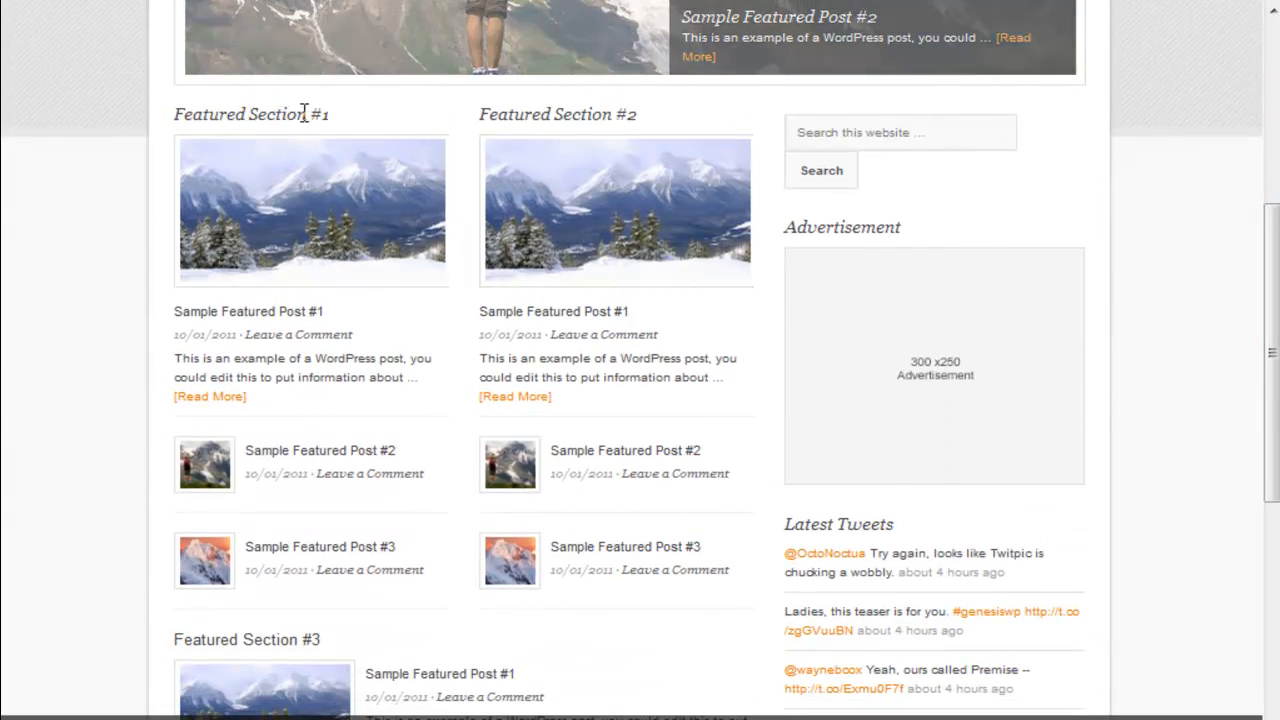
{"action": "scroll", "scroll_direction": "down", "scroll_amount": 3}
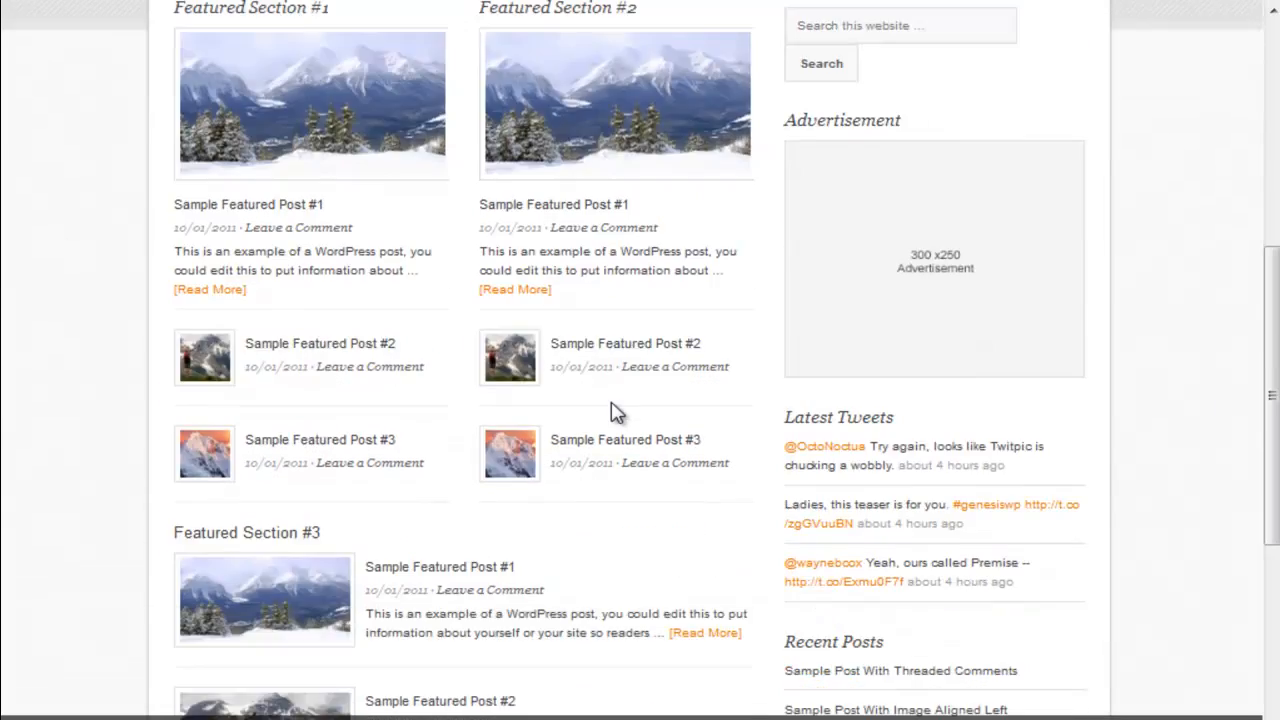
{"action": "scroll", "scroll_direction": "down", "scroll_amount": 3}
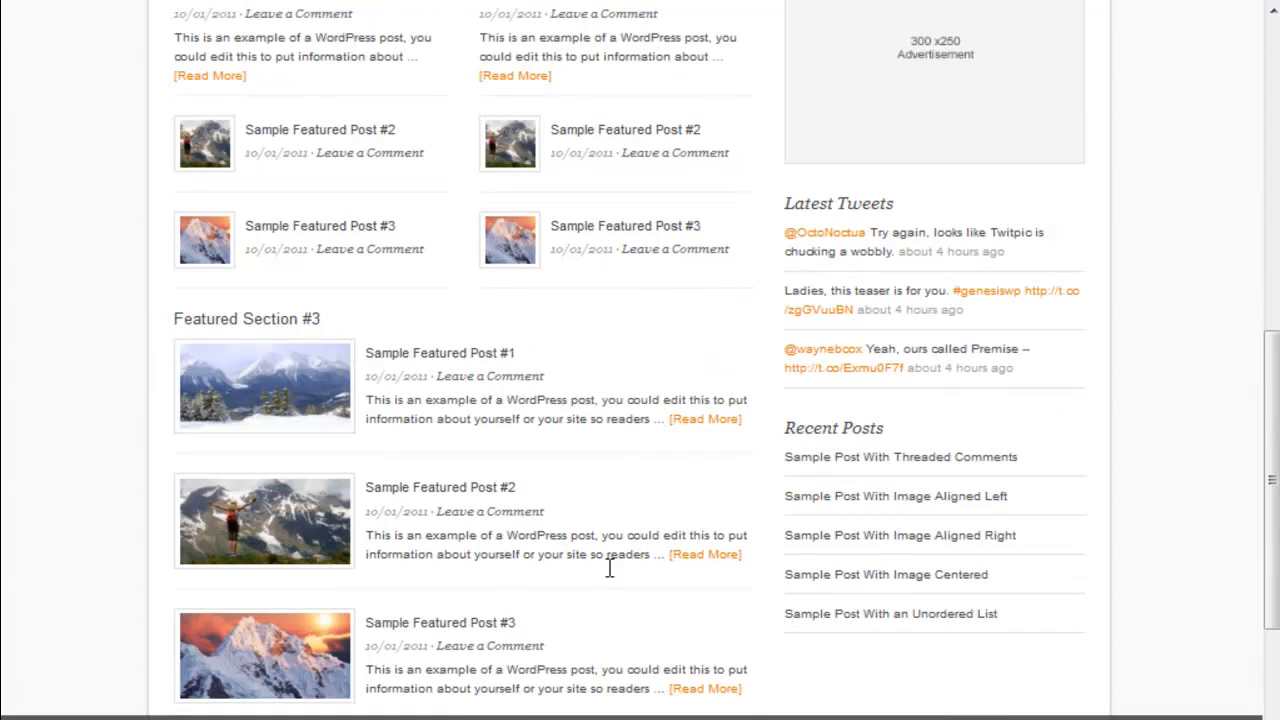
{"action": "scroll", "scroll_direction": "up", "scroll_amount": 3}
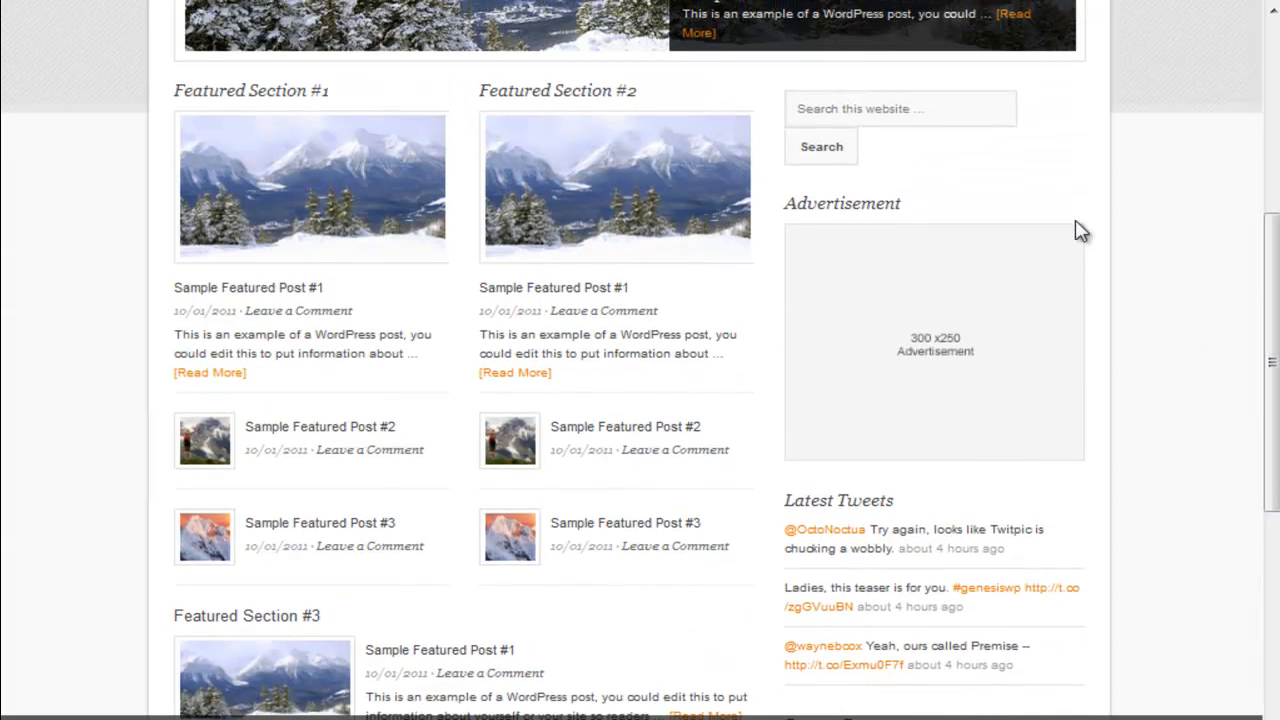
{"action": "mouse_move", "coordinate": [892, 468]}
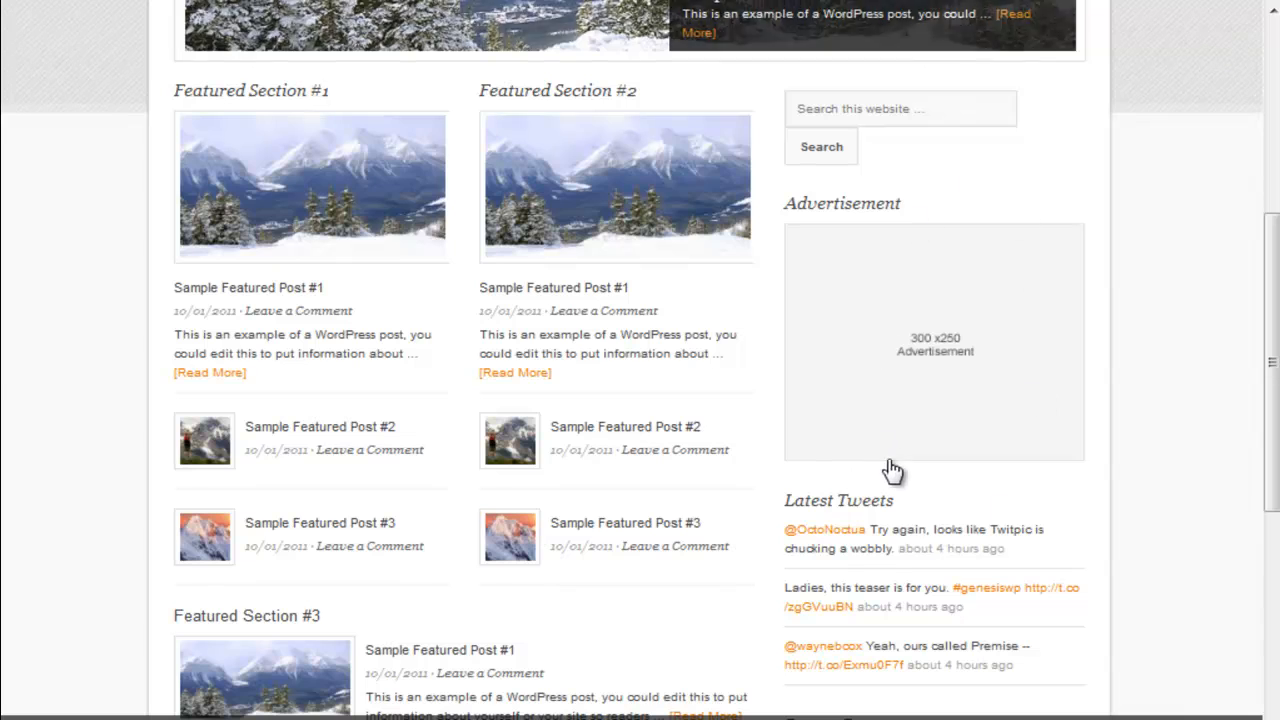
{"action": "mouse_move", "coordinate": [1164, 396]}
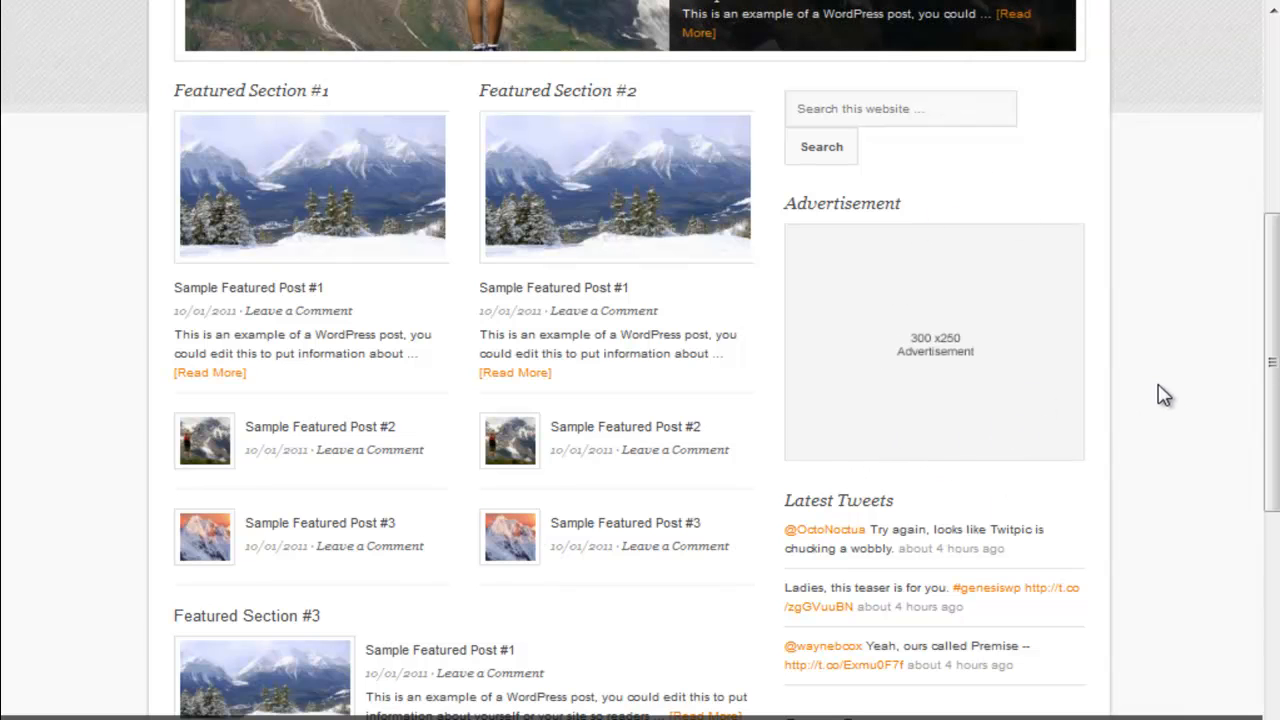
{"action": "mouse_move", "coordinate": [1176, 326]}
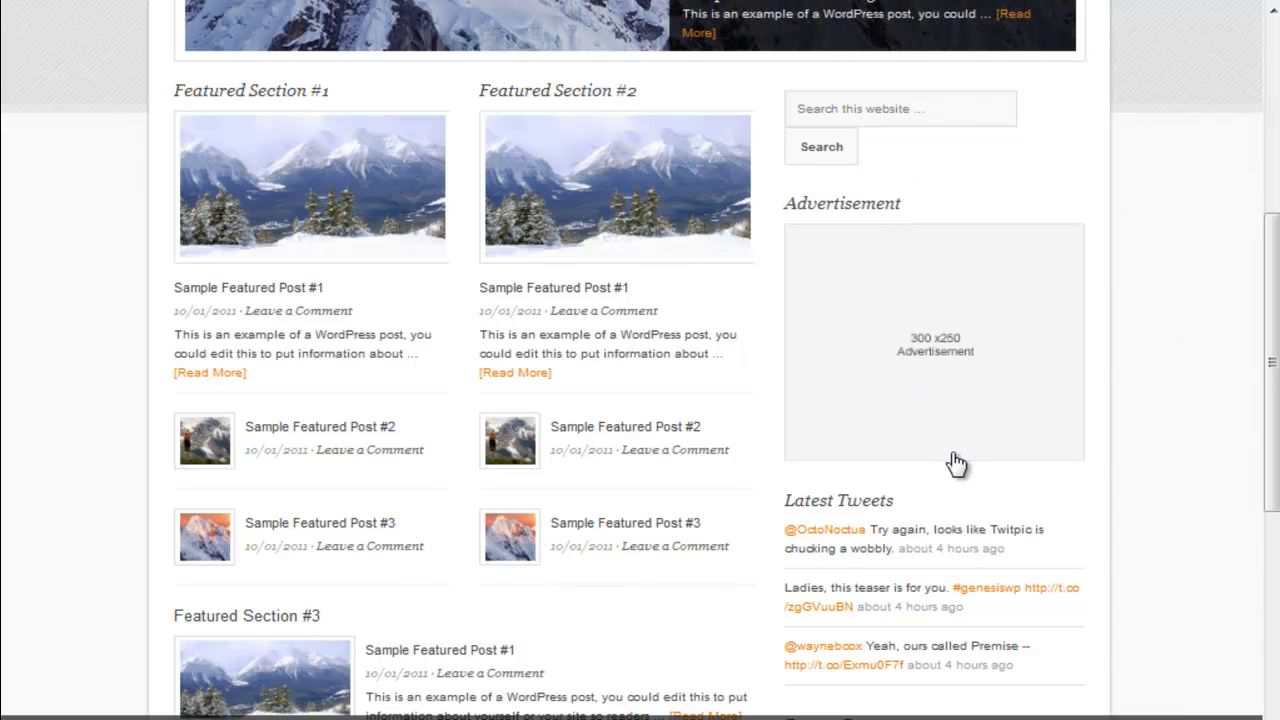
{"action": "scroll", "scroll_direction": "down", "scroll_amount": 3}
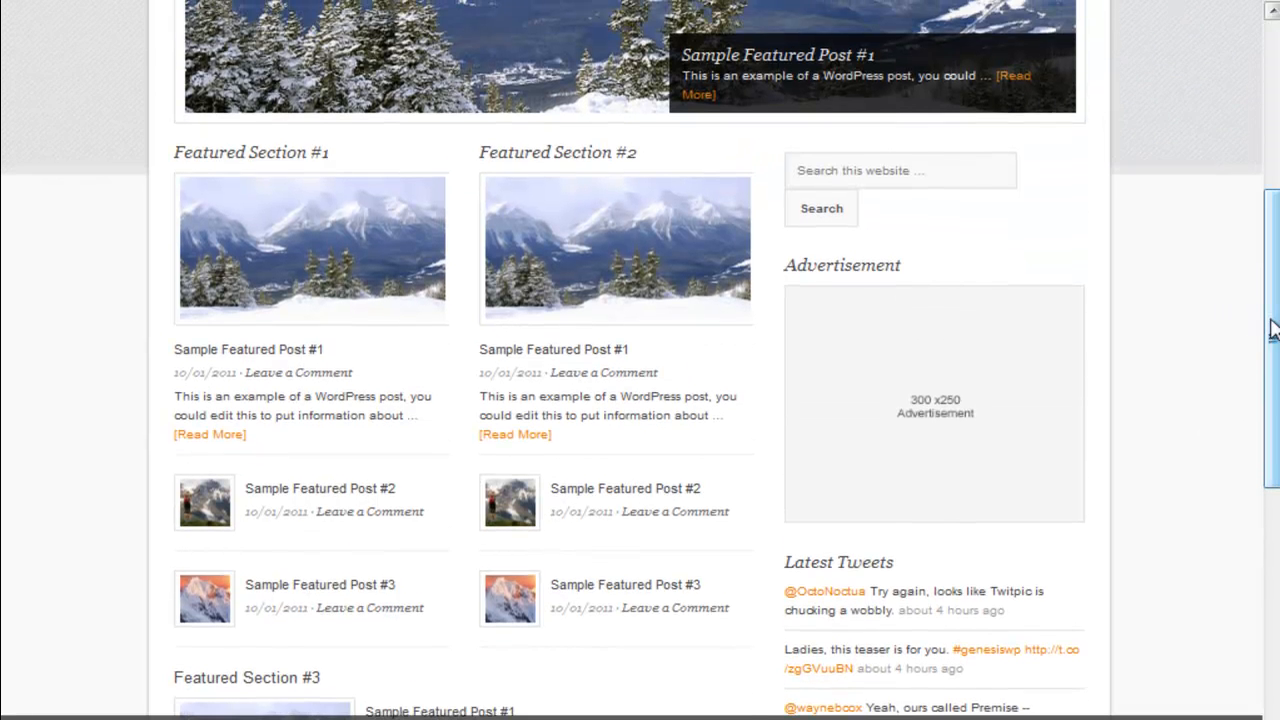
{"action": "scroll", "scroll_direction": "down", "scroll_amount": 3}
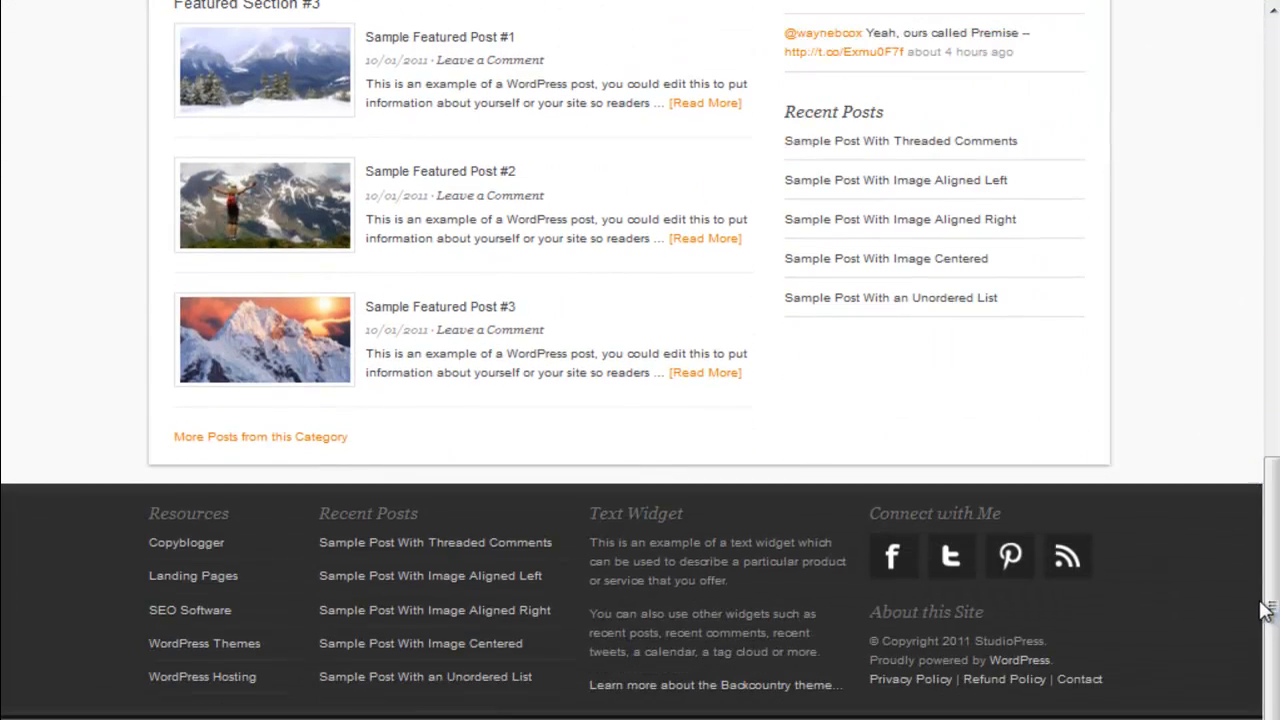
{"action": "mouse_move", "coordinate": [256, 564]}
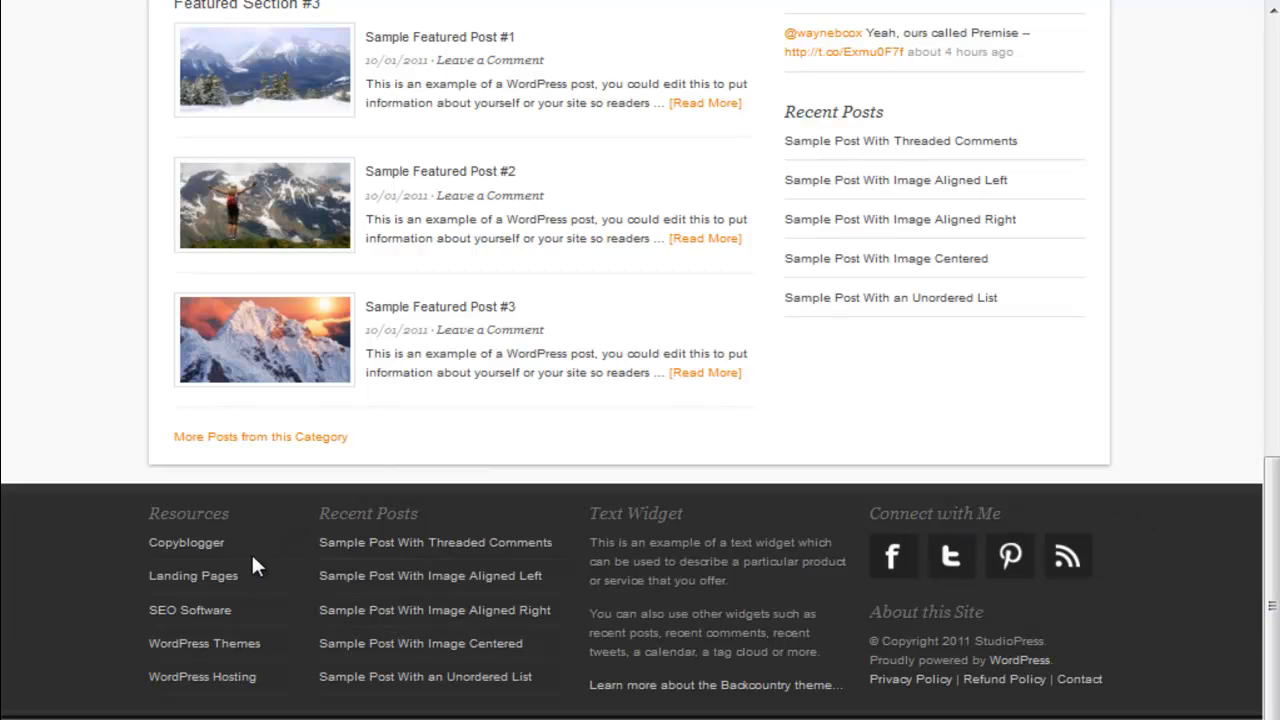
{"action": "mouse_move", "coordinate": [322, 584]}
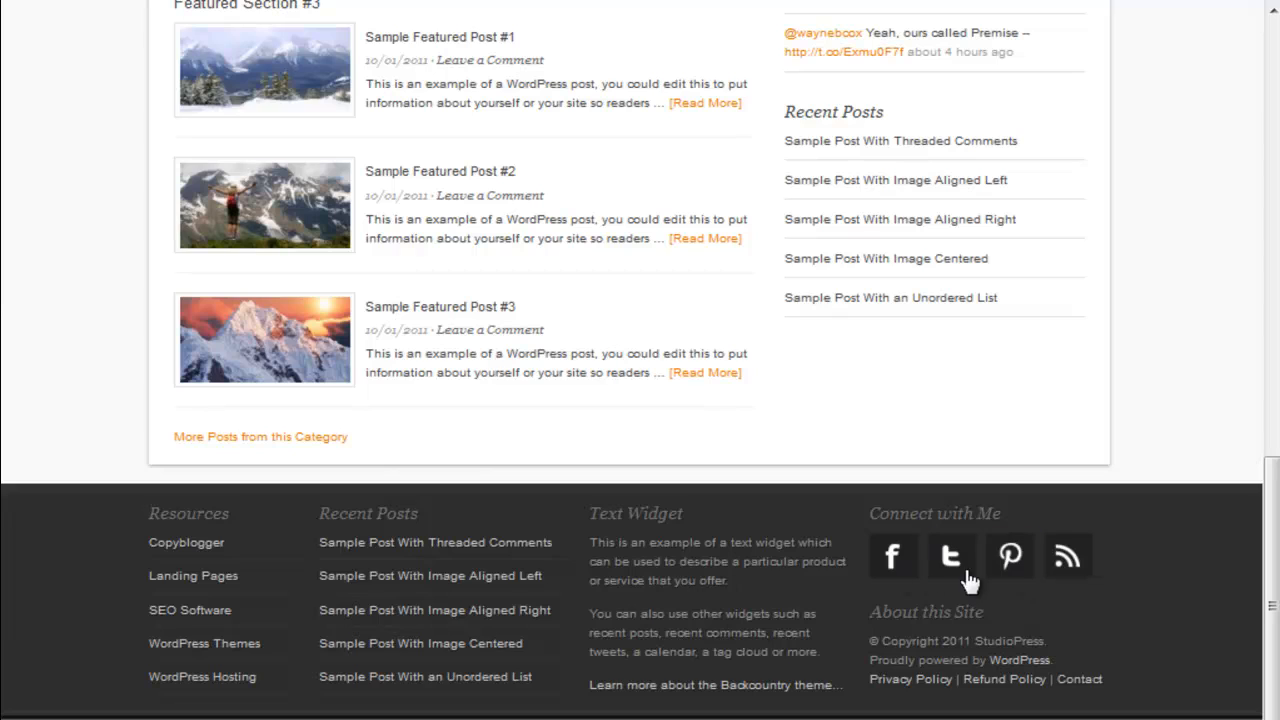
{"action": "mouse_move", "coordinate": [650, 620]}
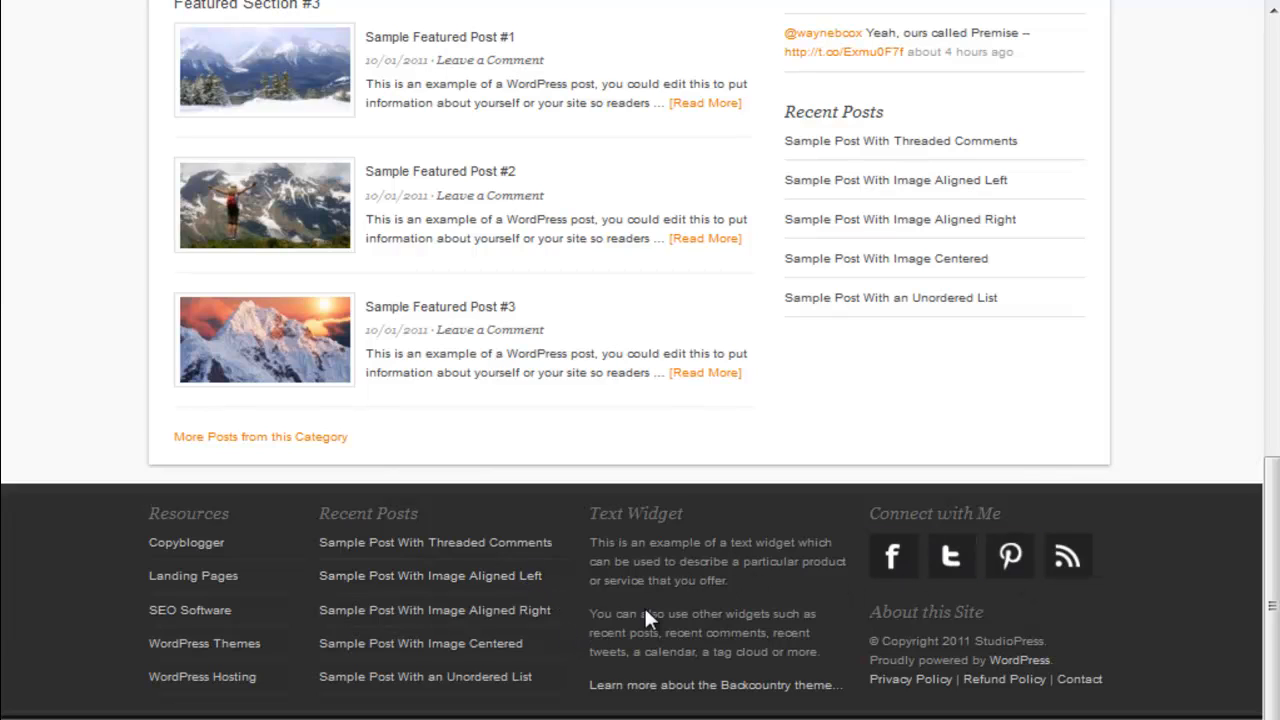
{"action": "mouse_move", "coordinate": [1270, 560]}
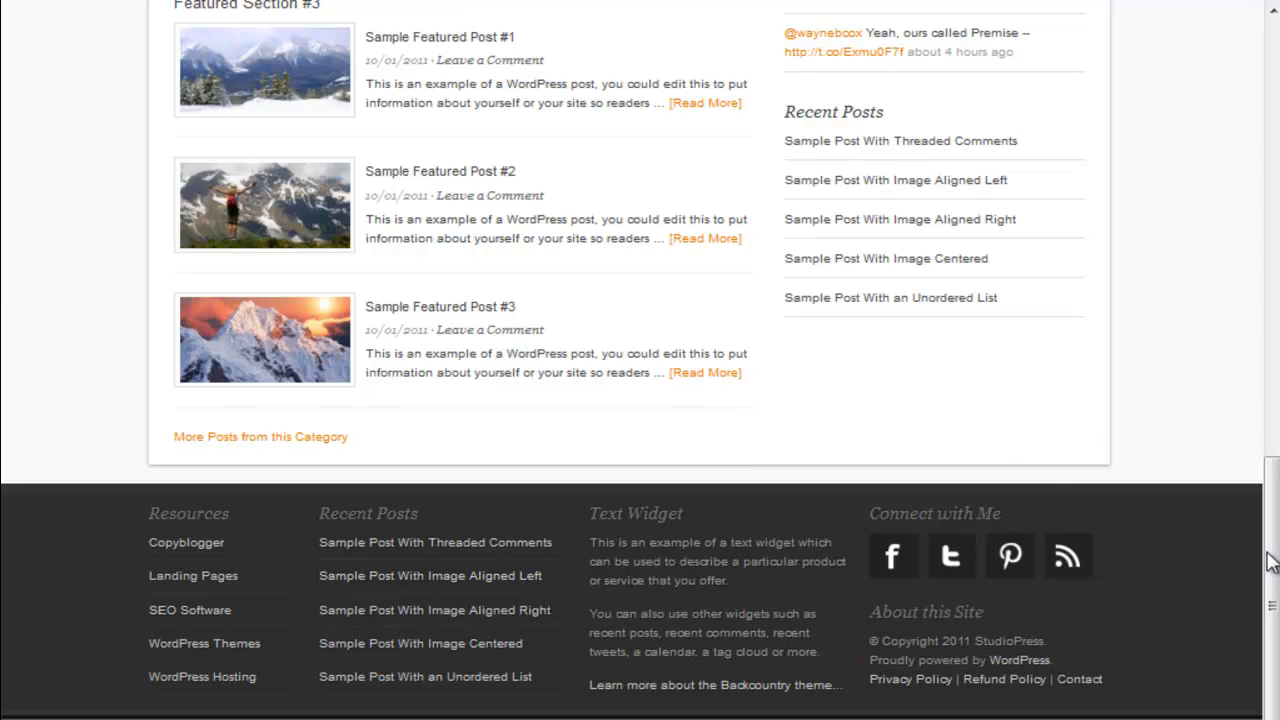
{"action": "scroll", "scroll_direction": "up", "scroll_amount": 3}
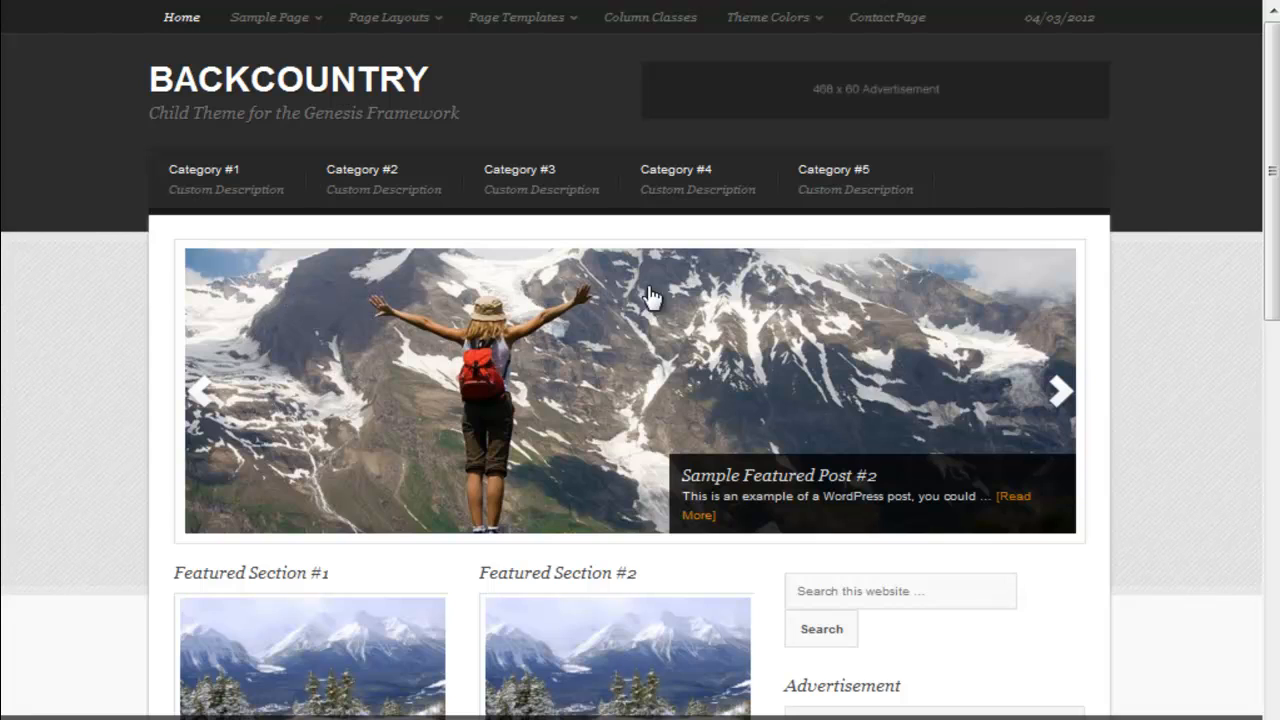
{"action": "mouse_move", "coordinate": [510, 344]}
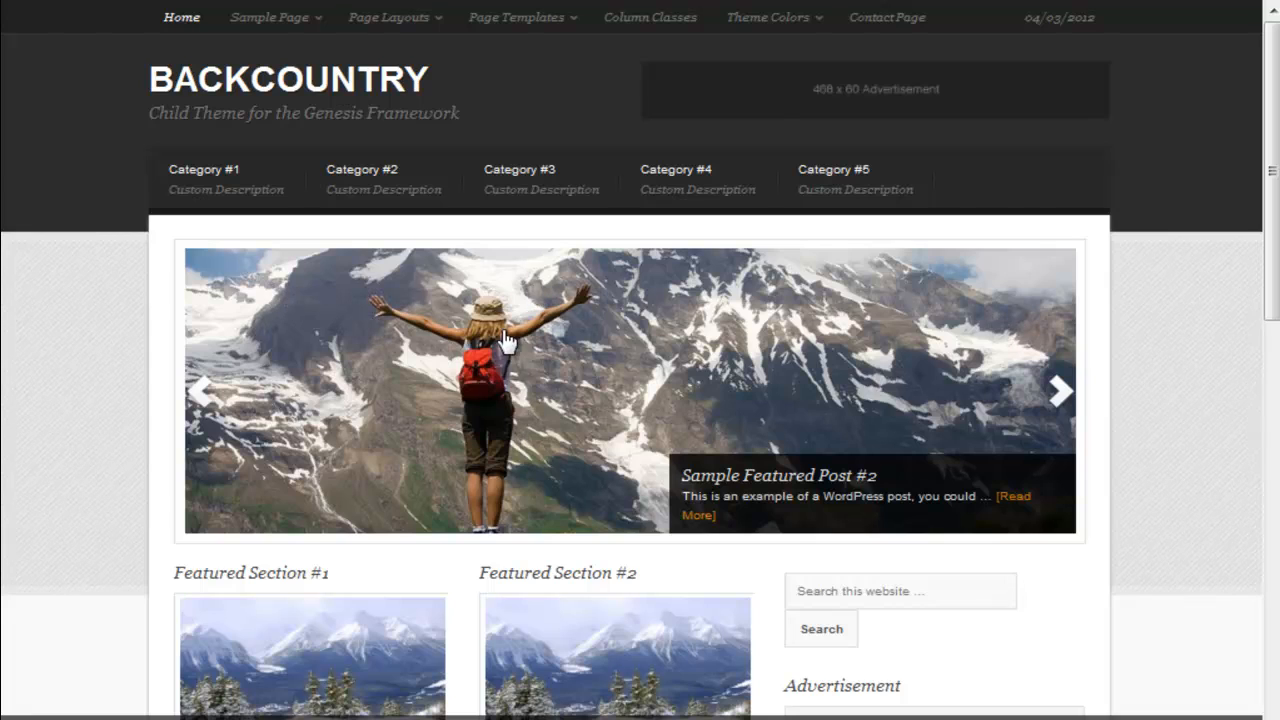
{"action": "mouse_move", "coordinate": [244, 360]}
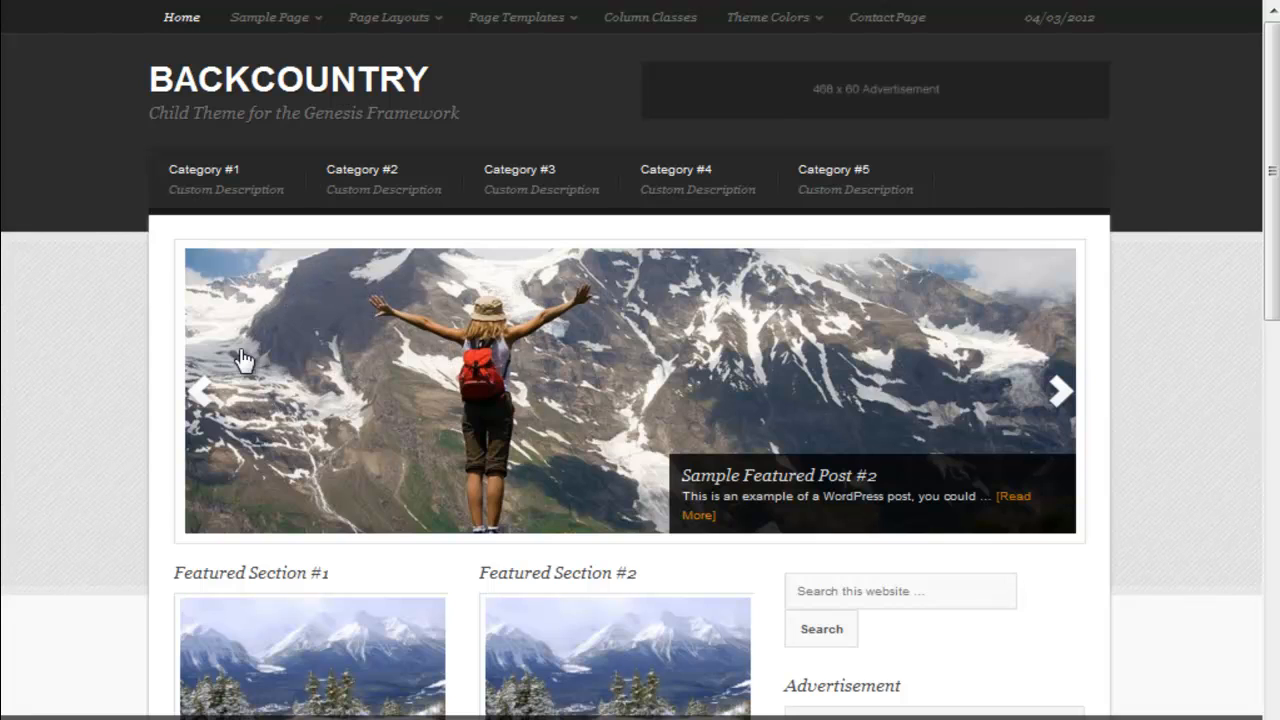
{"action": "mouse_move", "coordinate": [1044, 360]}
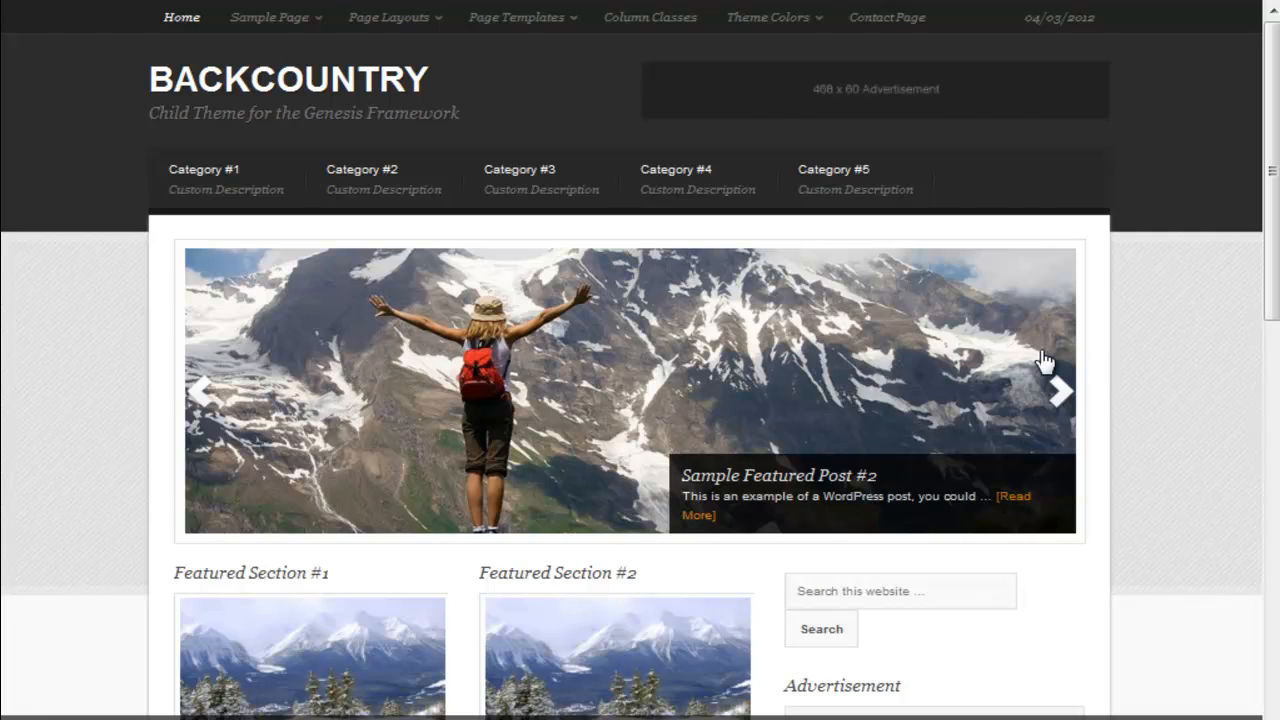
{"action": "mouse_move", "coordinate": [1158, 340]}
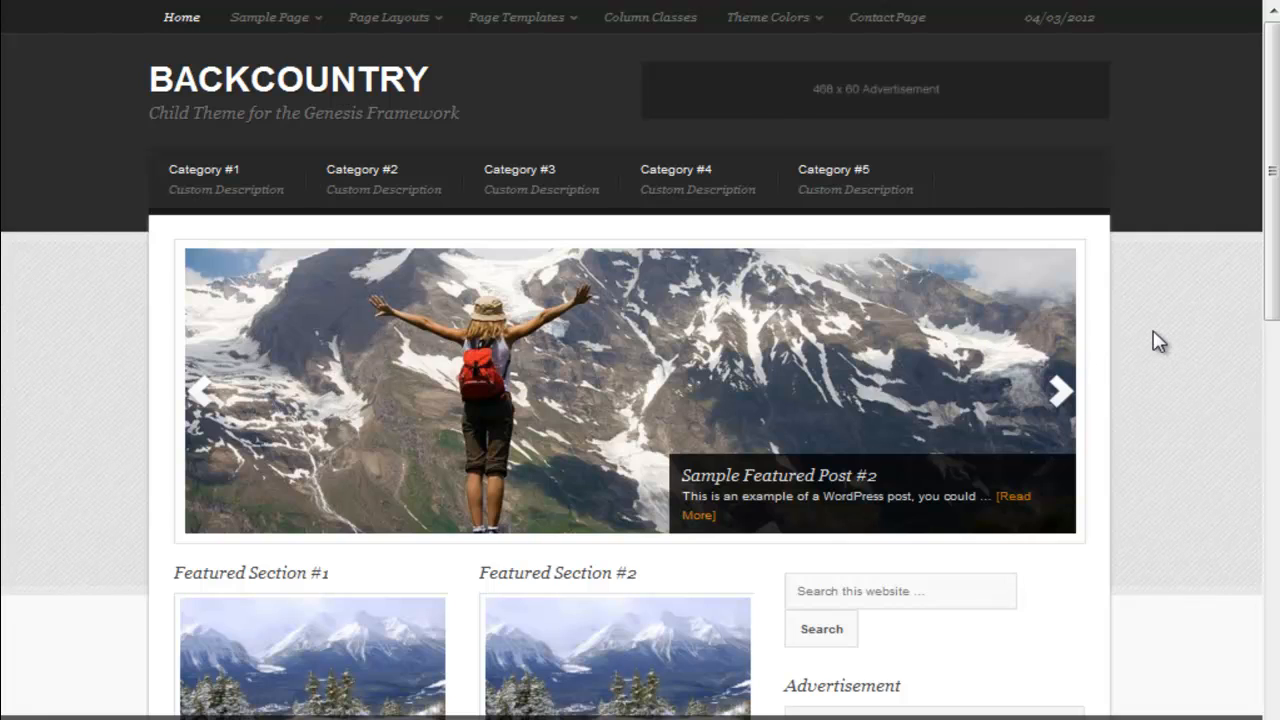
{"action": "mouse_move", "coordinate": [1188, 296]}
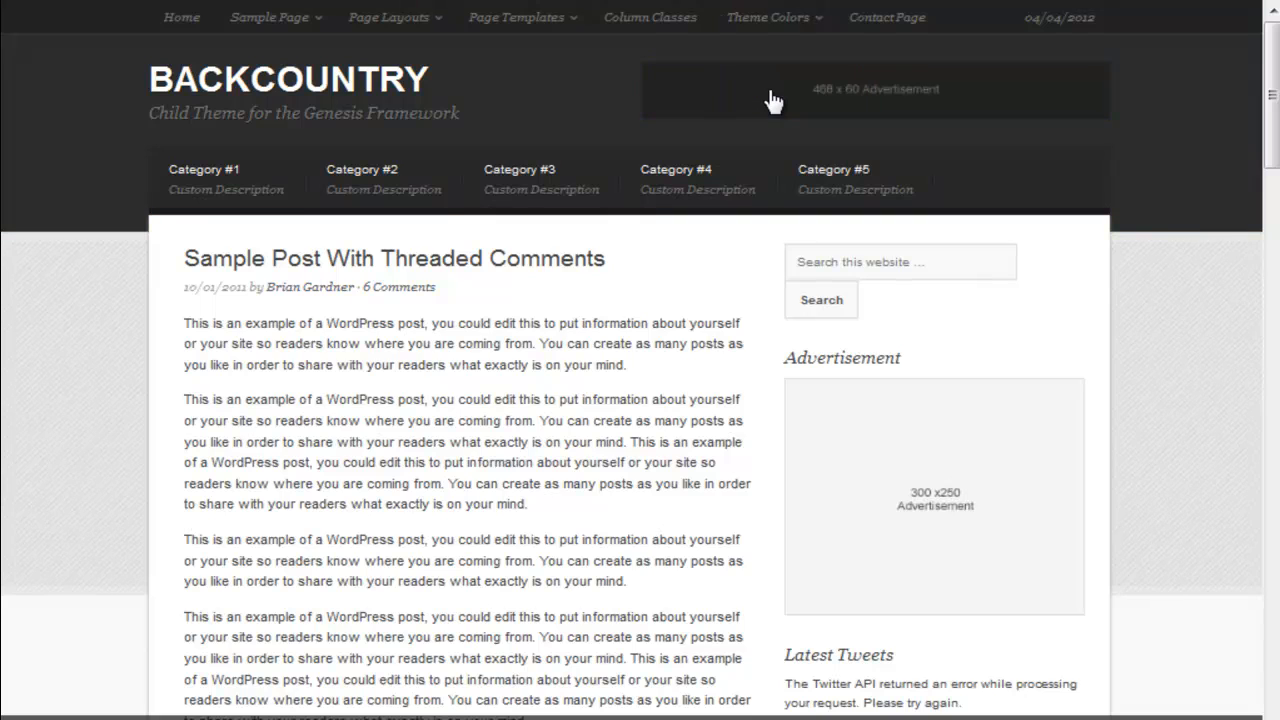
- Preview the site in the Backcountry Green colour scheme and look over the demo homepage
{"action": "left_click", "coordinate": [768, 16]}
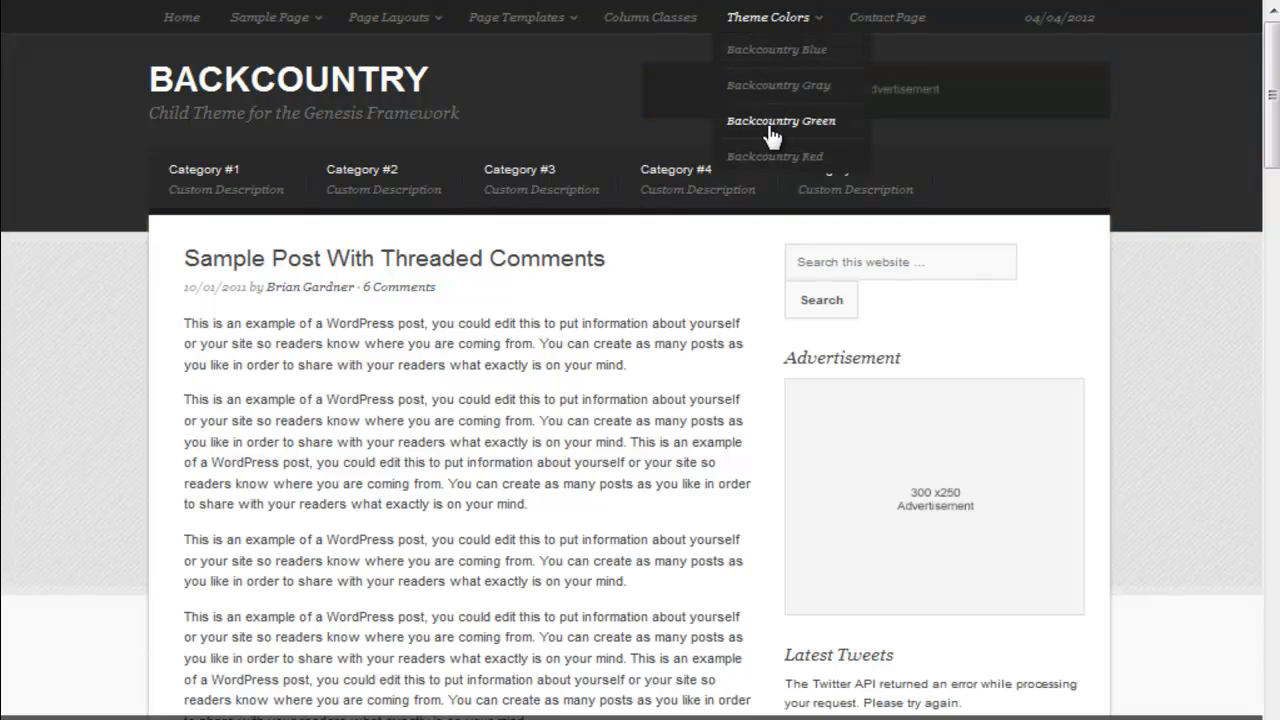
{"action": "left_click", "coordinate": [780, 120]}
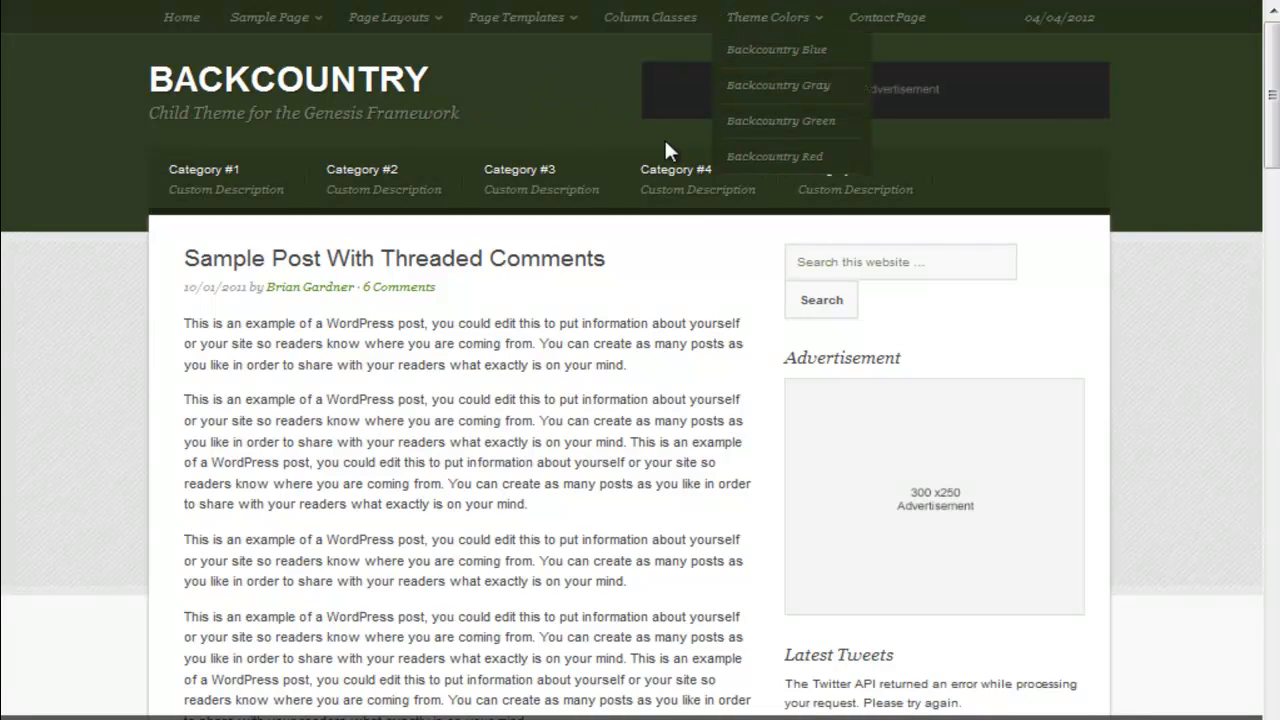
{"action": "left_click", "coordinate": [774, 156]}
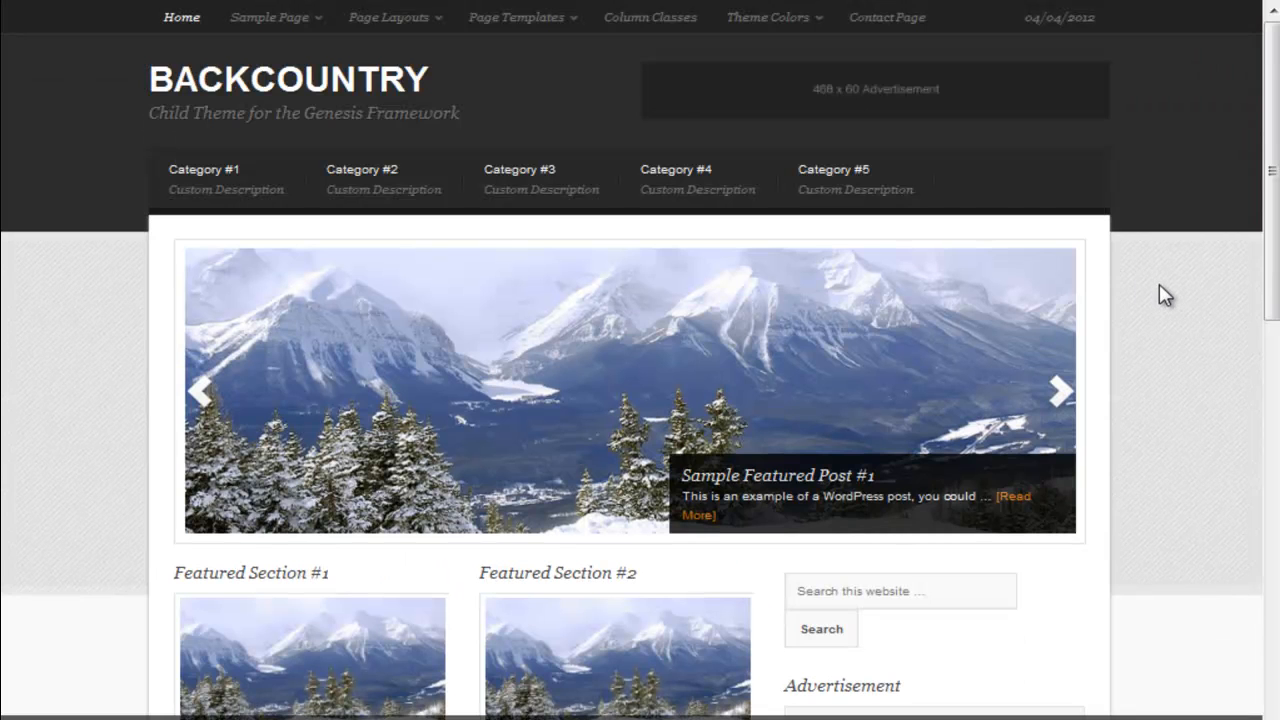
{"action": "scroll", "scroll_direction": "down", "scroll_amount": 3}
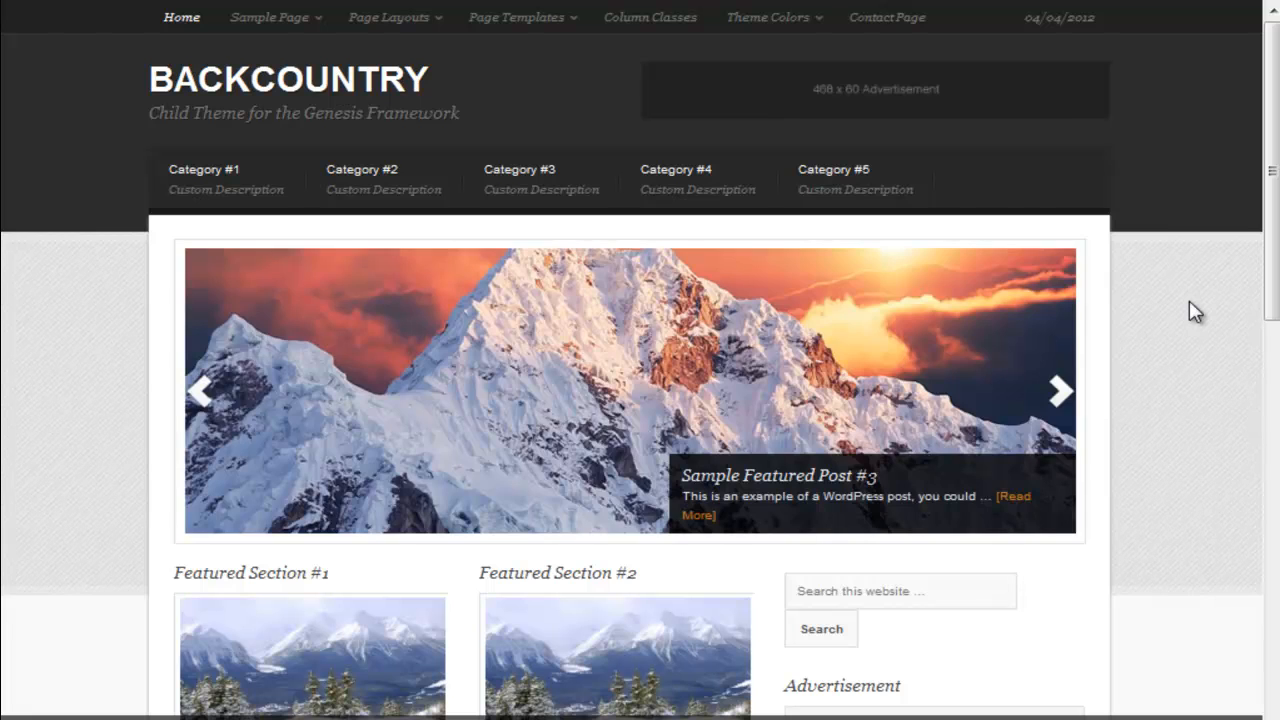
{"action": "left_click", "coordinate": [1058, 390]}
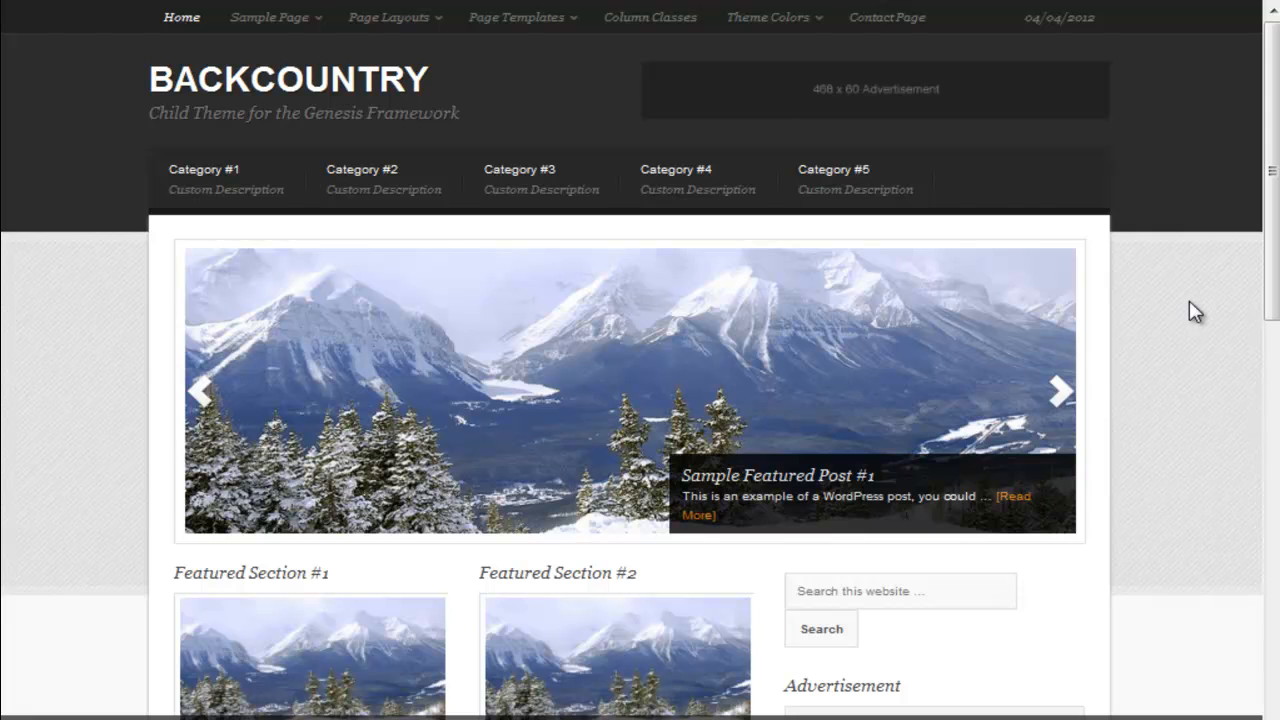
{"action": "left_click", "coordinate": [1058, 390]}
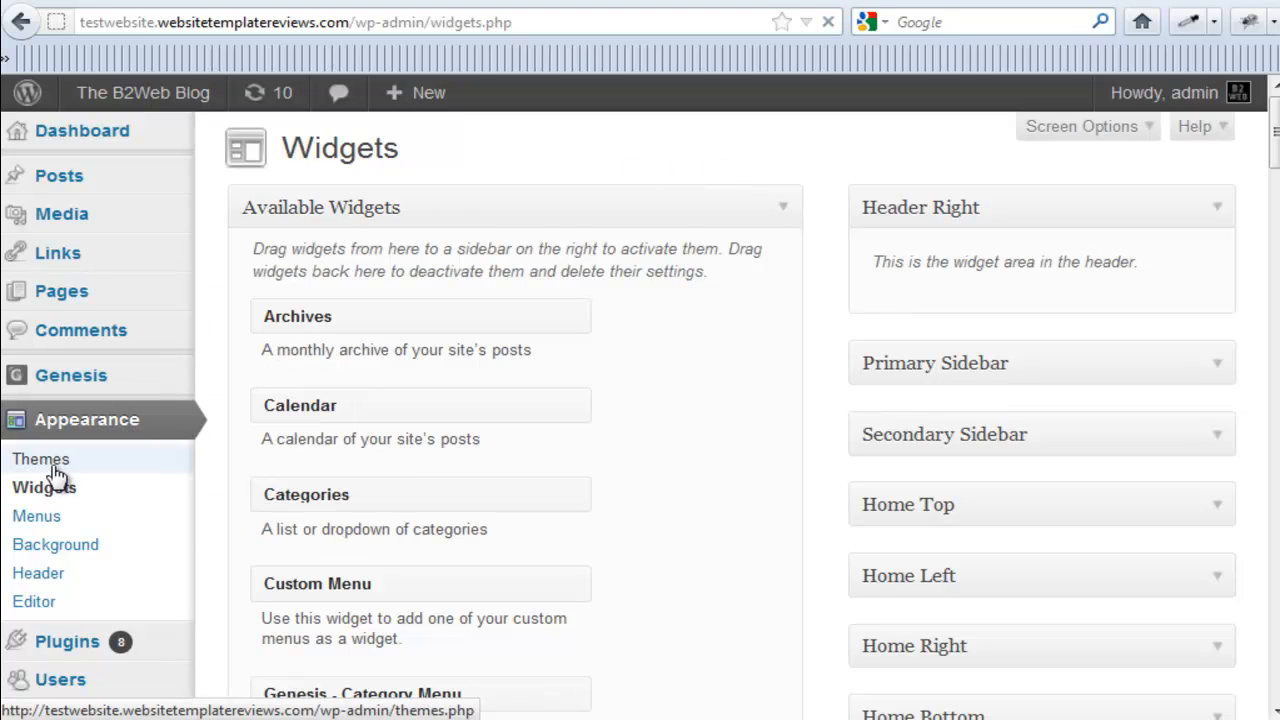
- Bring up the Themes overview with Backcountry Child Theme 1.0.1 current and browse the installed themes
{"action": "left_click", "coordinate": [40, 458]}
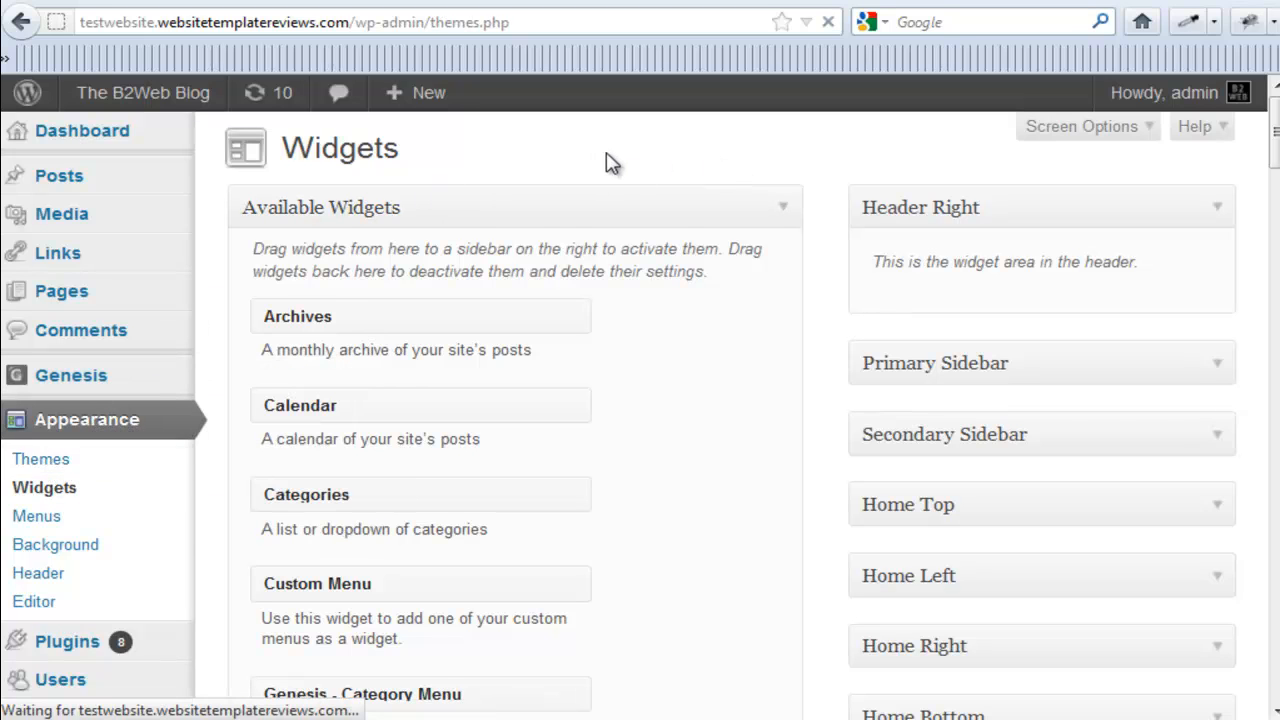
{"action": "left_click", "coordinate": [40, 458]}
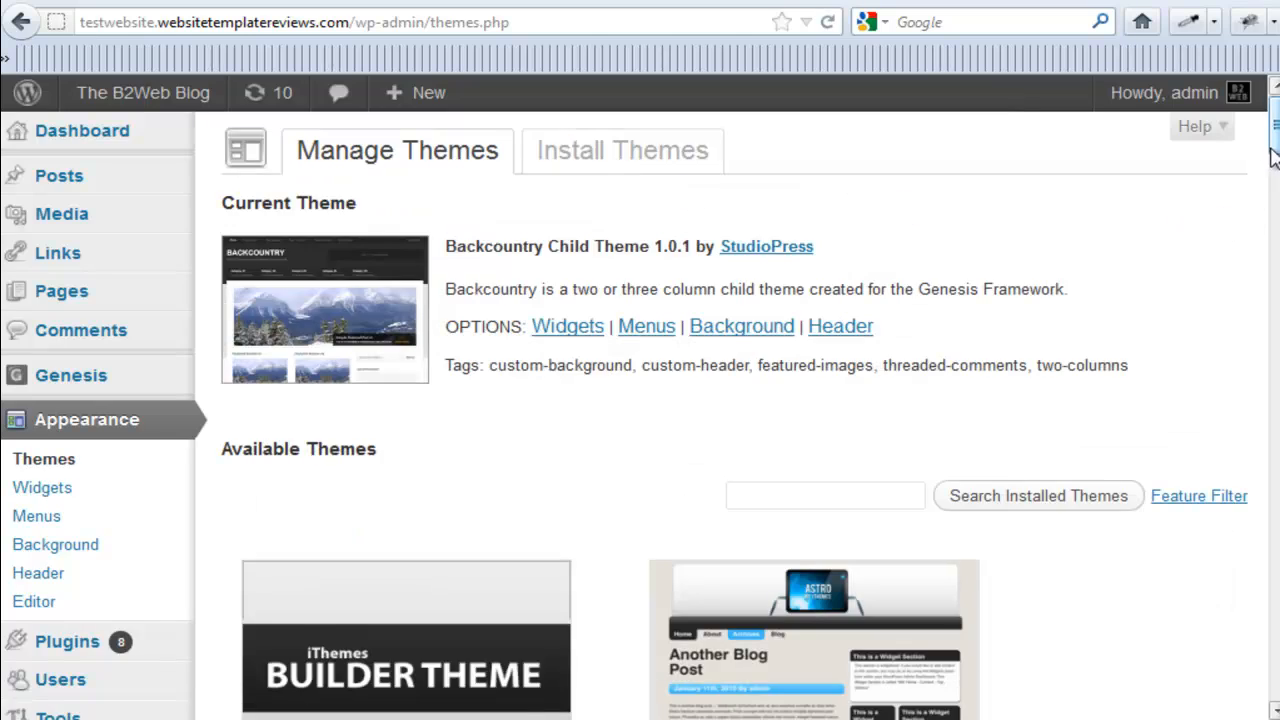
{"action": "scroll", "scroll_direction": "down", "scroll_amount": 3}
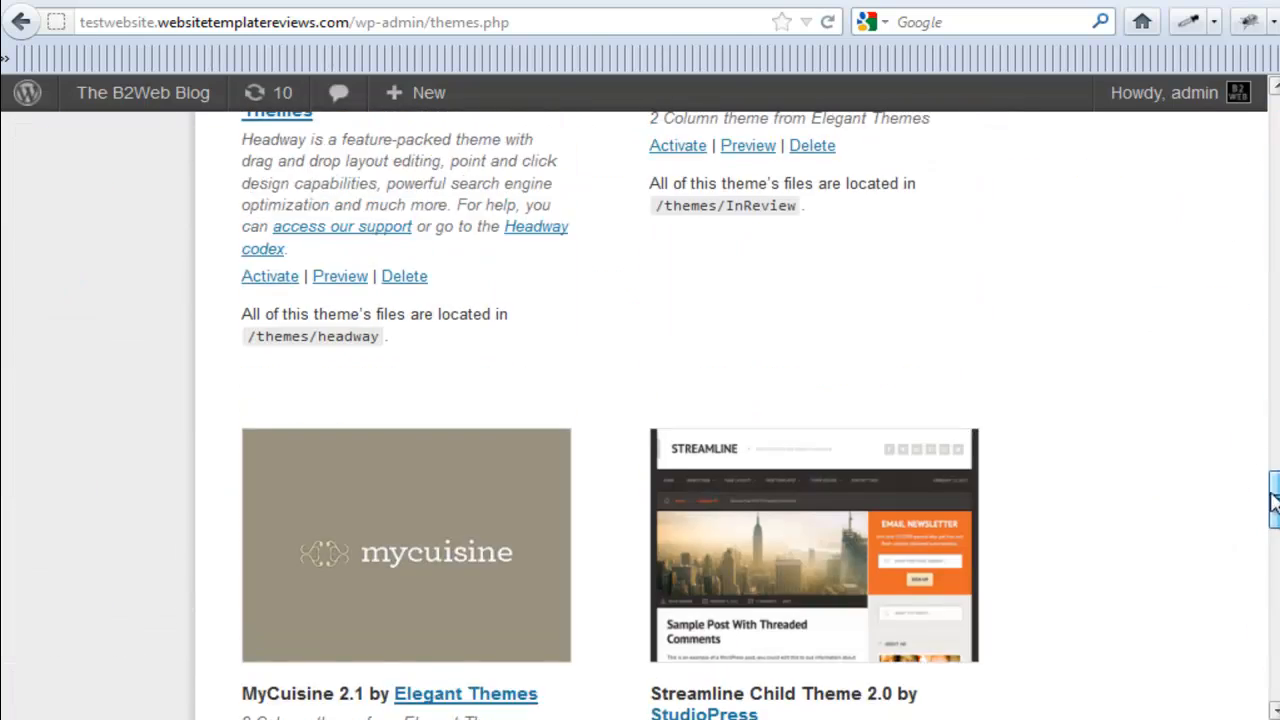
{"action": "scroll", "scroll_direction": "down", "scroll_amount": 3}
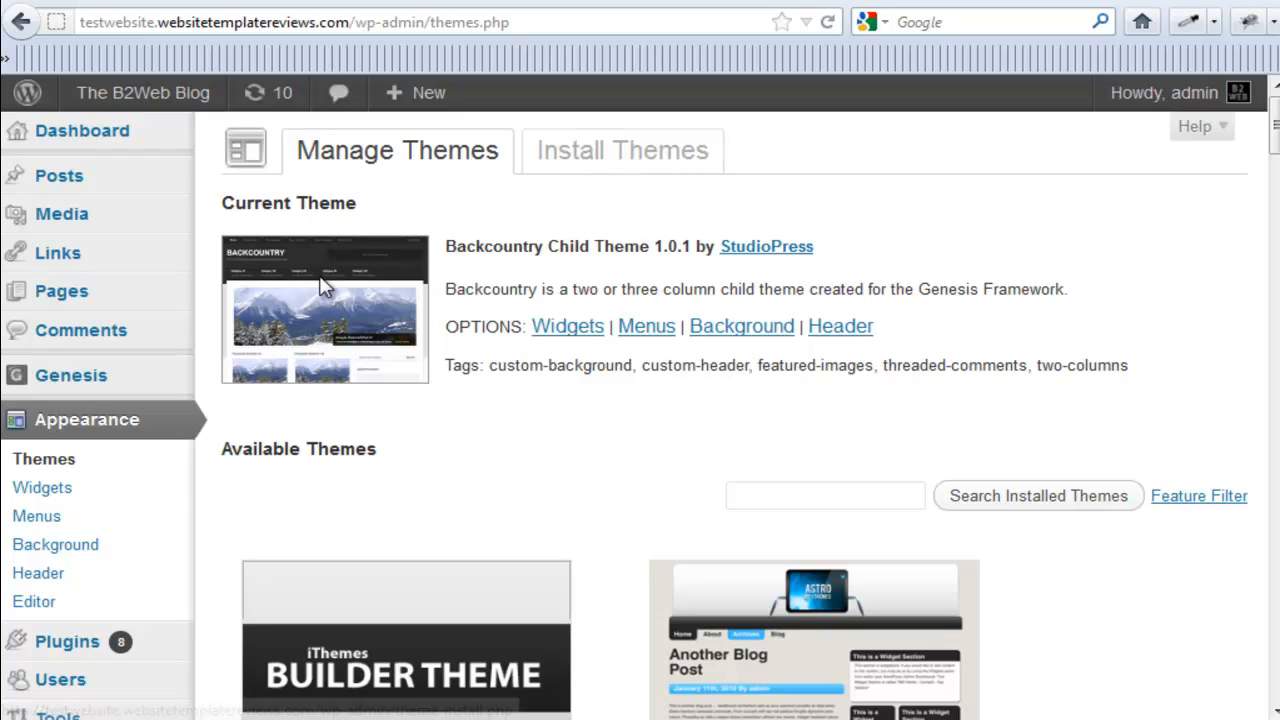
{"action": "mouse_move", "coordinate": [608, 218]}
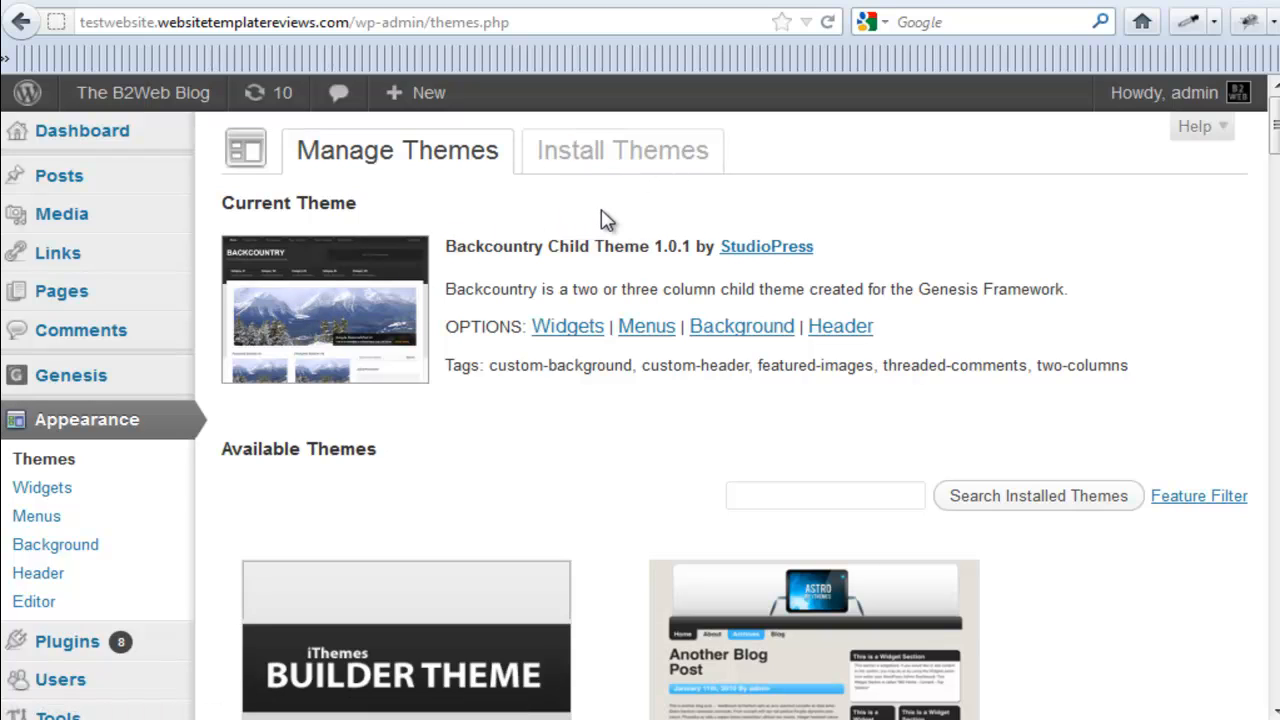
{"action": "mouse_move", "coordinate": [584, 208]}
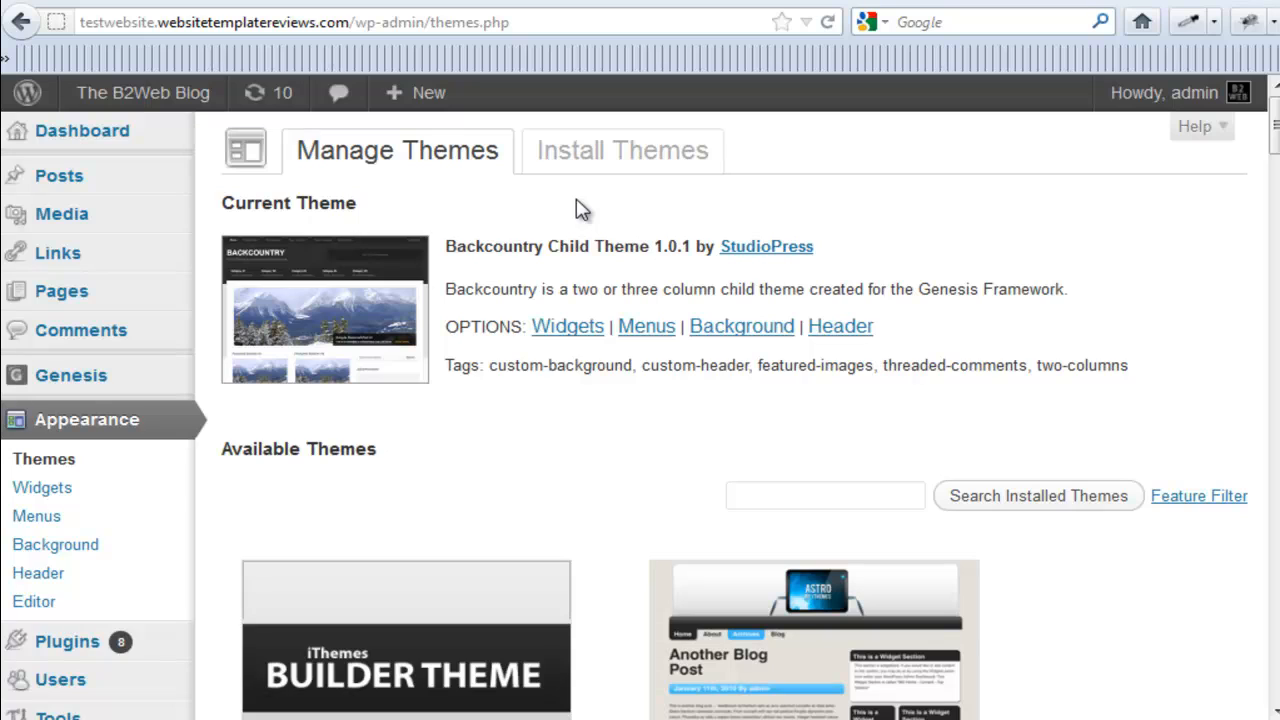
{"action": "mouse_move", "coordinate": [1148, 288]}
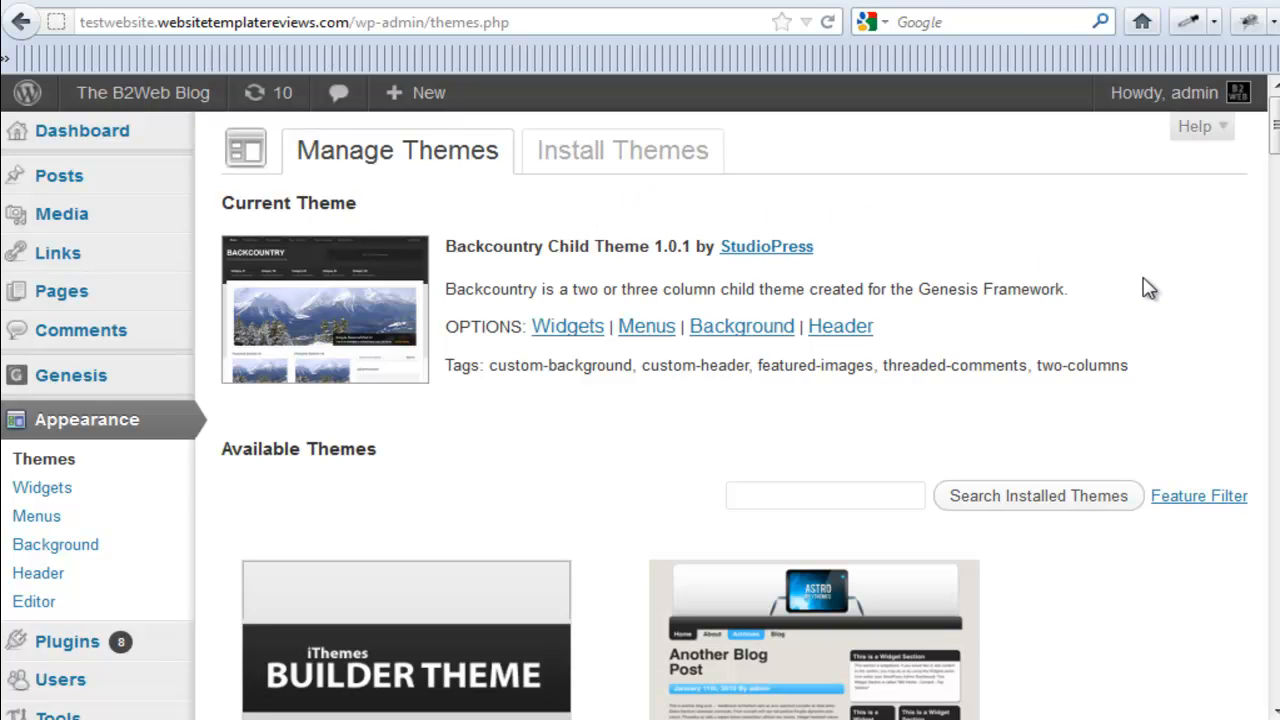
{"action": "mouse_move", "coordinate": [1130, 292]}
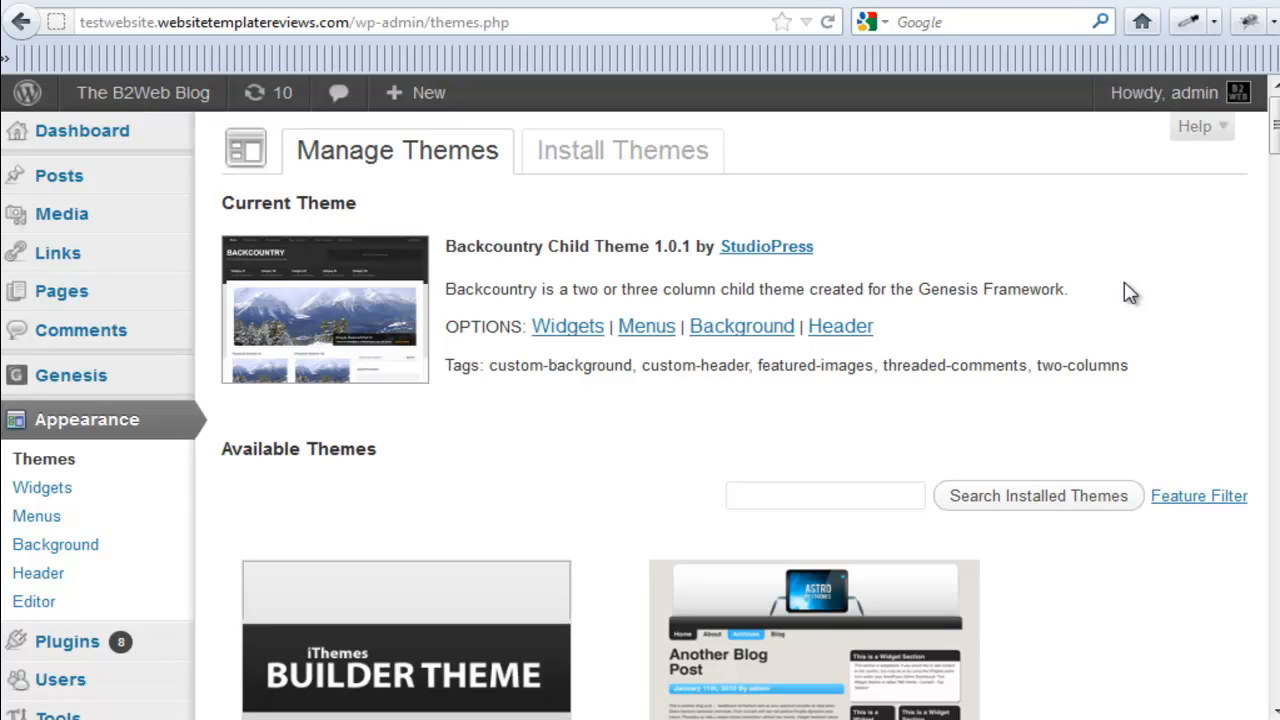
{"action": "mouse_move", "coordinate": [256, 398]}
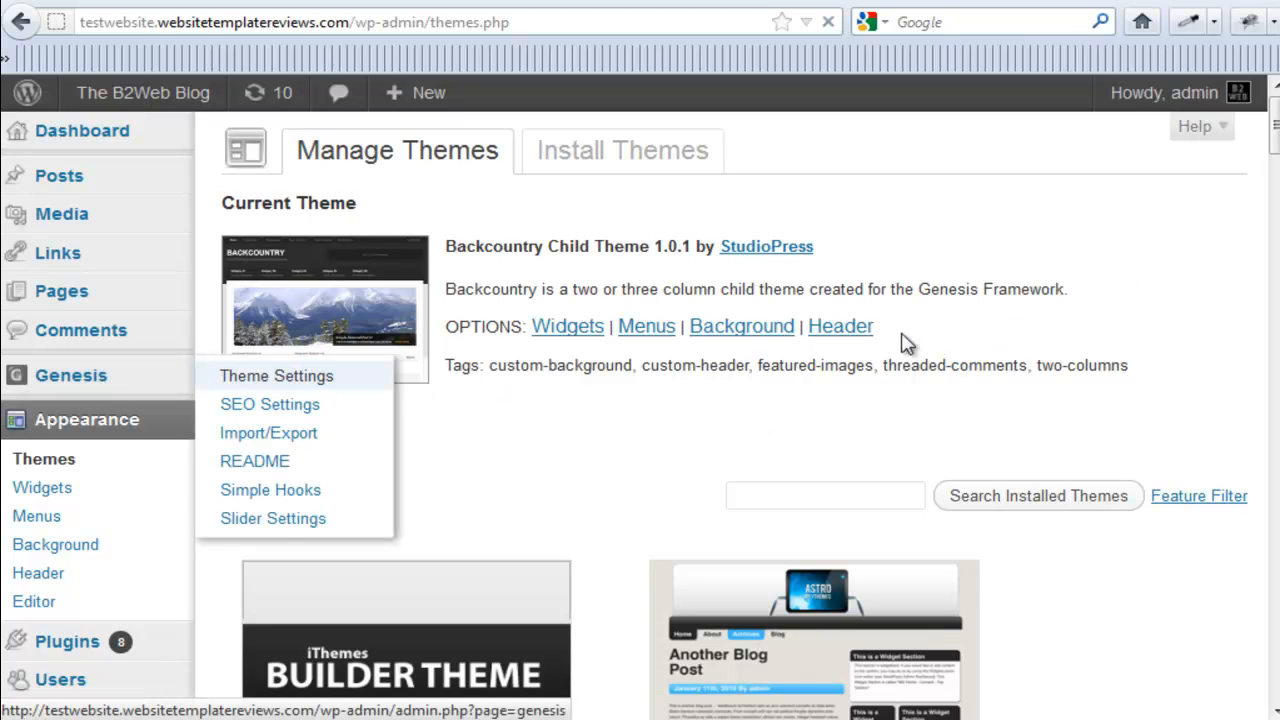
- Review the Genesis Color Style choices, keeping Default, and the Default Layout options
{"action": "left_click", "coordinate": [276, 376]}
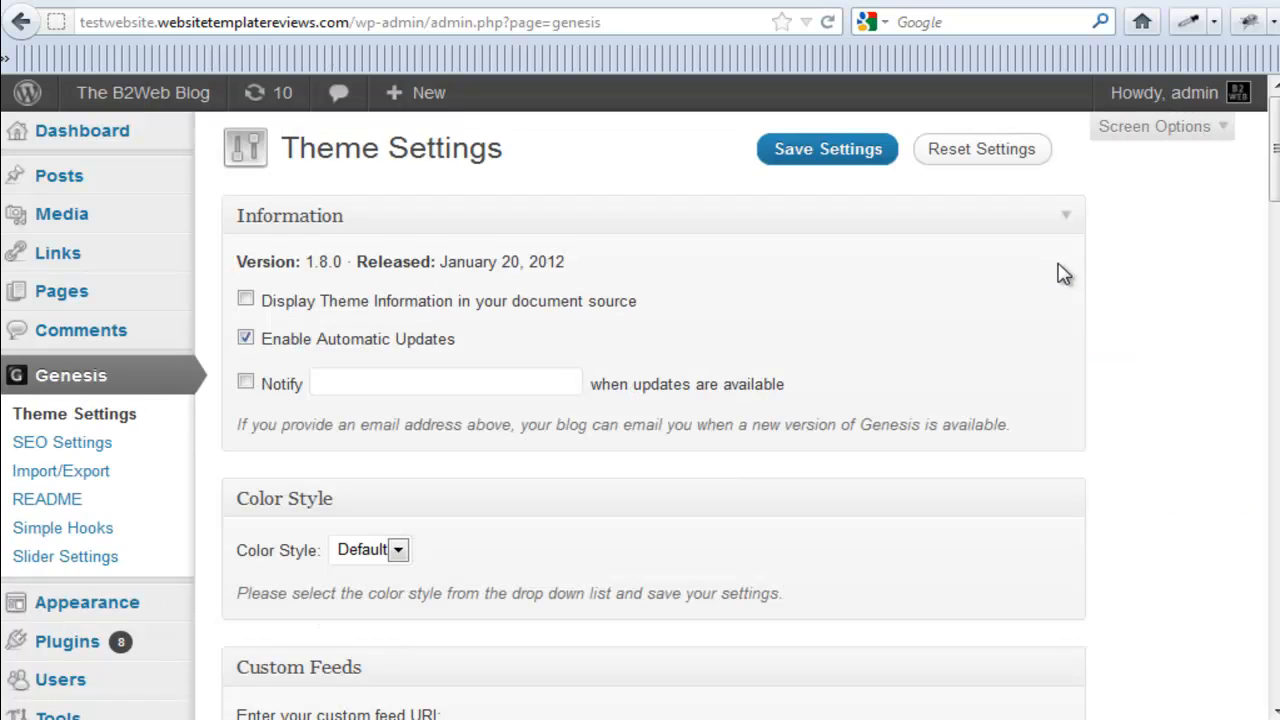
{"action": "mouse_move", "coordinate": [1080, 272]}
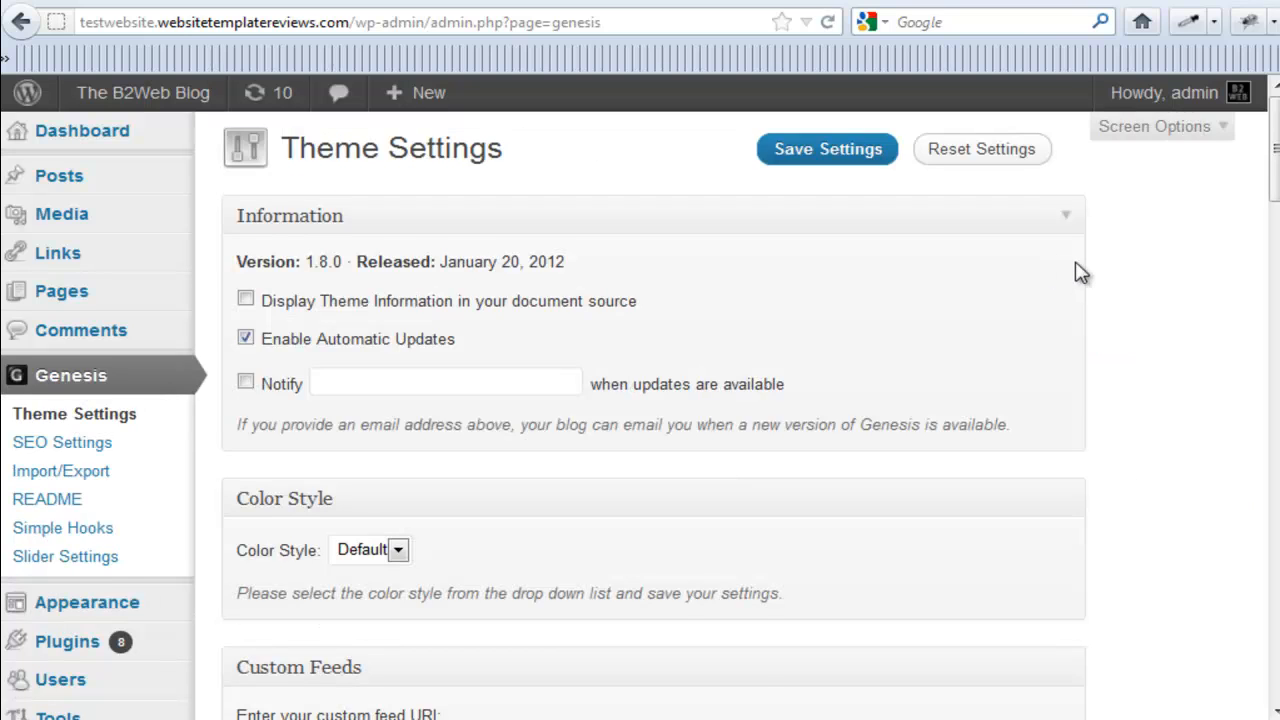
{"action": "scroll", "scroll_direction": "down", "scroll_amount": 3}
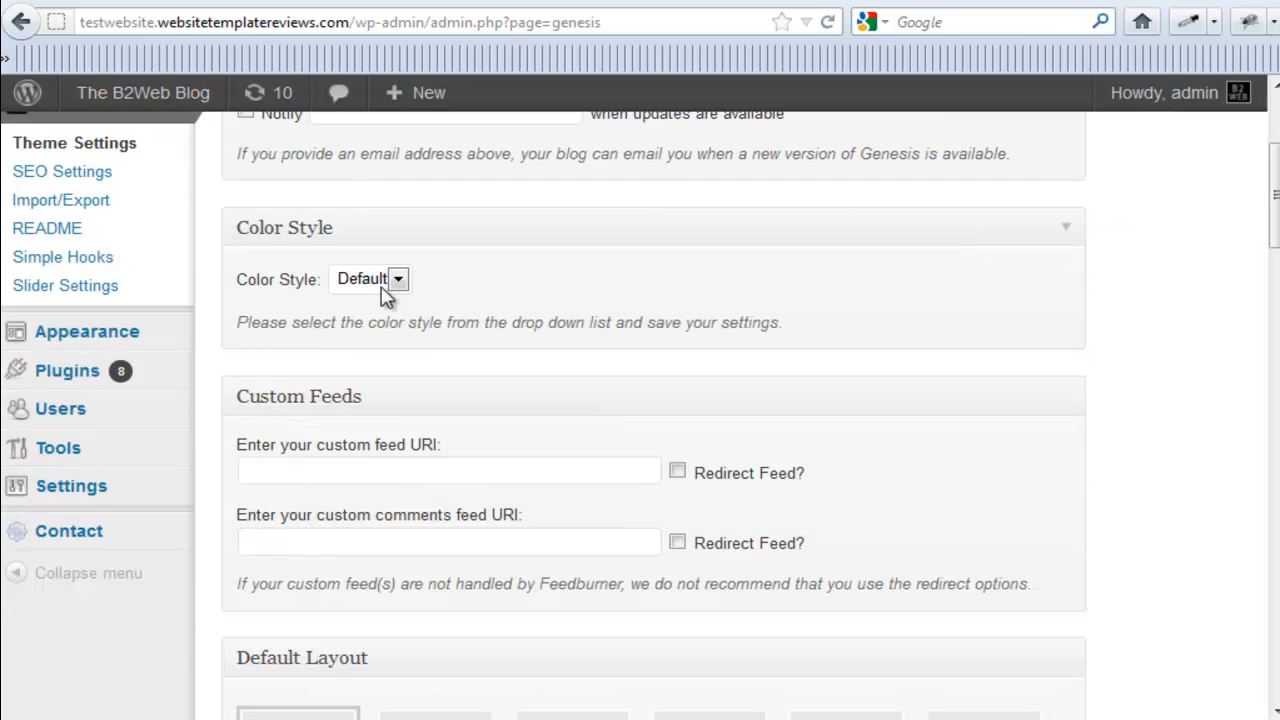
{"action": "left_click", "coordinate": [398, 278]}
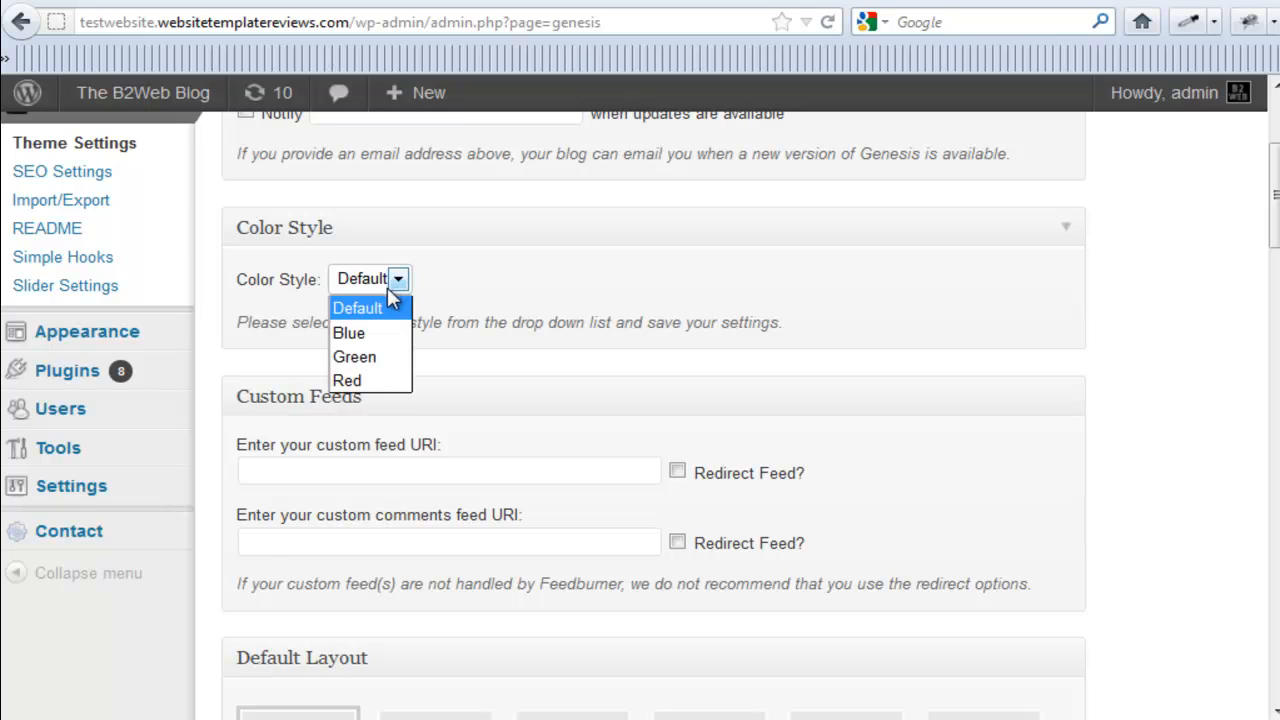
{"action": "left_click", "coordinate": [356, 308]}
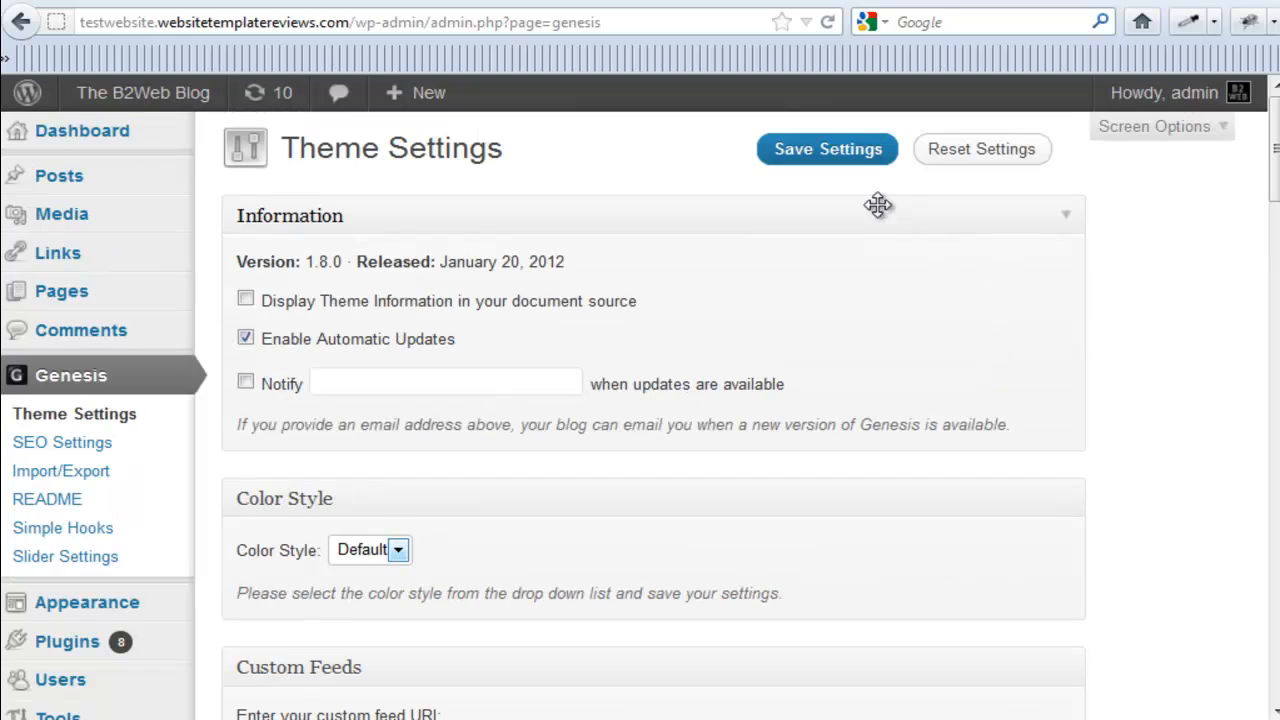
{"action": "scroll", "scroll_direction": "down", "scroll_amount": 3}
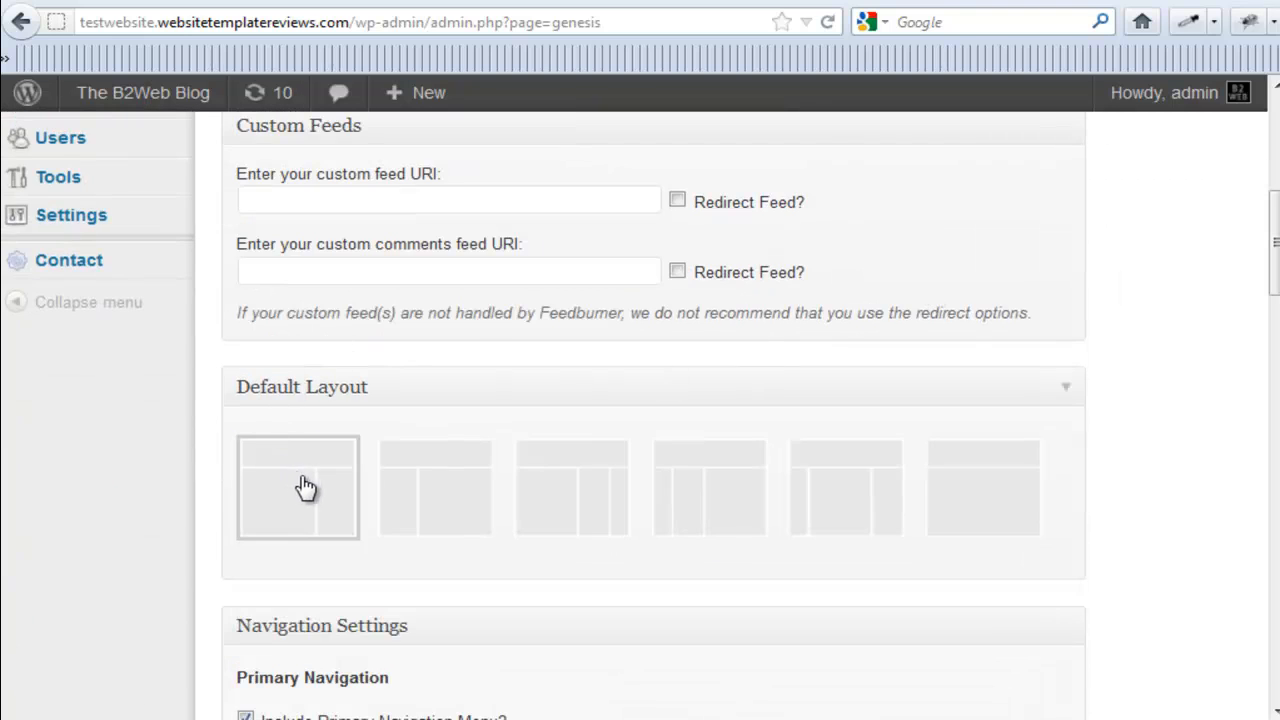
{"action": "left_click", "coordinate": [572, 488]}
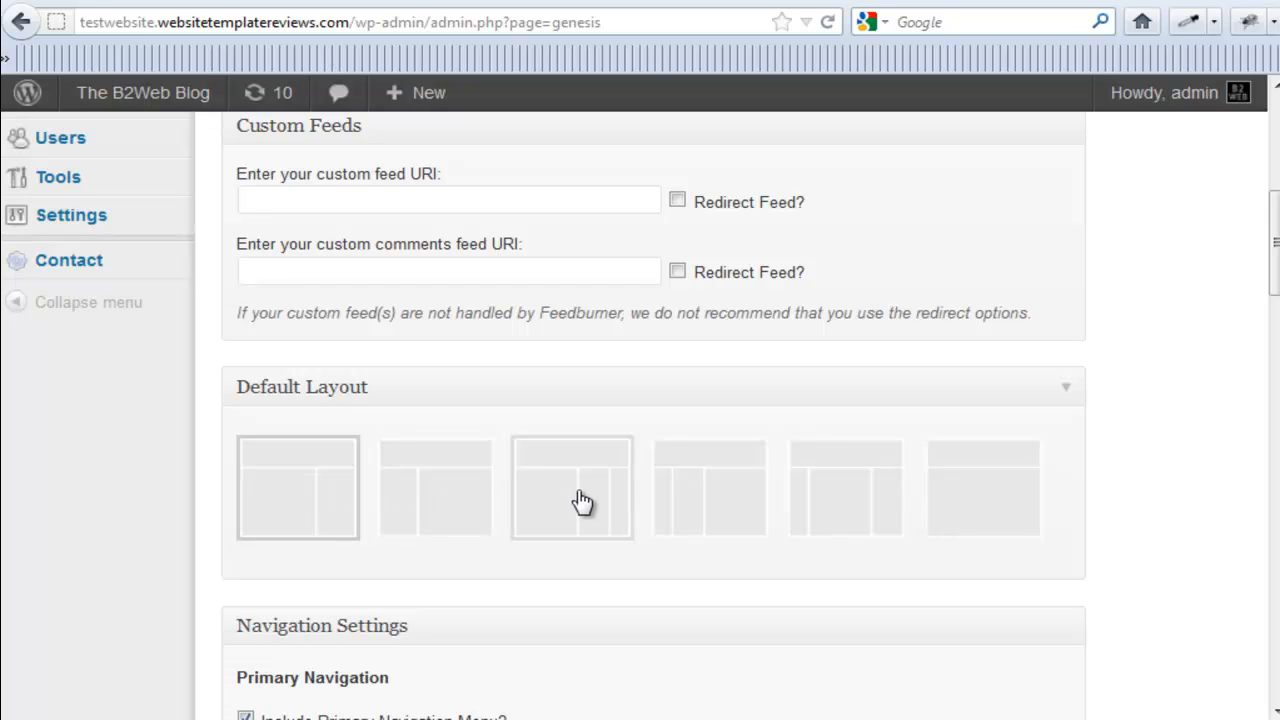
{"action": "mouse_move", "coordinate": [708, 502]}
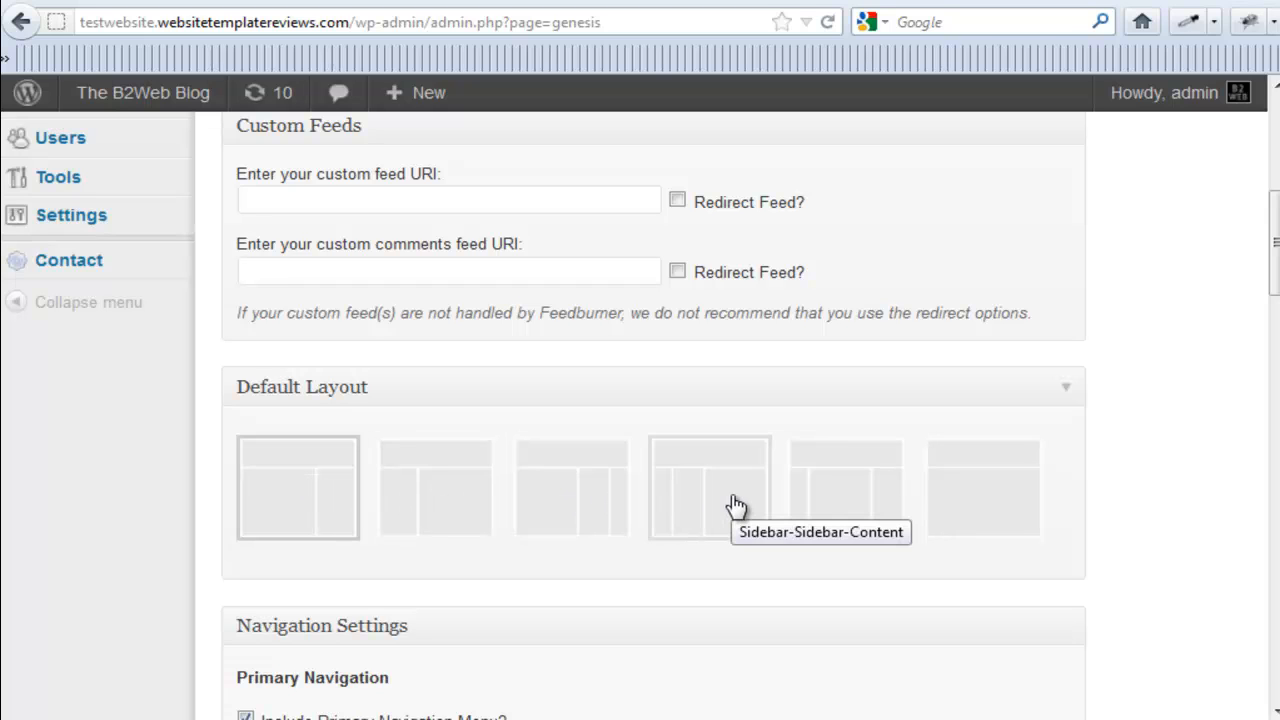
{"action": "mouse_move", "coordinate": [844, 508]}
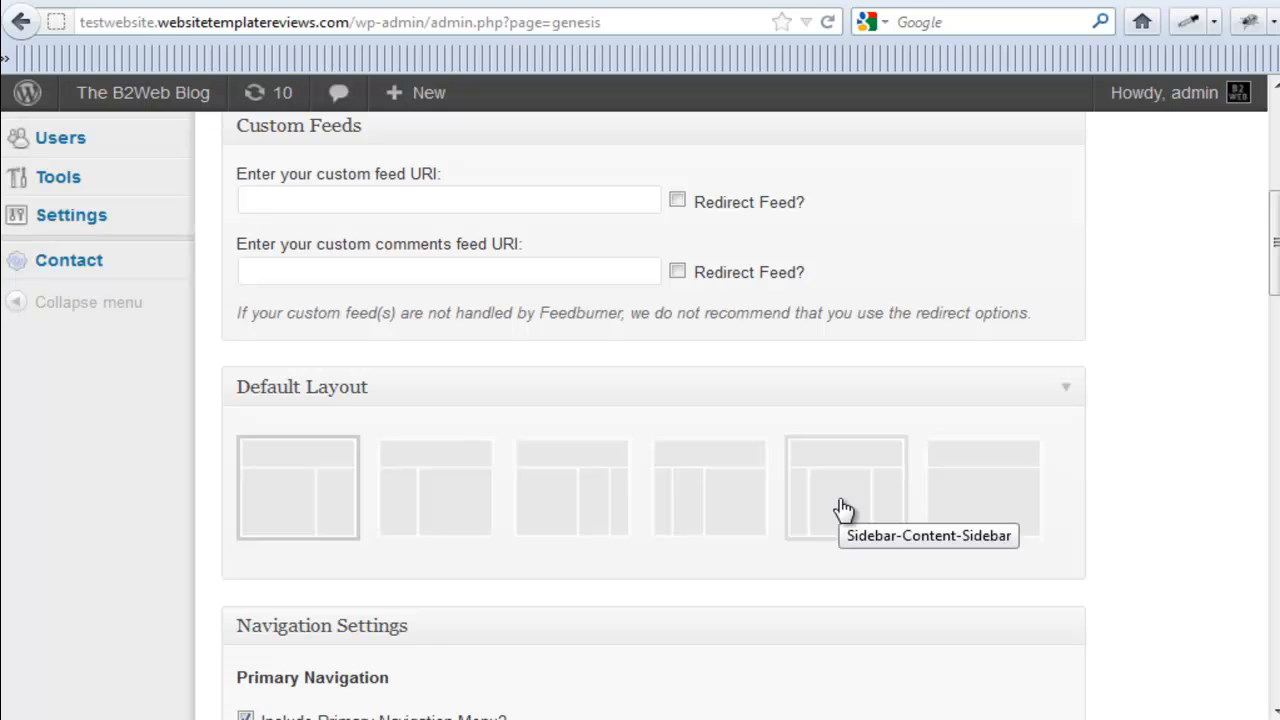
{"action": "mouse_move", "coordinate": [1172, 452]}
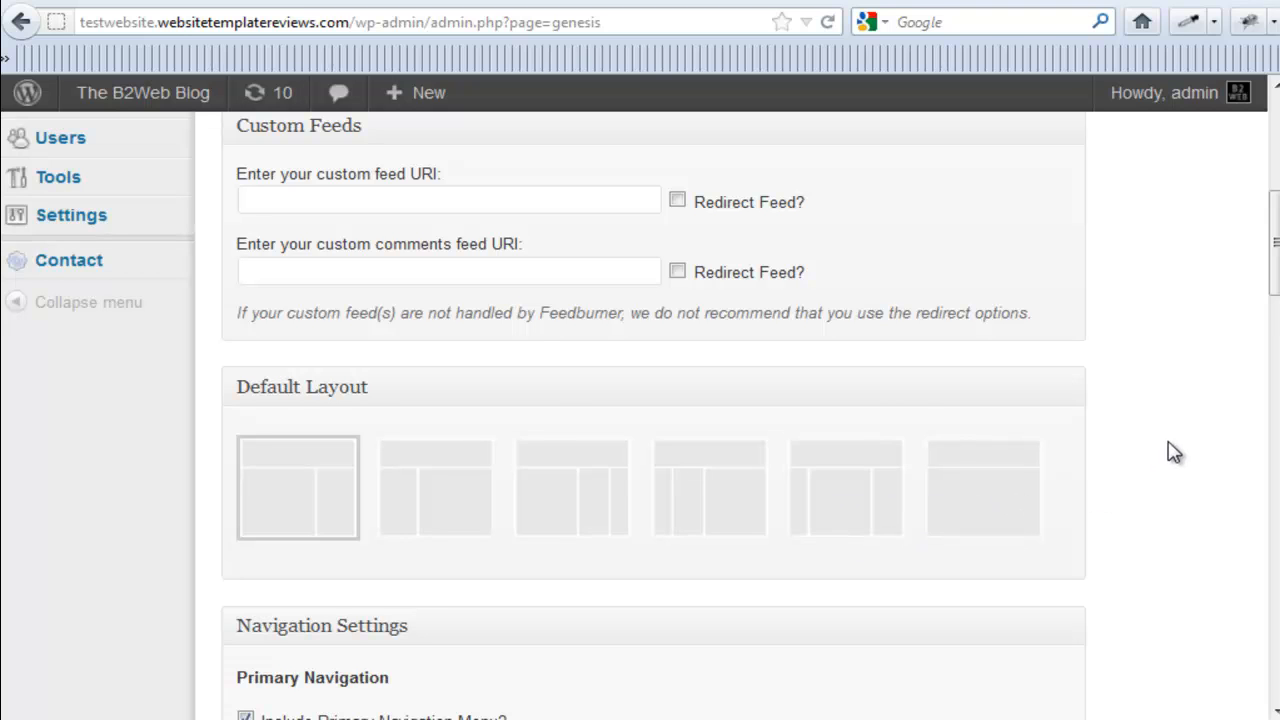
- Uncheck 'Include Secondary Navigation Menu?' and reveal the breadcrumb options
{"action": "scroll", "scroll_direction": "down", "scroll_amount": 3}
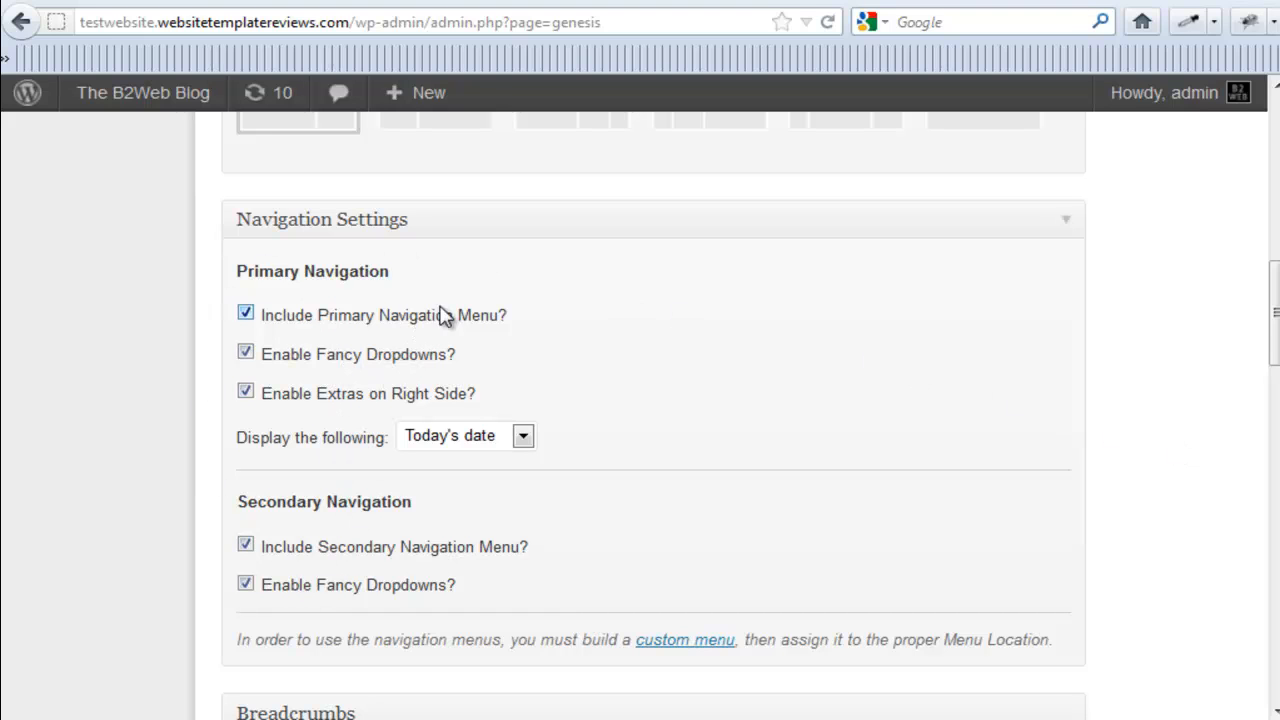
{"action": "mouse_move", "coordinate": [240, 420]}
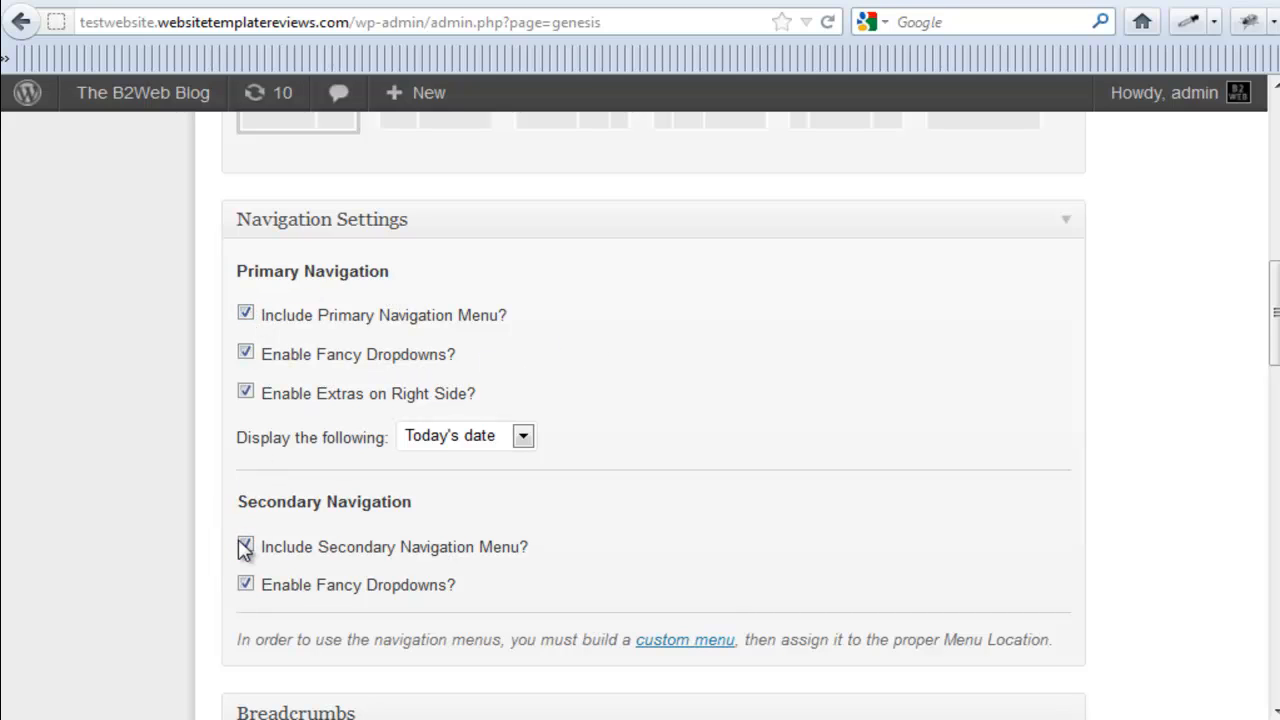
{"action": "left_click", "coordinate": [244, 546]}
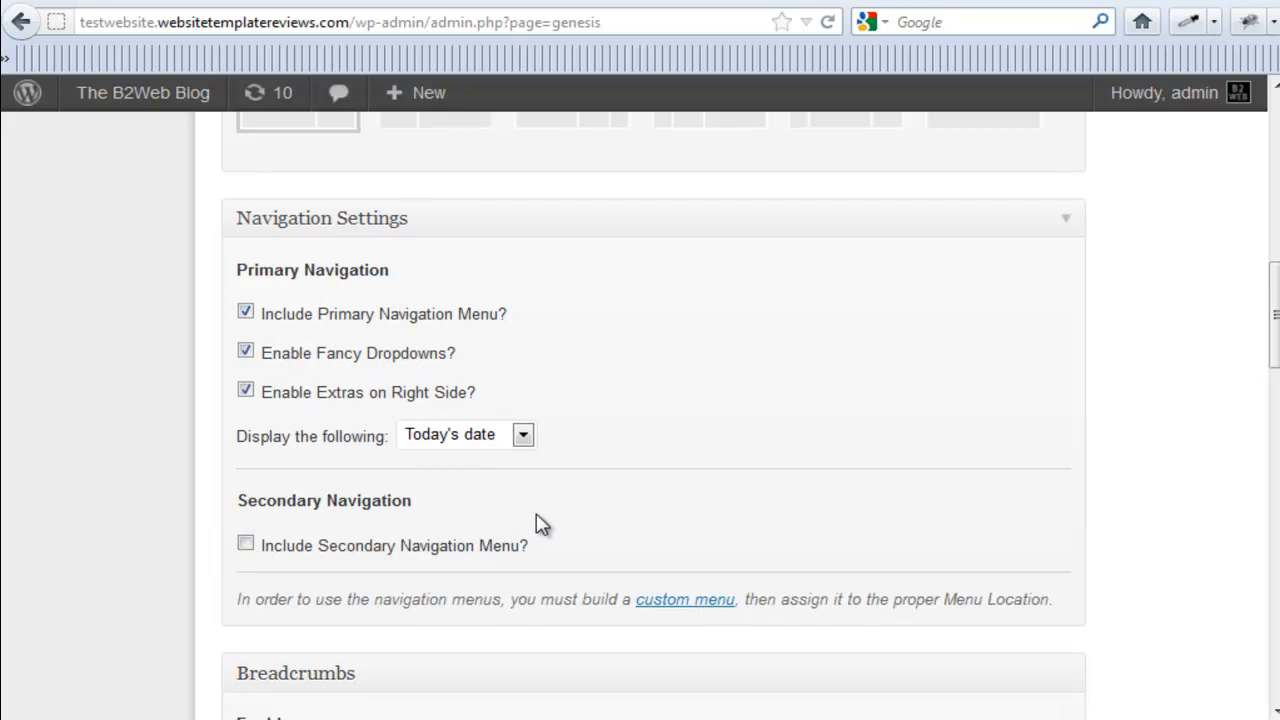
{"action": "scroll", "scroll_direction": "down", "scroll_amount": 3}
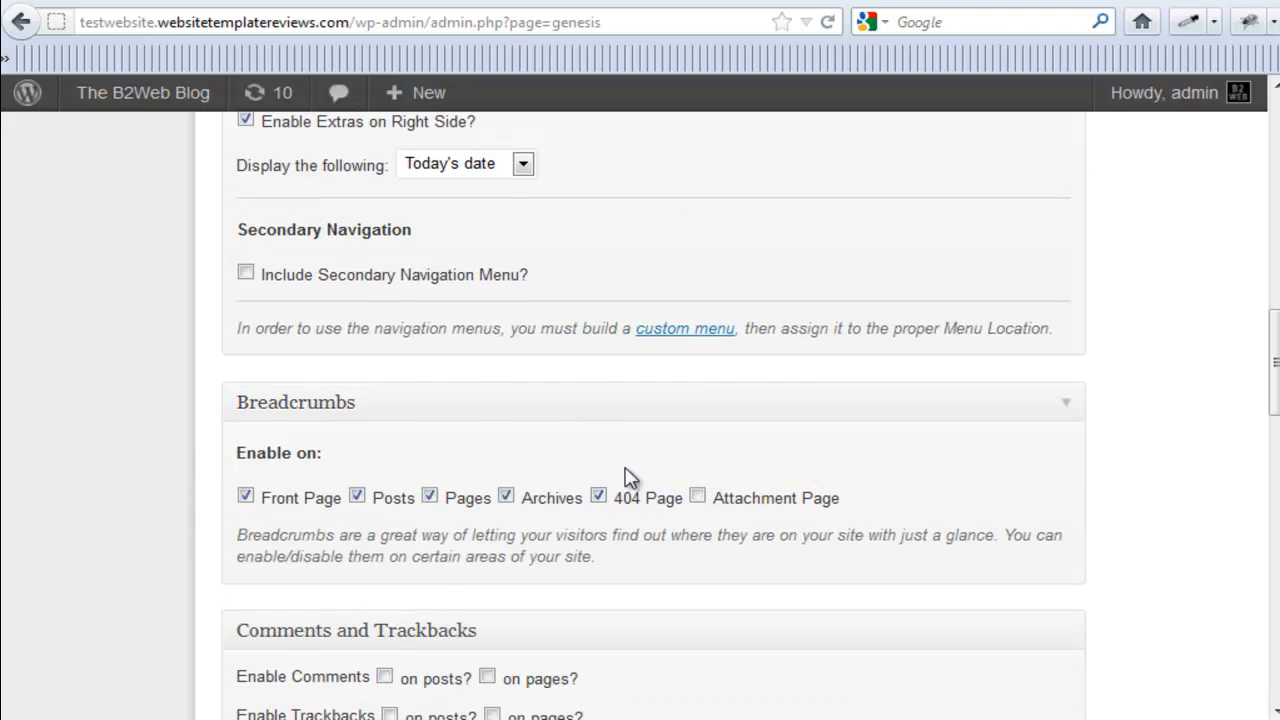
{"action": "scroll", "scroll_direction": "down", "scroll_amount": 3}
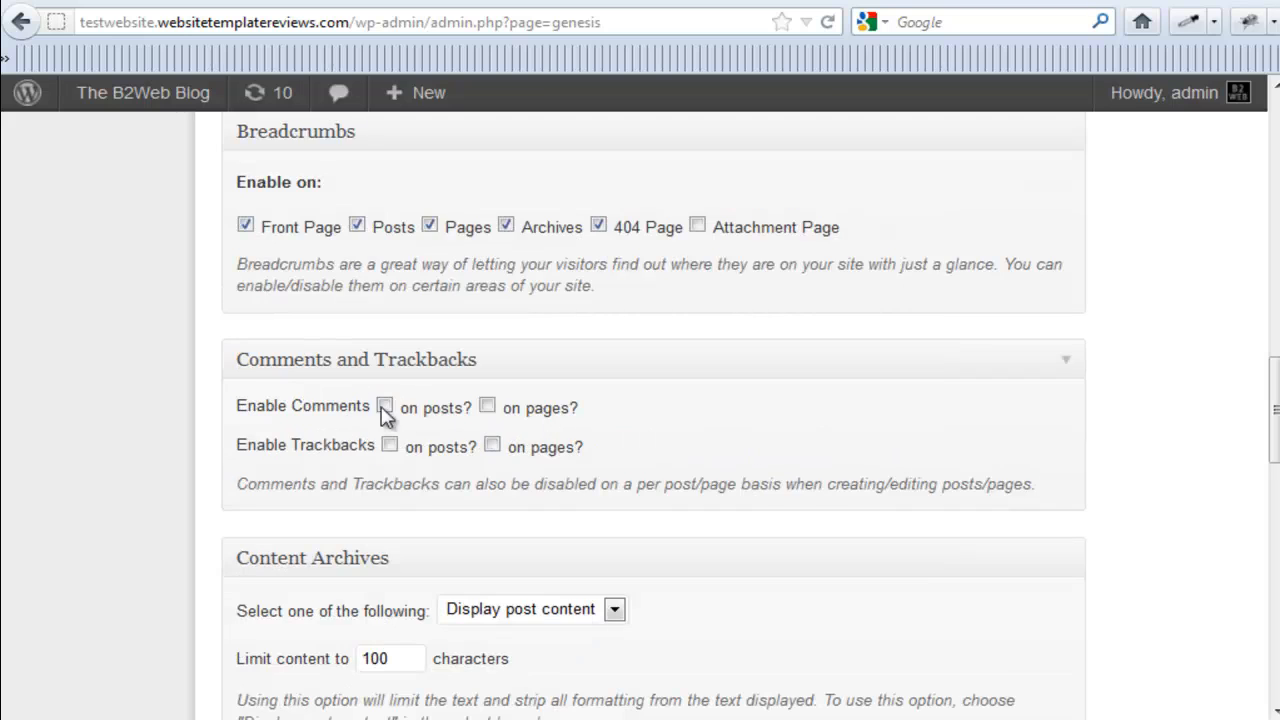
{"action": "scroll", "scroll_direction": "down", "scroll_amount": 3}
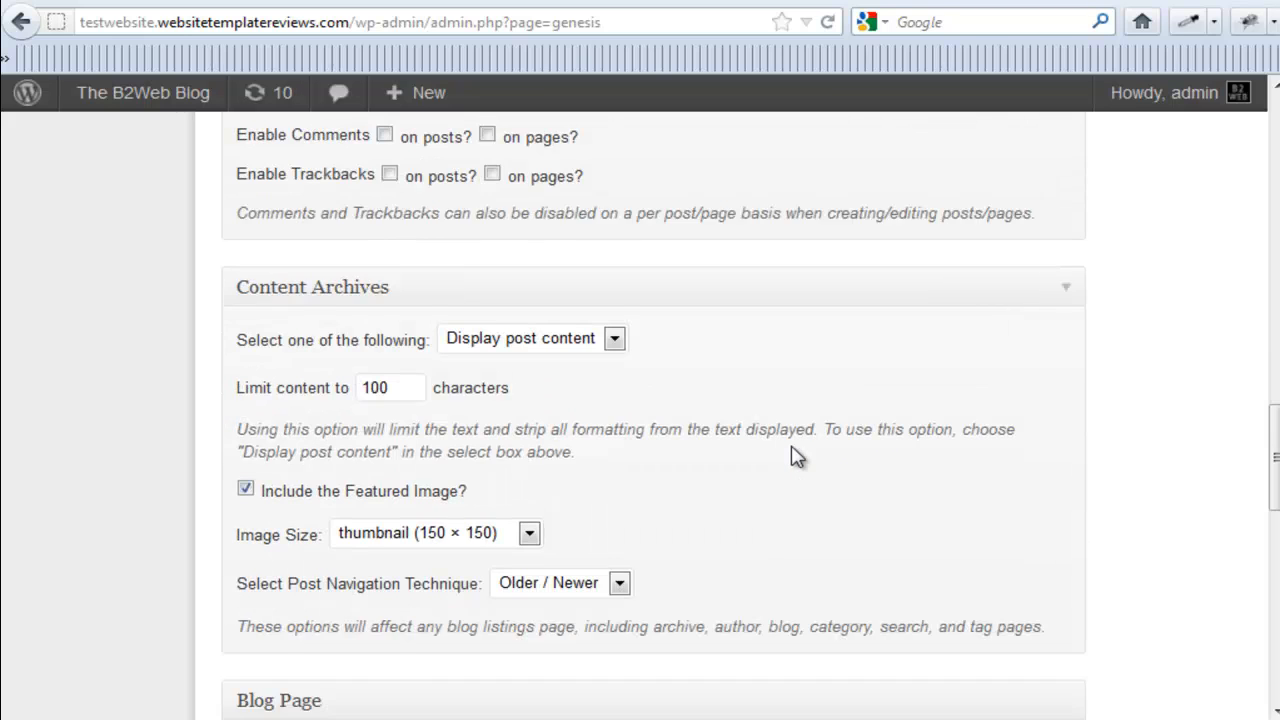
{"action": "scroll", "scroll_direction": "down", "scroll_amount": 3}
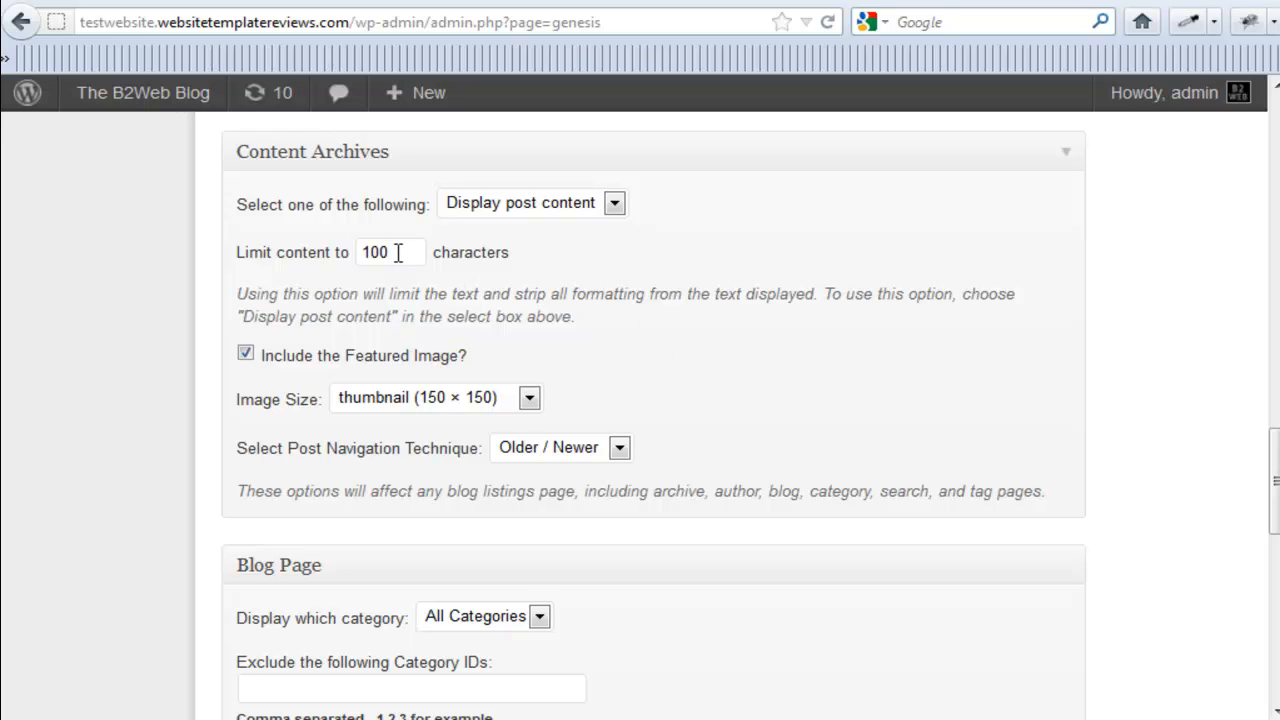
{"action": "mouse_move", "coordinate": [450, 264]}
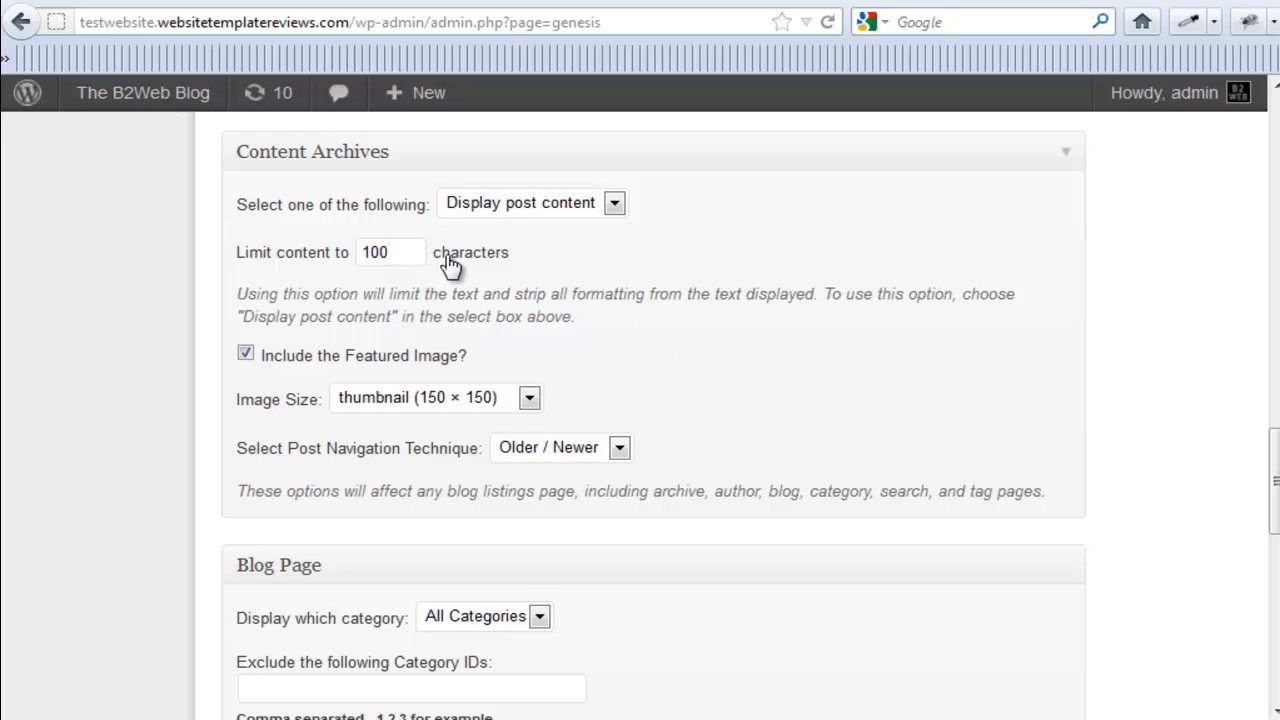
{"action": "mouse_move", "coordinate": [784, 324]}
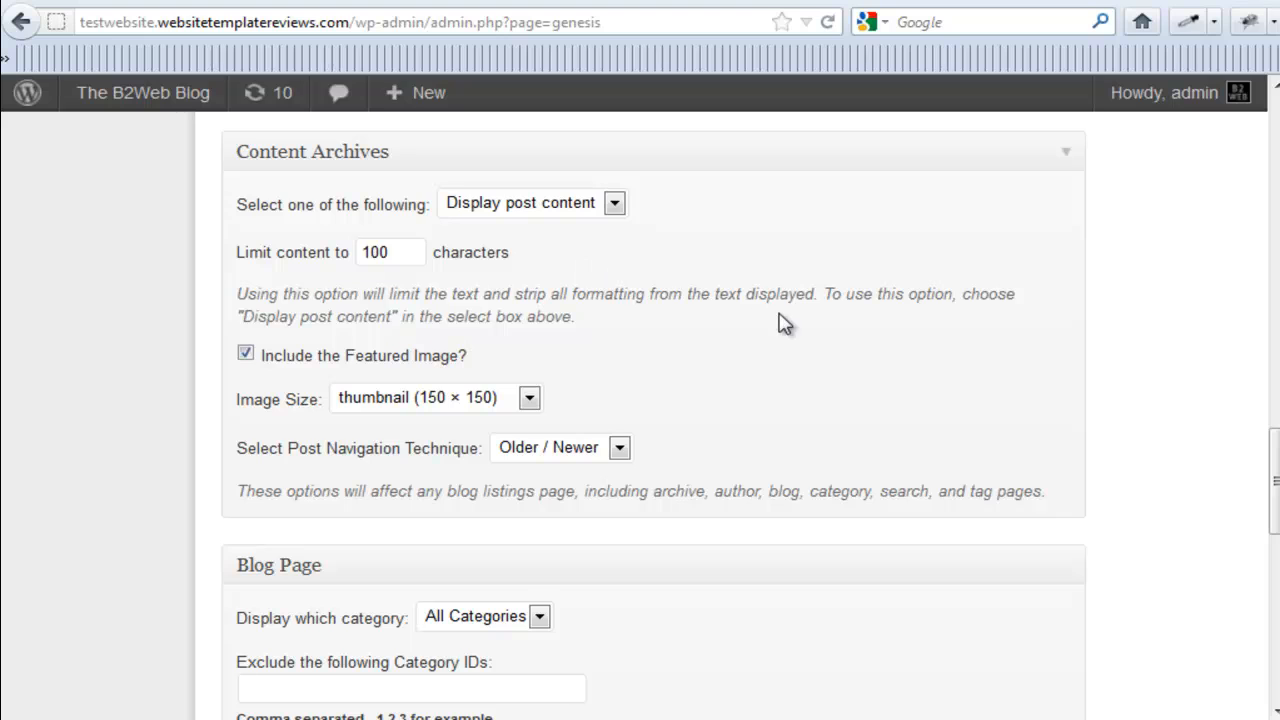
{"action": "mouse_move", "coordinate": [816, 324]}
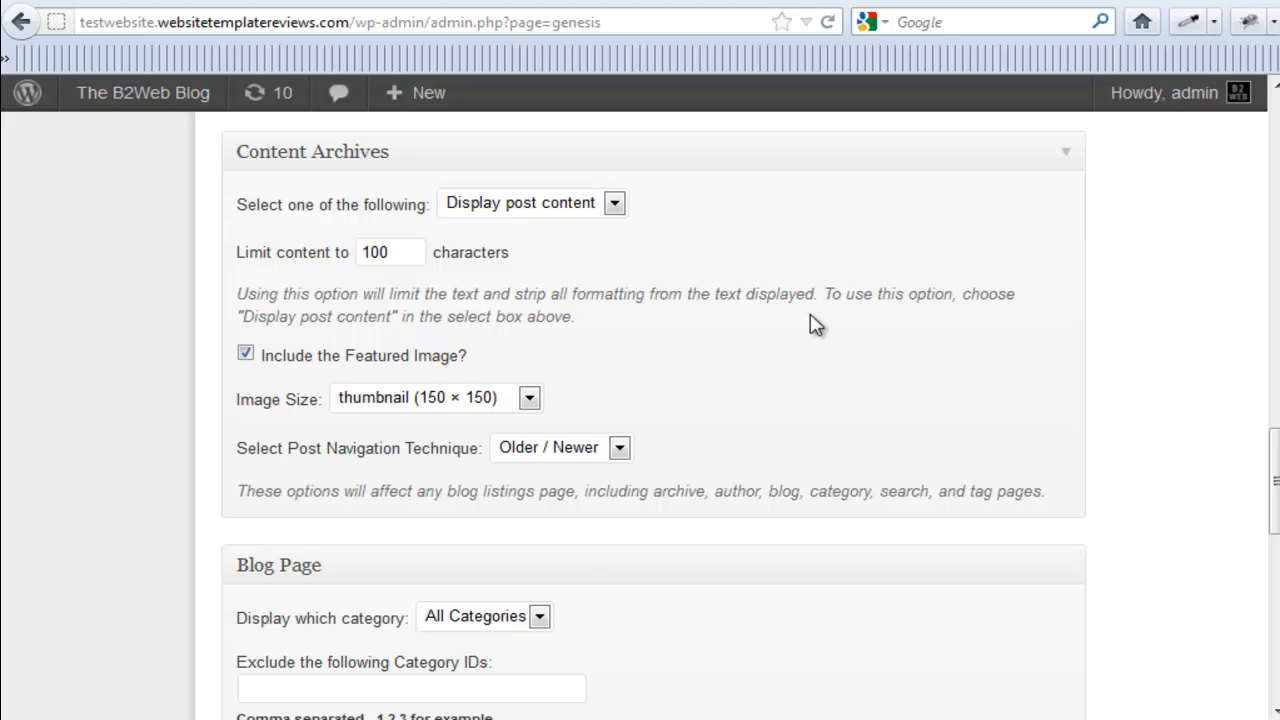
{"action": "scroll", "scroll_direction": "down", "scroll_amount": 3}
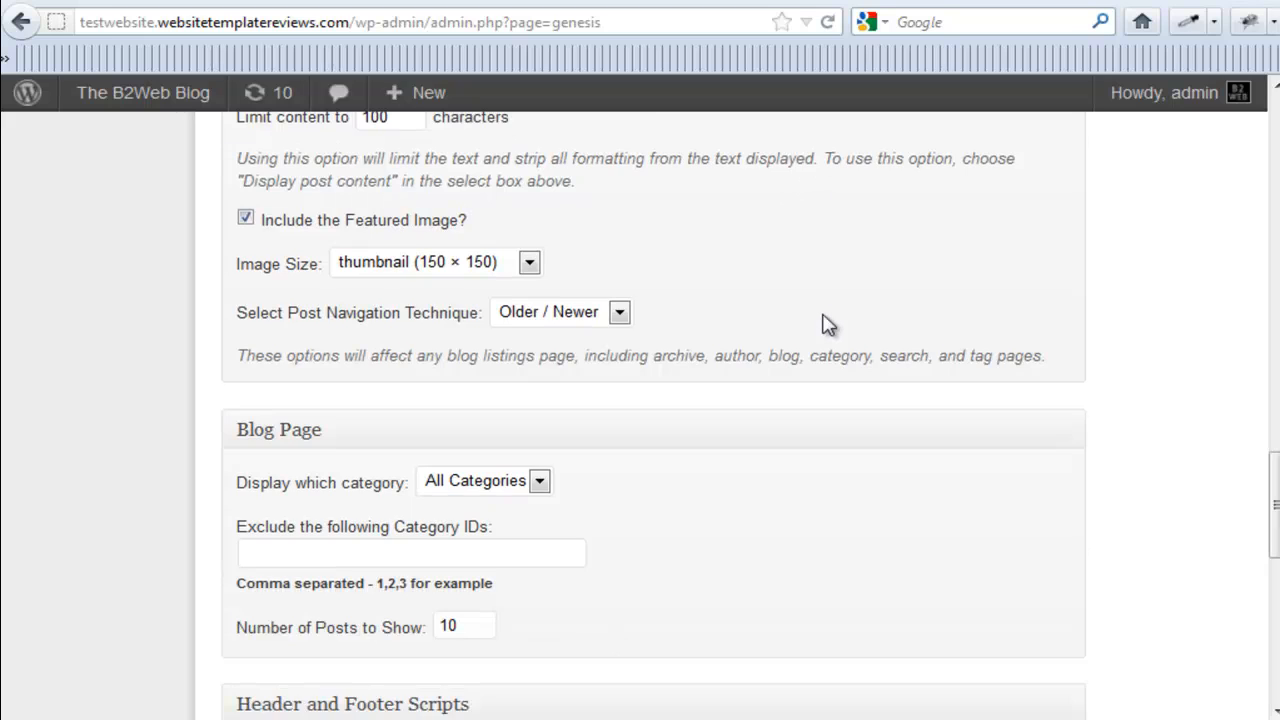
{"action": "scroll", "scroll_direction": "down", "scroll_amount": 3}
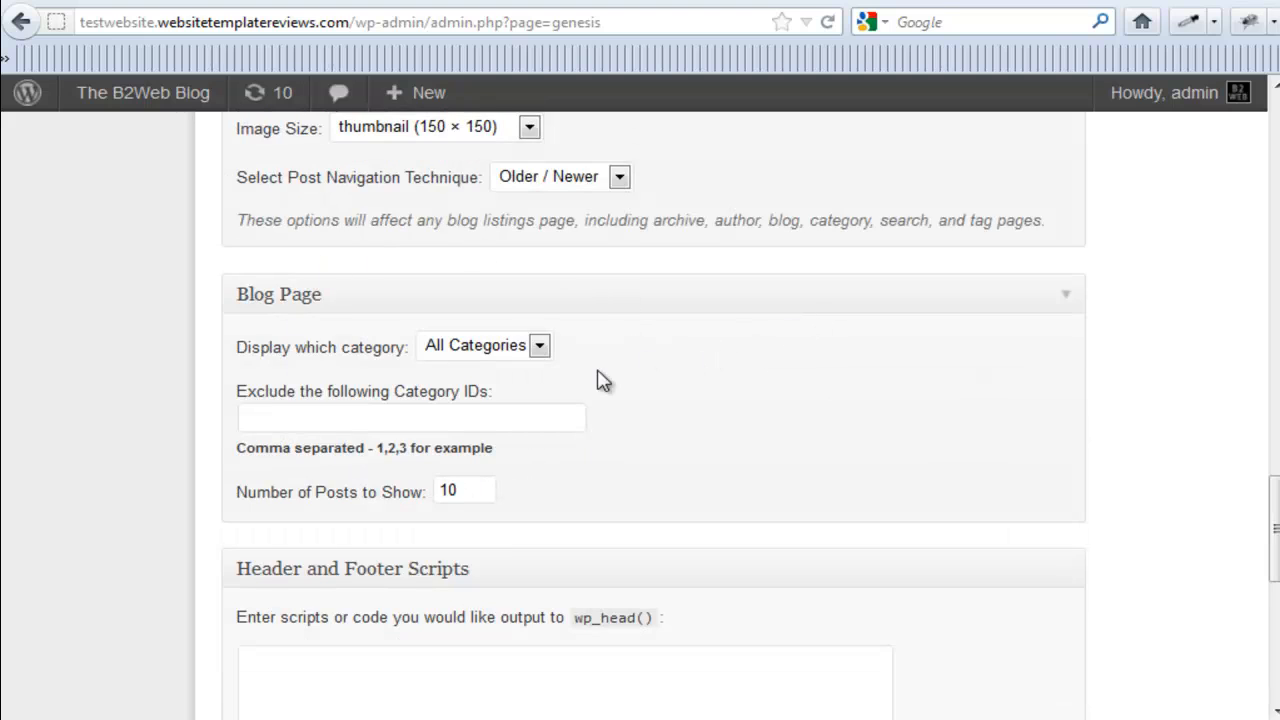
{"action": "mouse_move", "coordinate": [548, 360]}
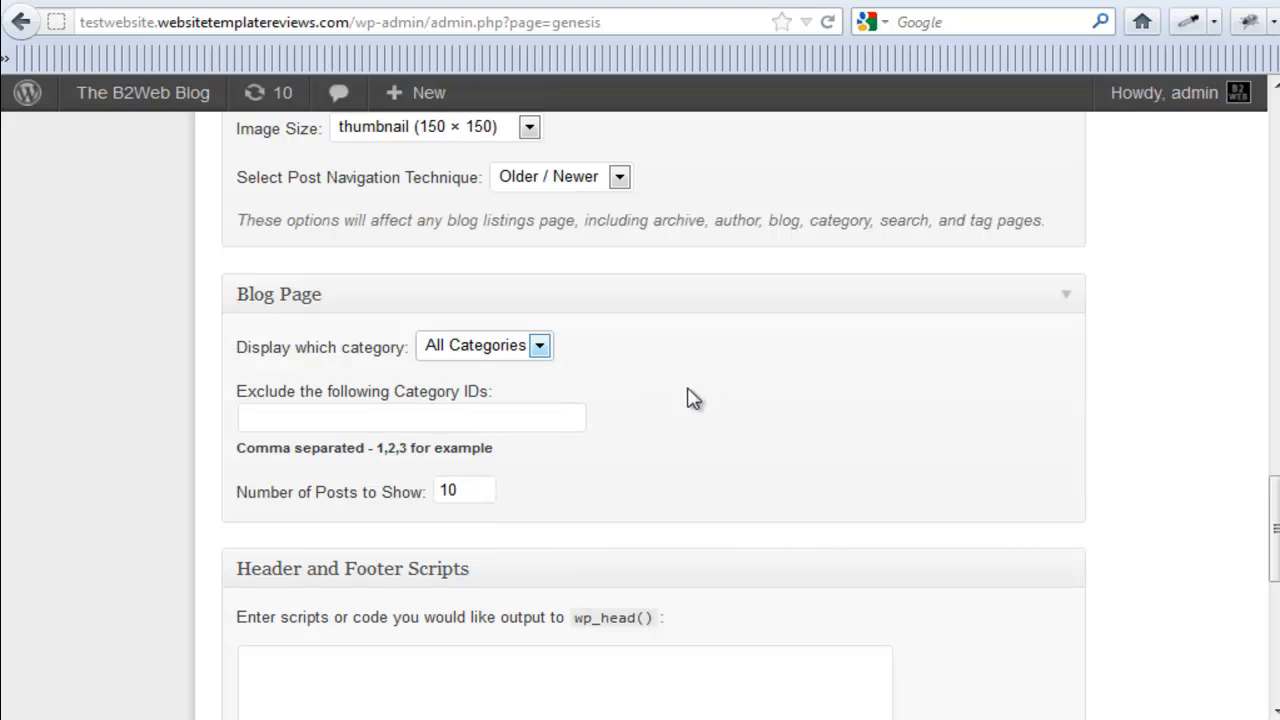
{"action": "mouse_move", "coordinate": [812, 414]}
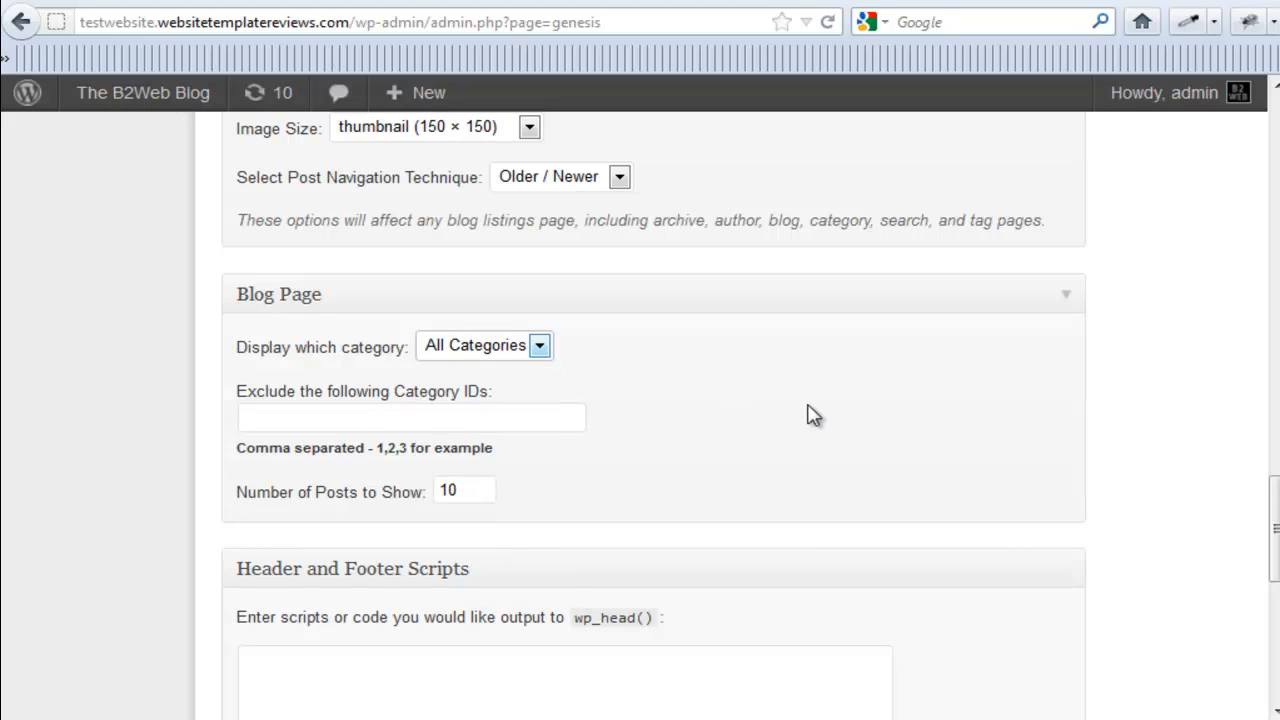
{"action": "mouse_move", "coordinate": [1130, 420]}
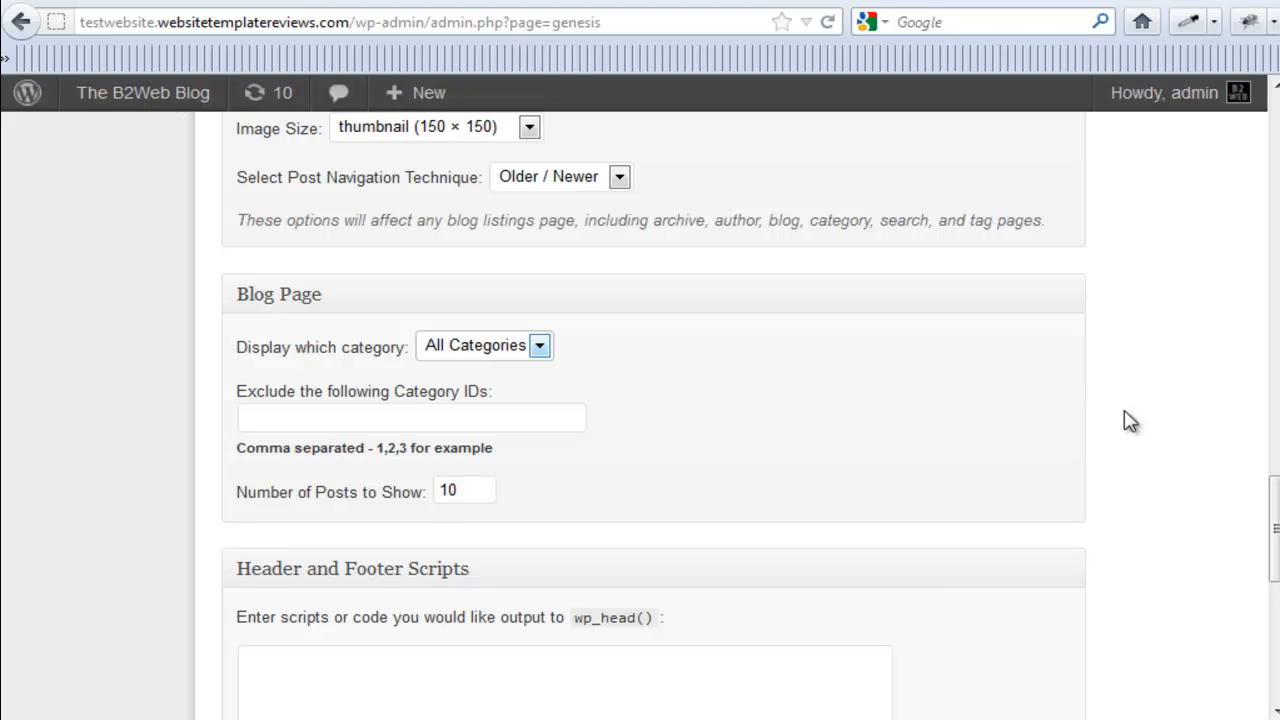
{"action": "scroll", "scroll_direction": "down", "scroll_amount": 3}
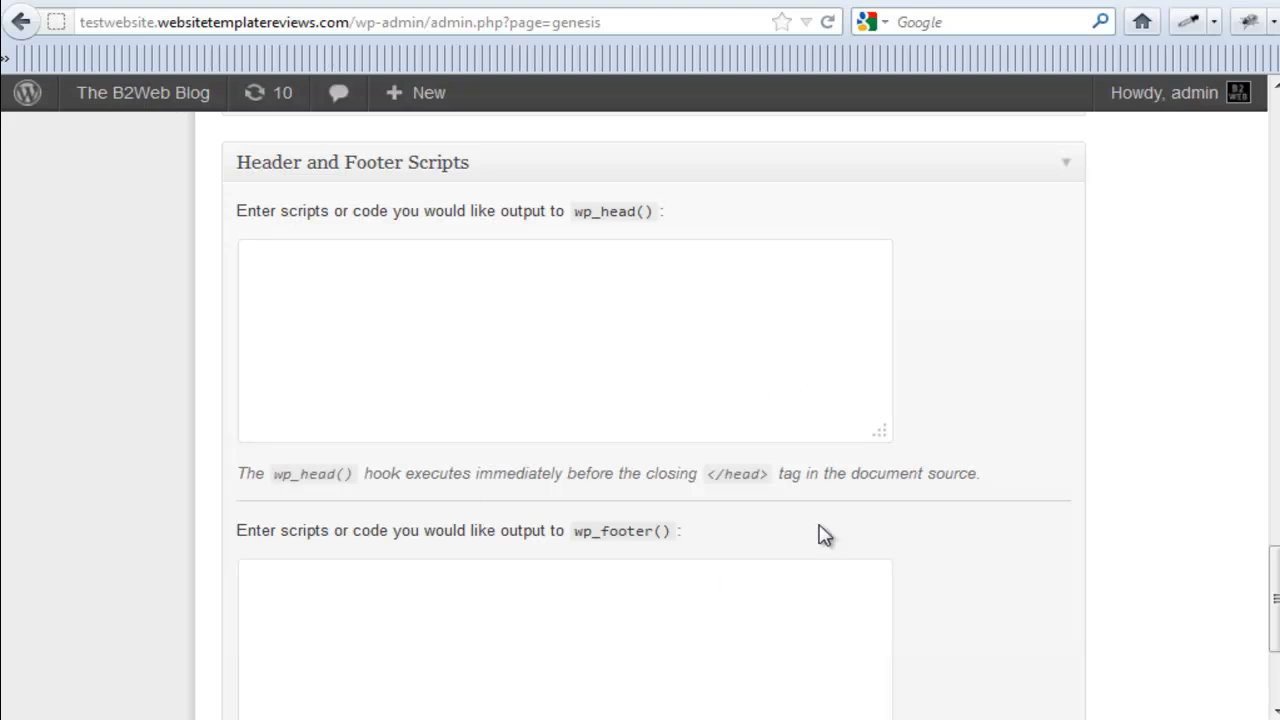
{"action": "mouse_move", "coordinate": [990, 414]}
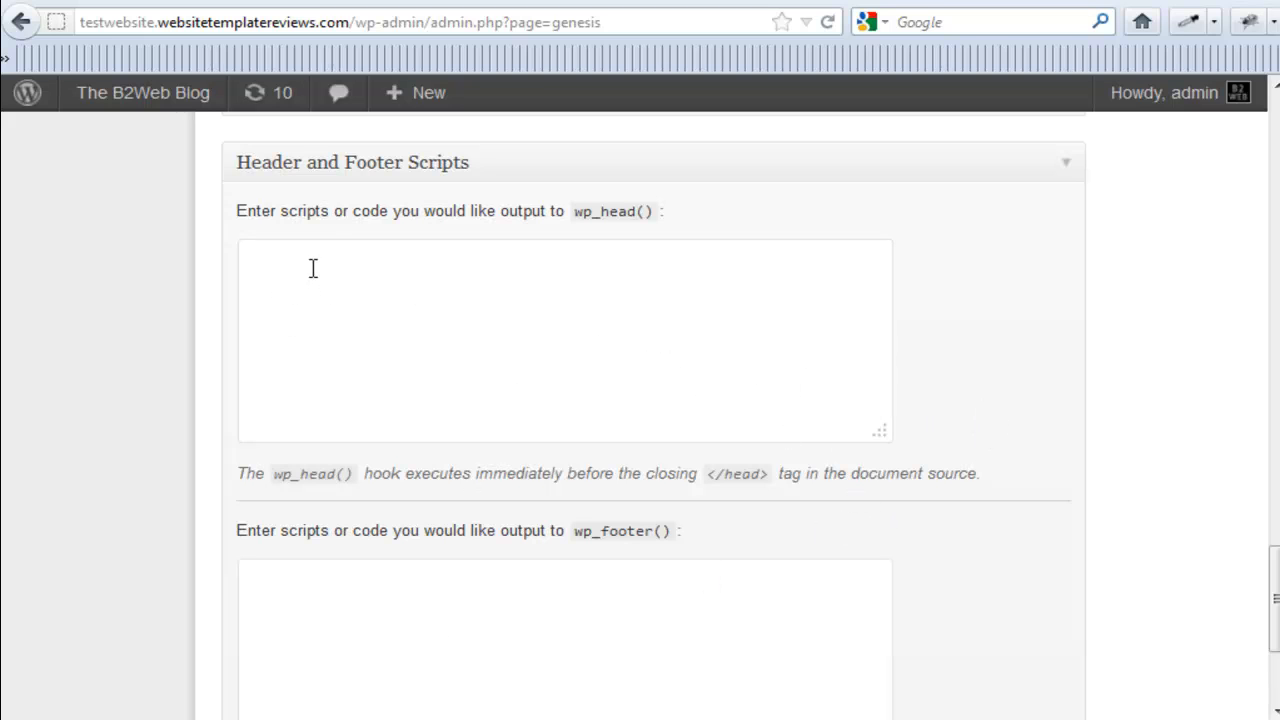
{"action": "scroll", "scroll_direction": "up", "scroll_amount": 3}
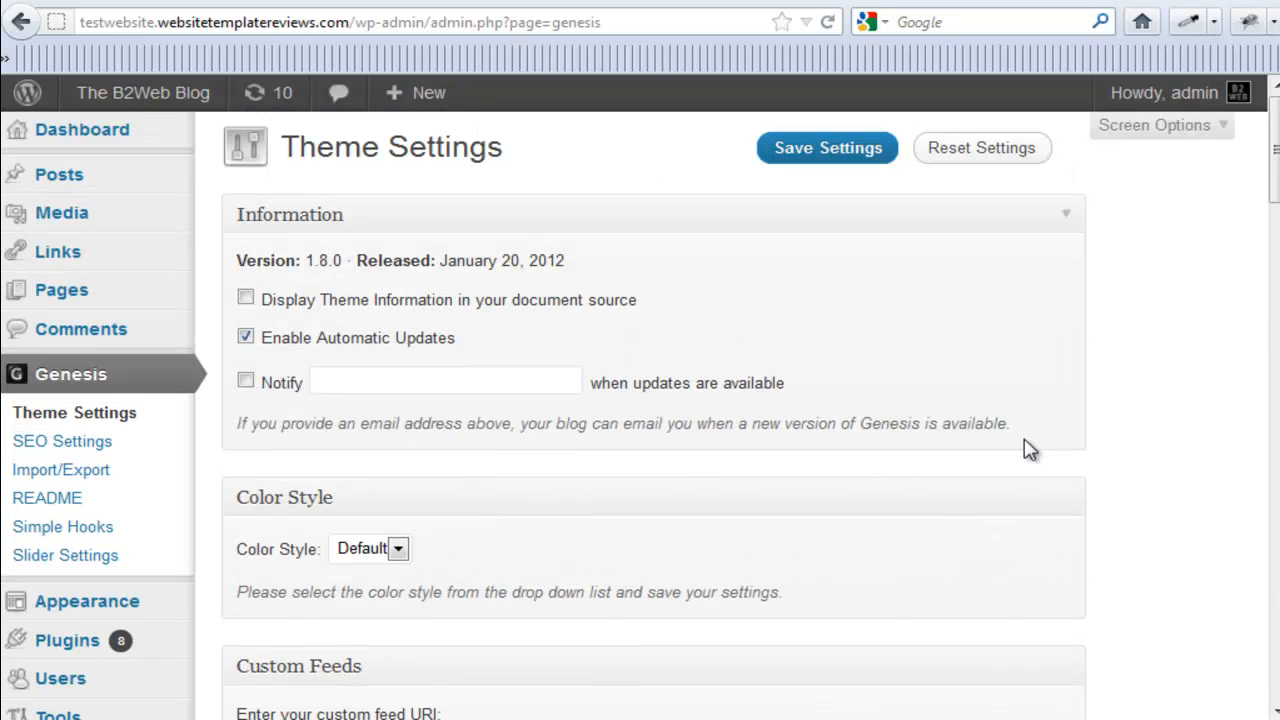
{"action": "mouse_move", "coordinate": [220, 336]}
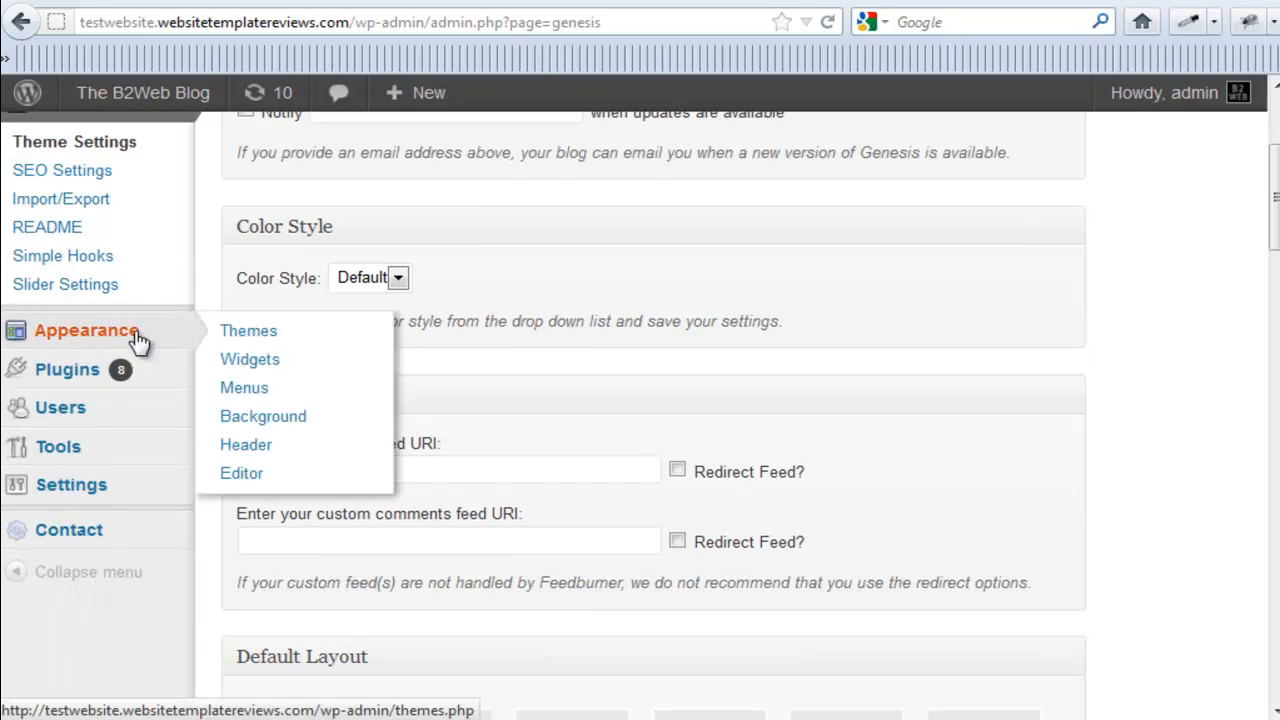
- View the Menus screen's empty navigation locations and Secondary Nav dropdown, then head to Widgets
{"action": "left_click", "coordinate": [248, 330]}
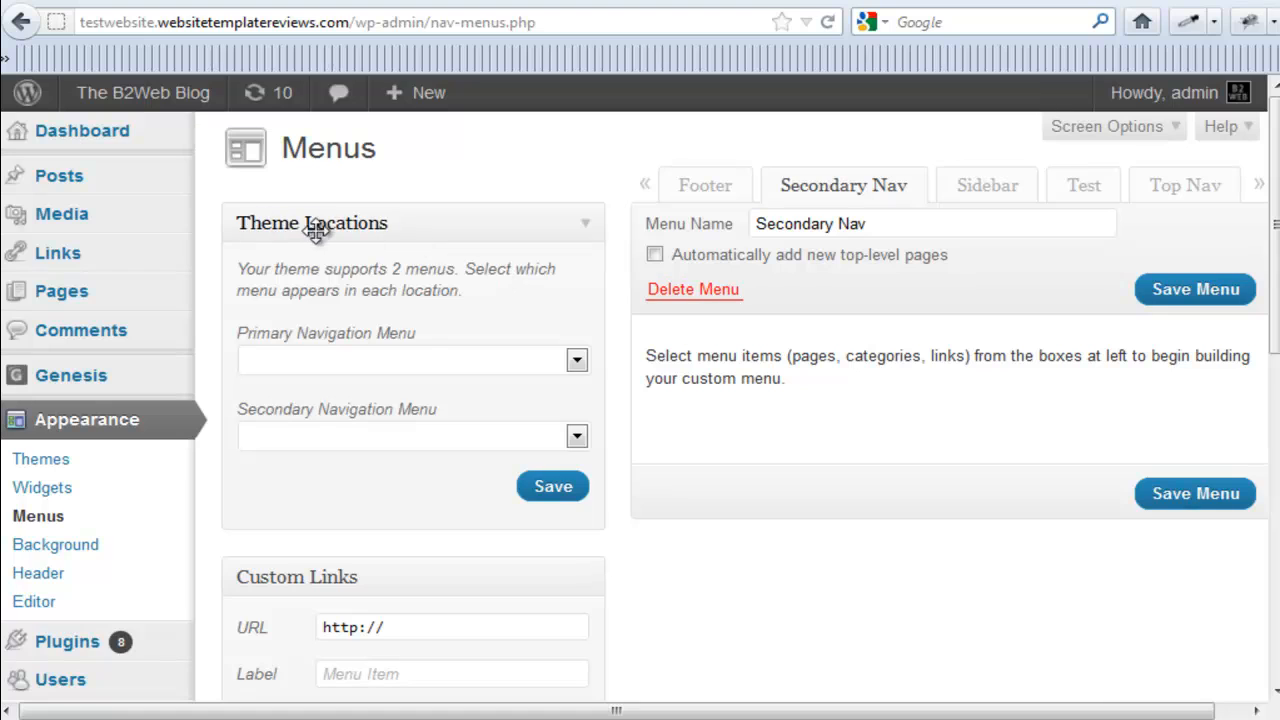
{"action": "mouse_move", "coordinate": [576, 436]}
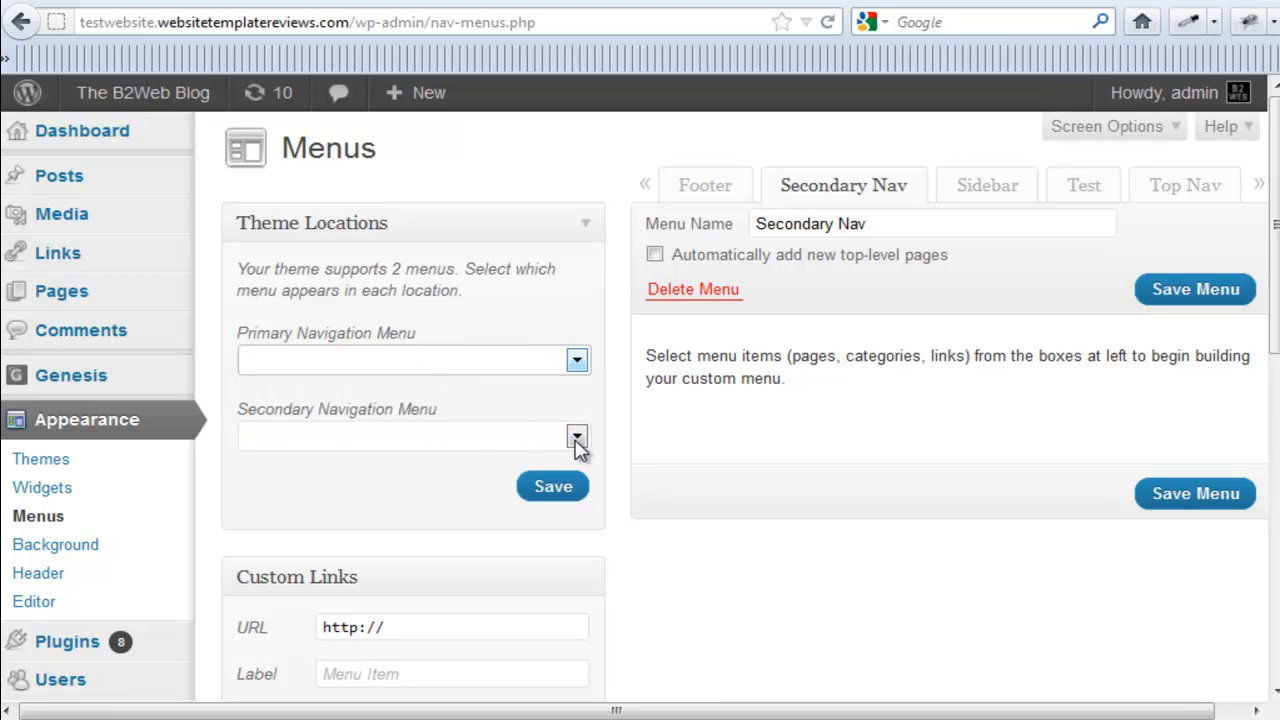
{"action": "left_click", "coordinate": [576, 436]}
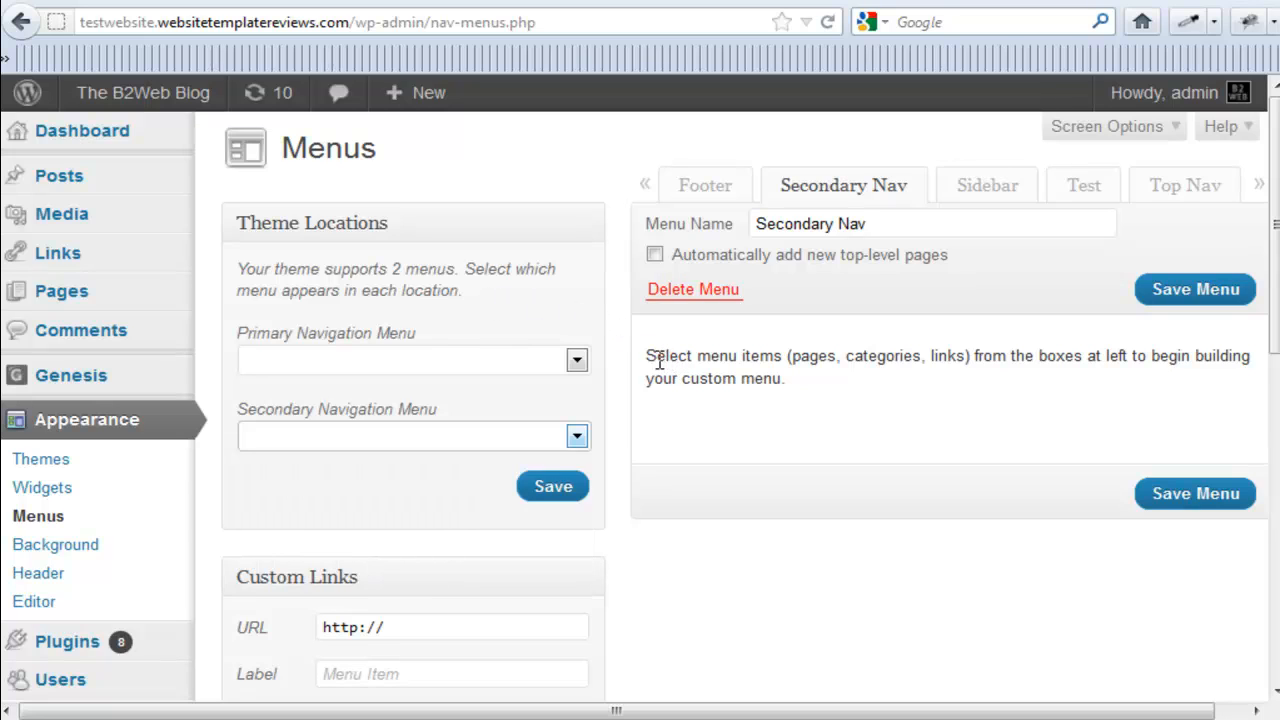
{"action": "mouse_move", "coordinate": [690, 378]}
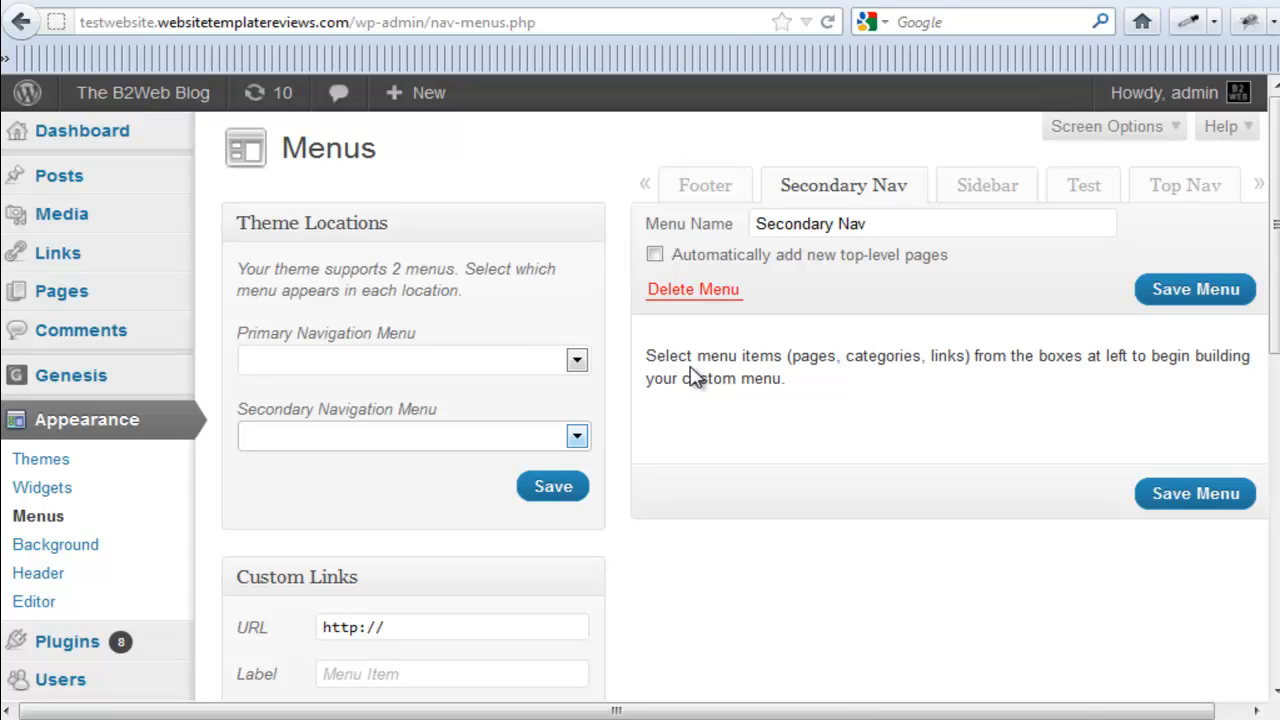
{"action": "mouse_move", "coordinate": [176, 408]}
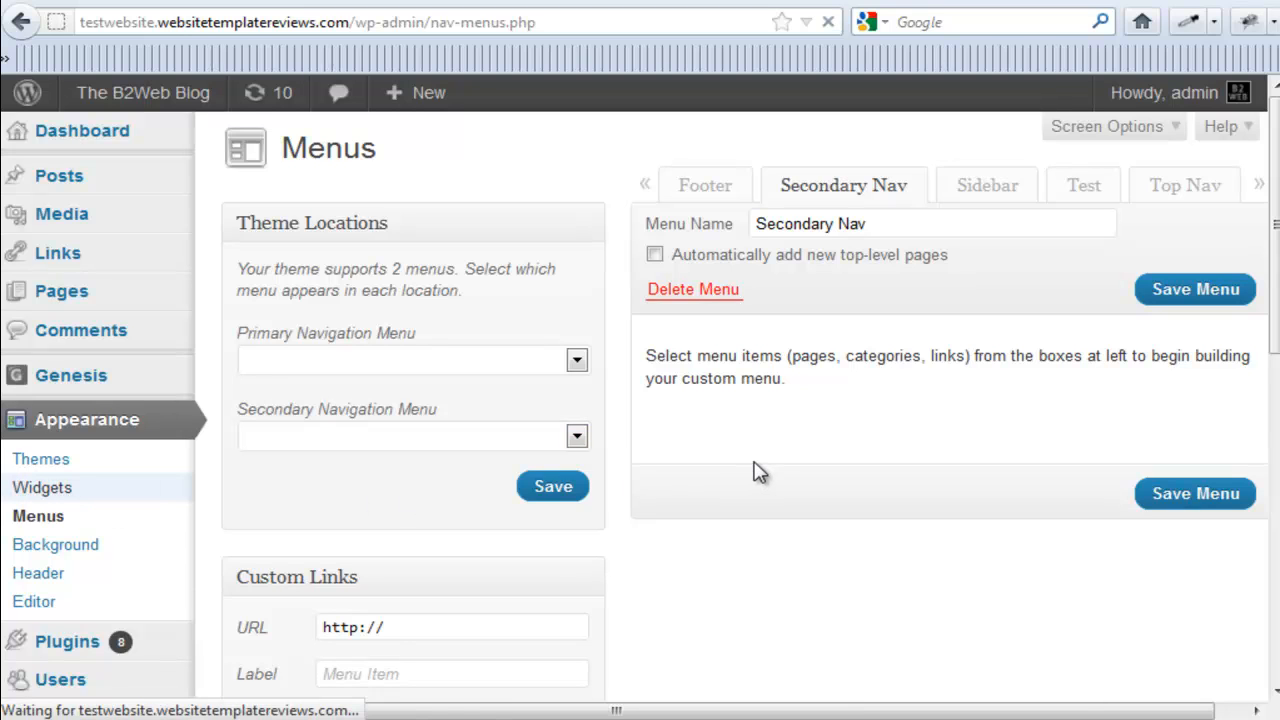
{"action": "left_click", "coordinate": [42, 488]}
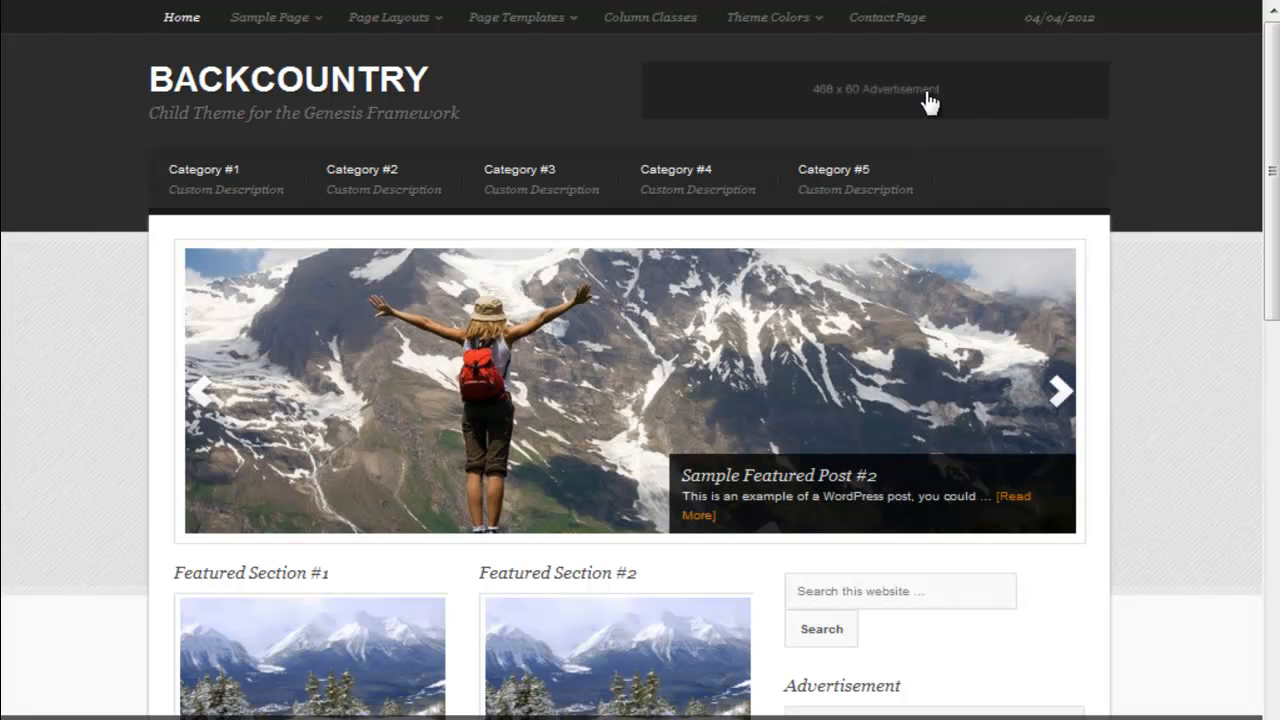
{"action": "mouse_move", "coordinate": [964, 132]}
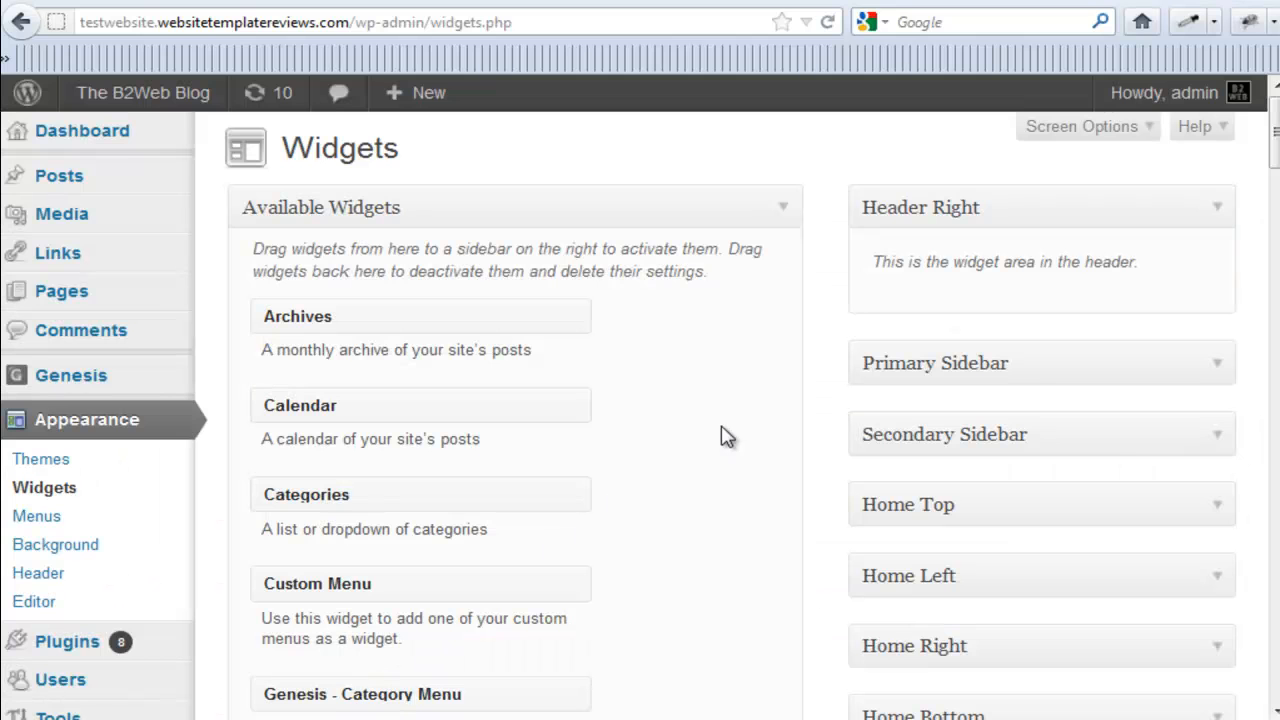
{"action": "scroll", "scroll_direction": "down", "scroll_amount": 3}
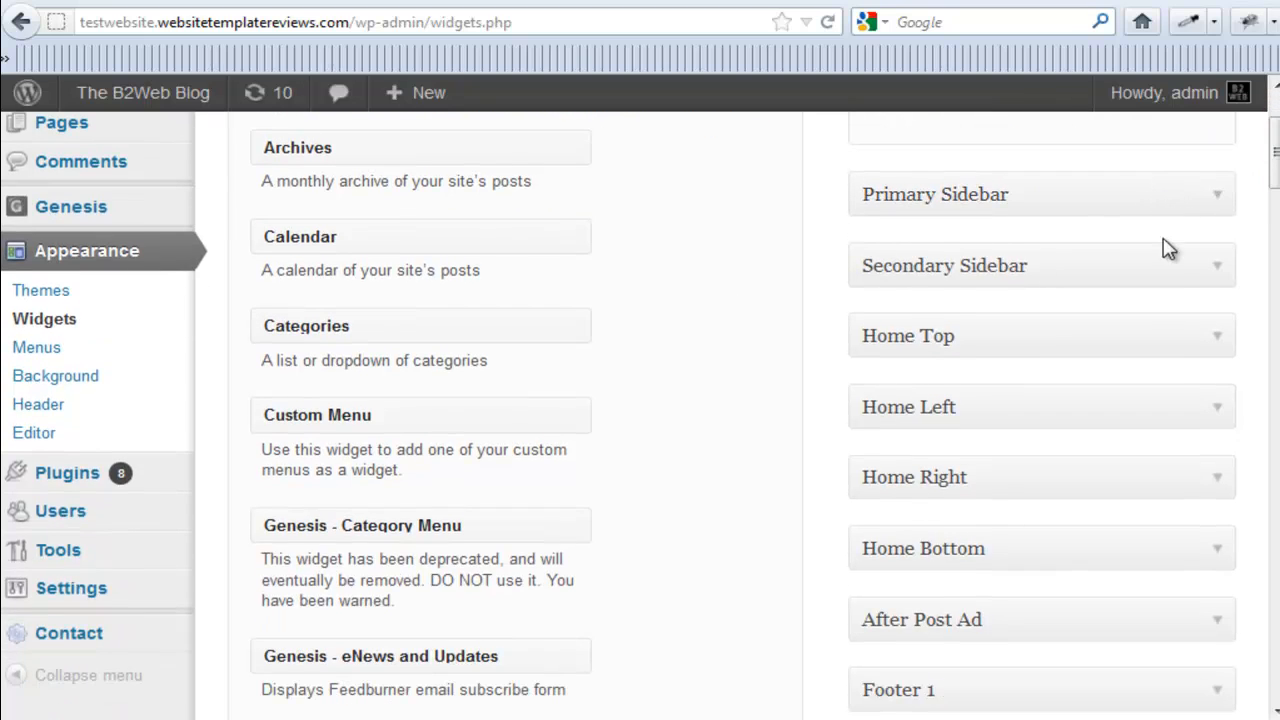
{"action": "mouse_move", "coordinate": [1180, 272]}
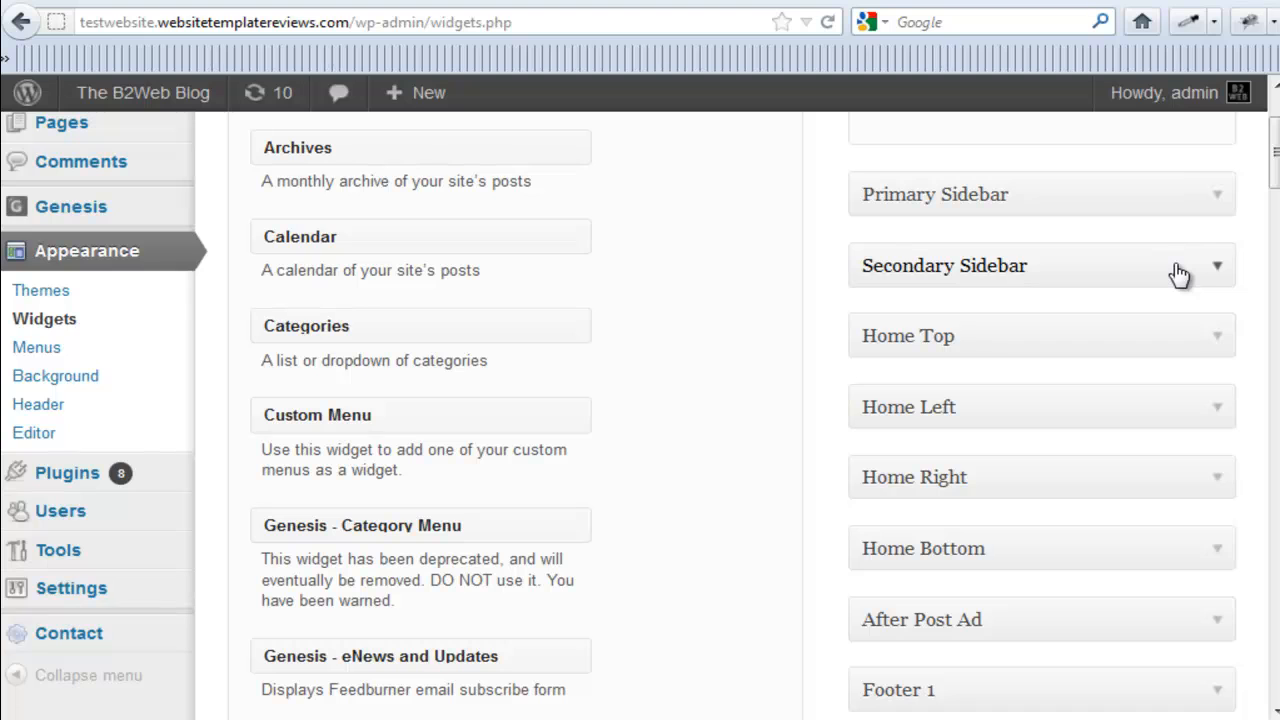
{"action": "mouse_move", "coordinate": [1256, 192]}
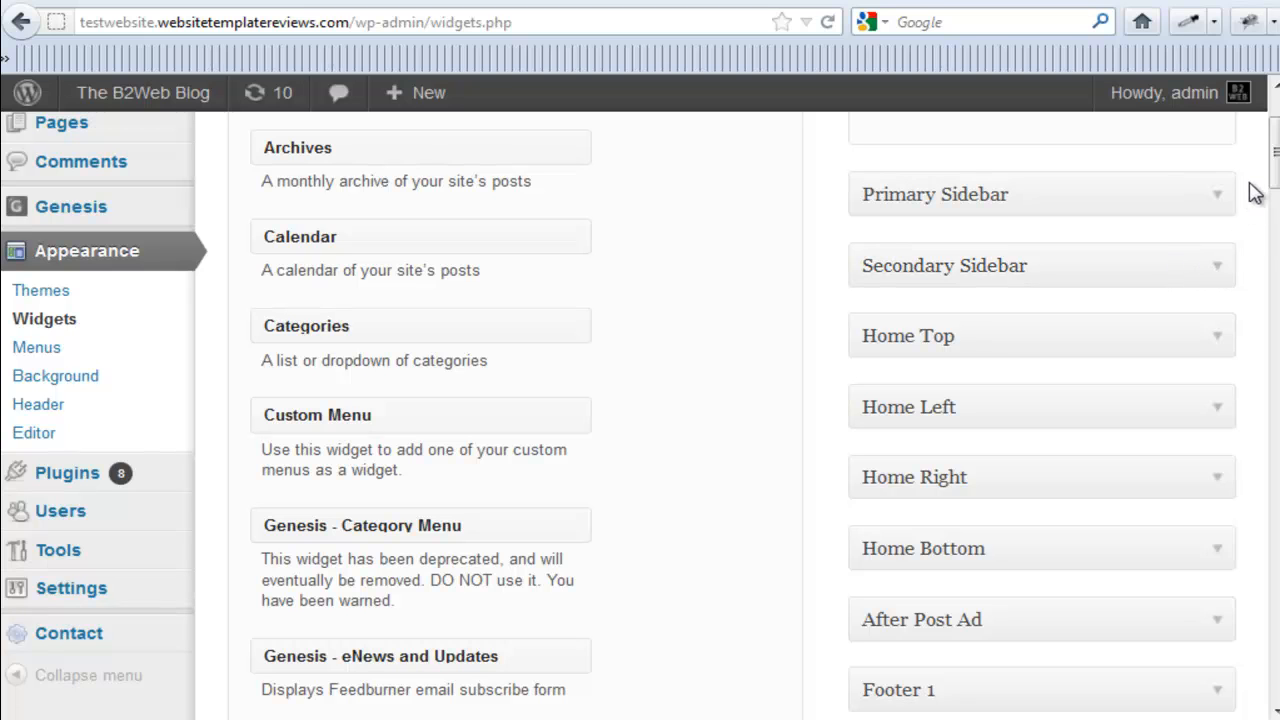
{"action": "scroll", "scroll_direction": "down", "scroll_amount": 3}
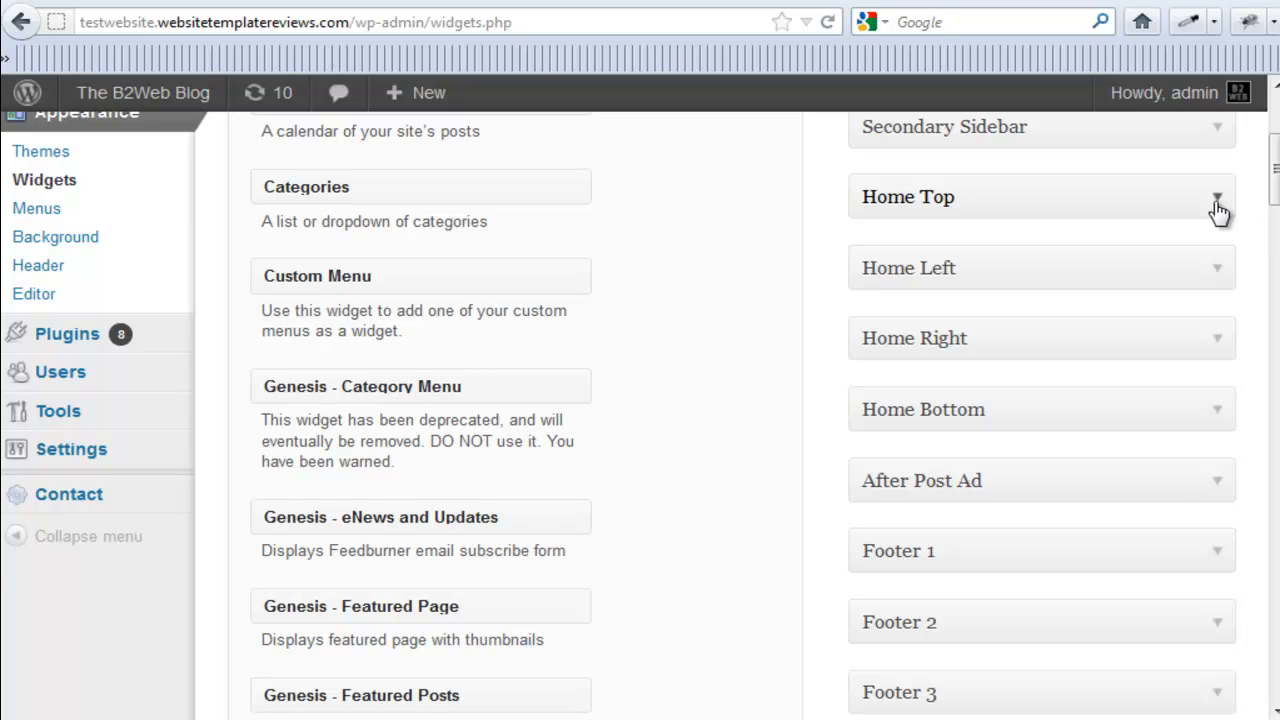
{"action": "left_click", "coordinate": [1216, 198]}
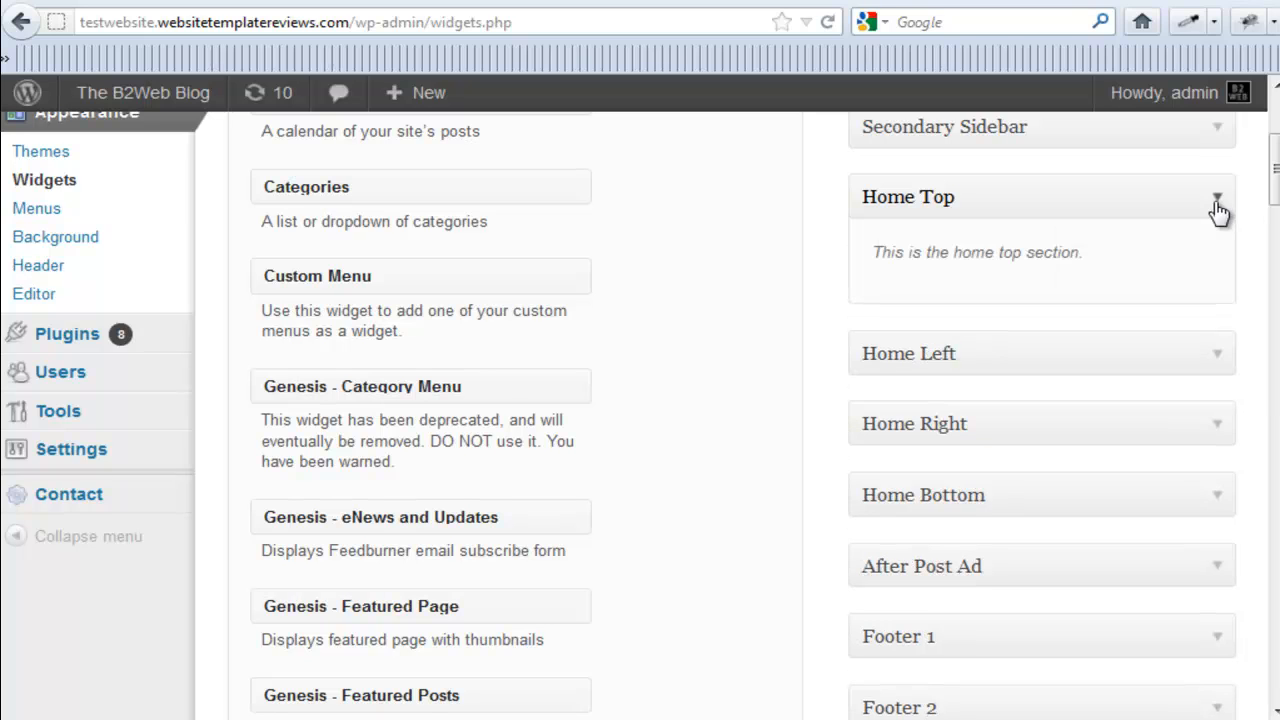
{"action": "left_click", "coordinate": [1216, 196]}
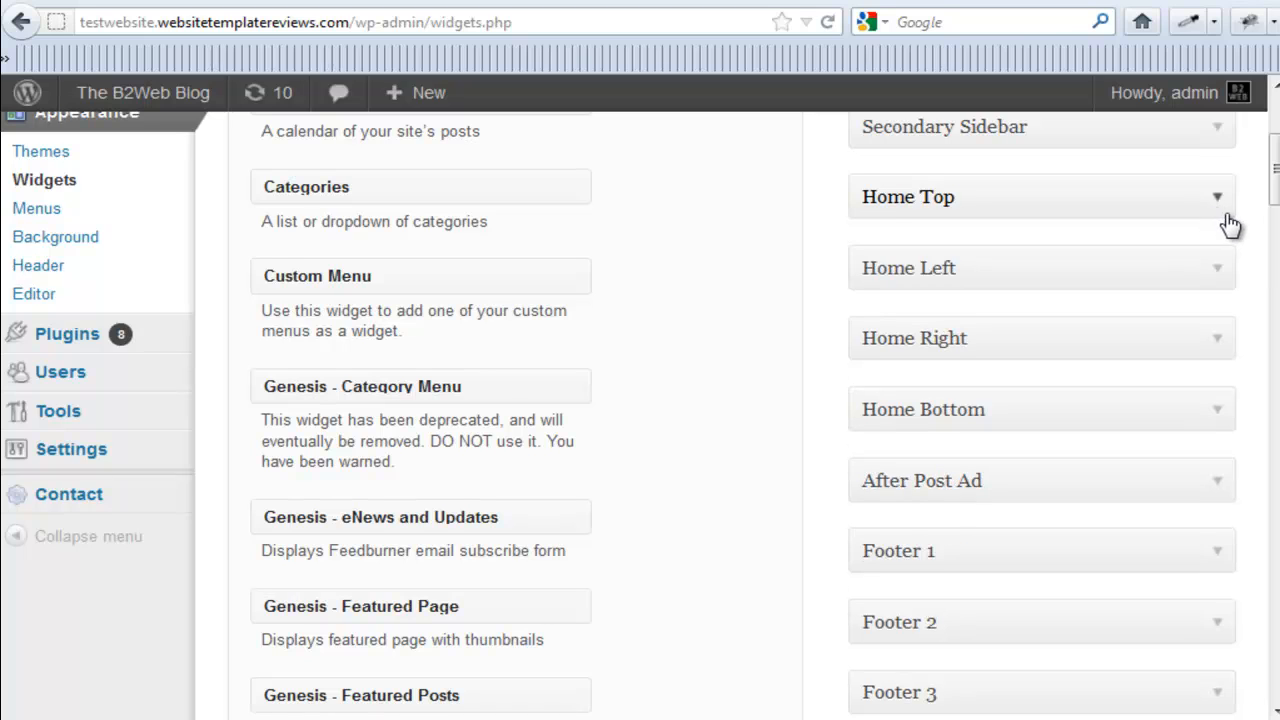
{"action": "mouse_move", "coordinate": [1214, 332]}
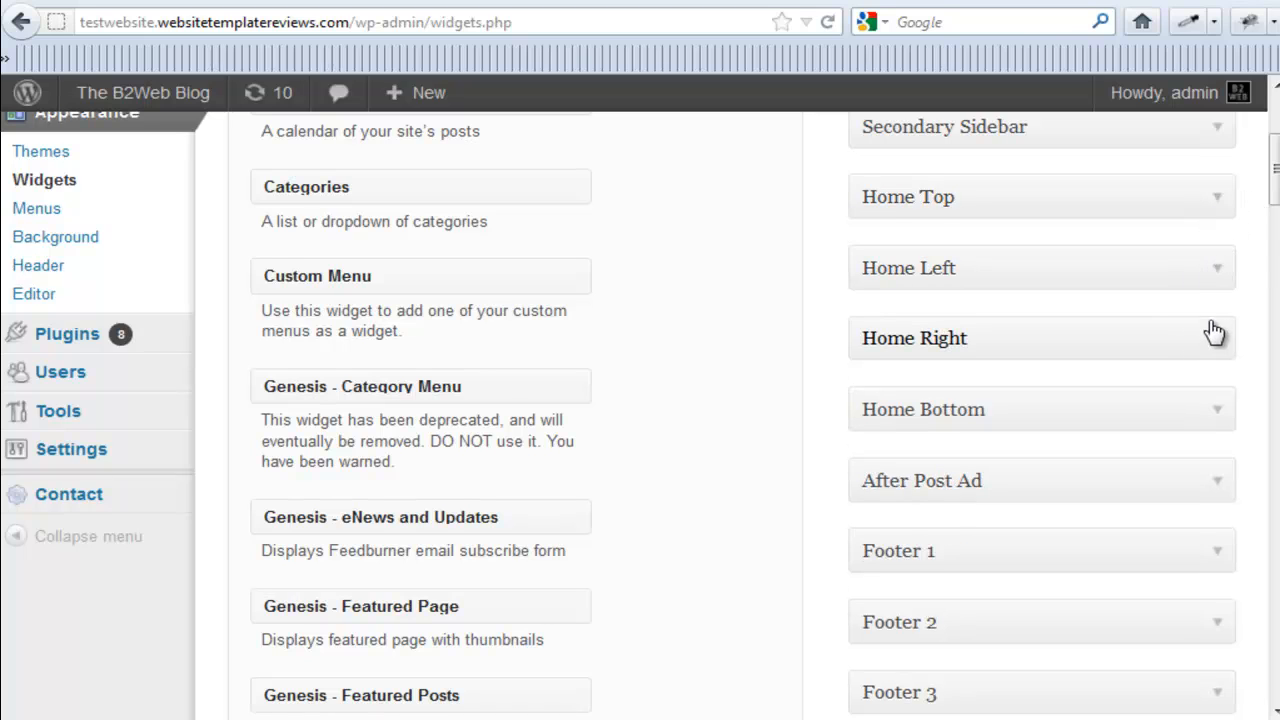
{"action": "mouse_move", "coordinate": [644, 690]}
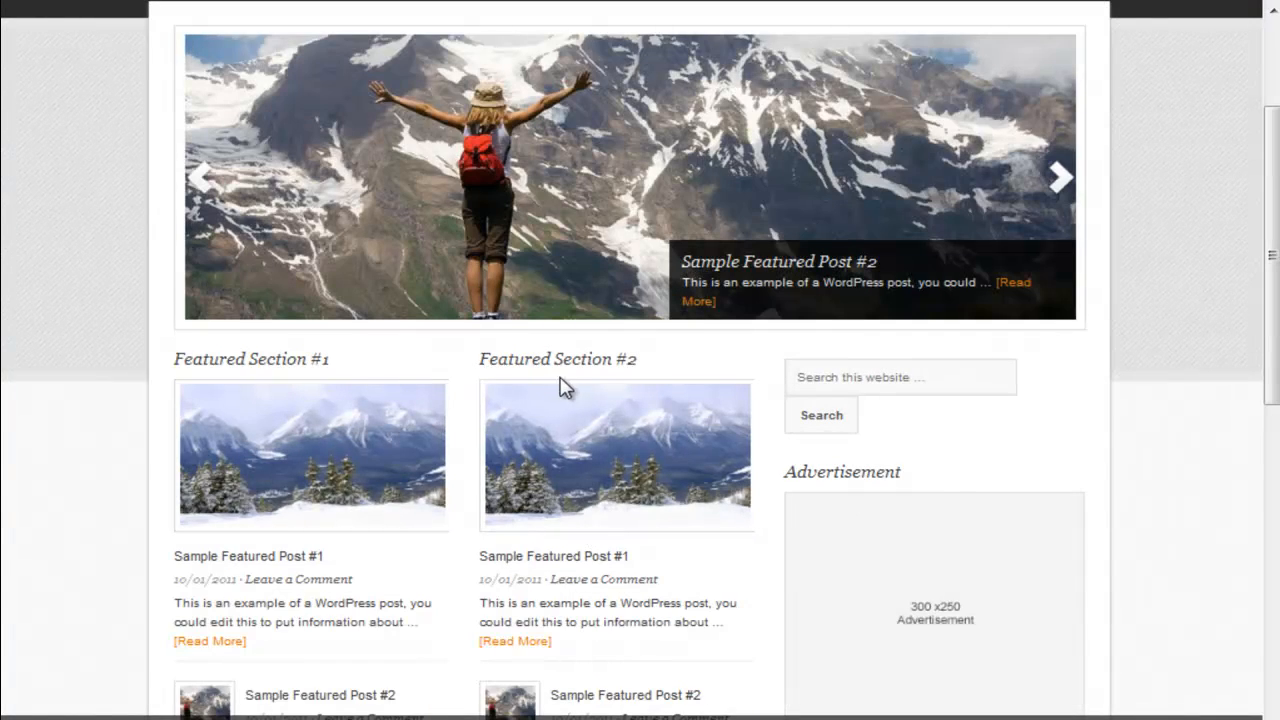
{"action": "scroll", "scroll_direction": "down", "scroll_amount": 3}
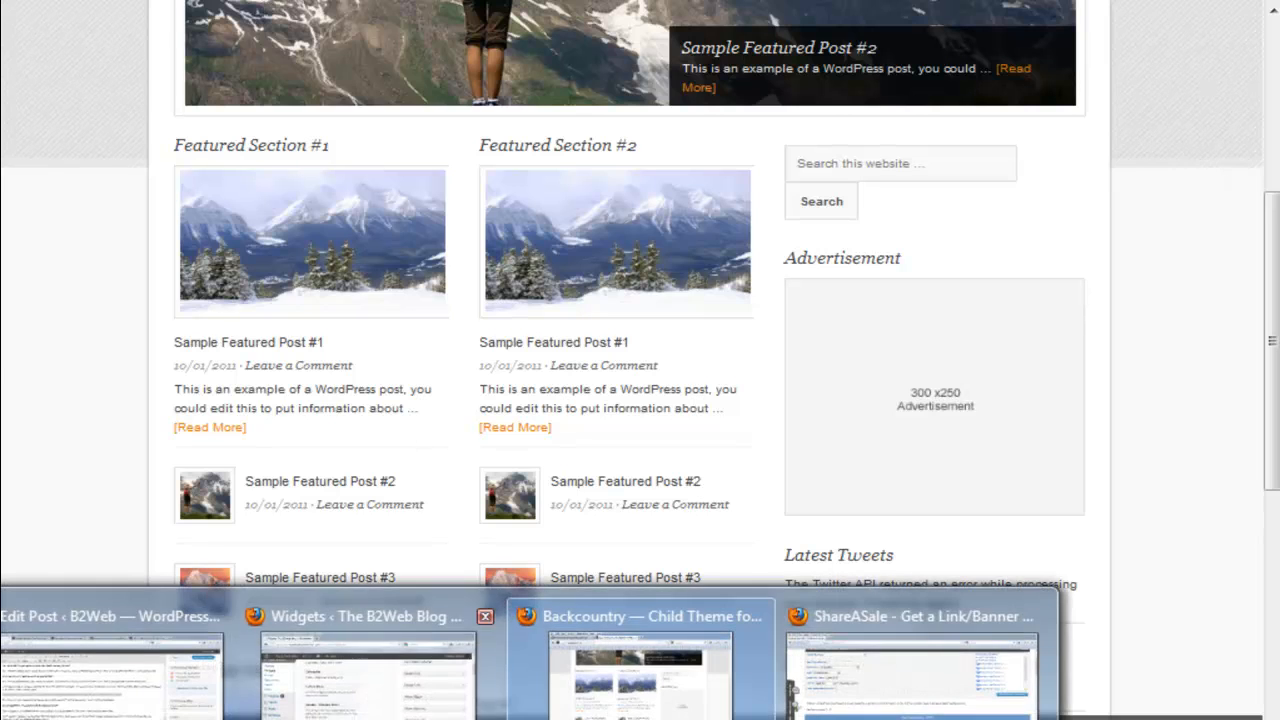
{"action": "left_click", "coordinate": [364, 616]}
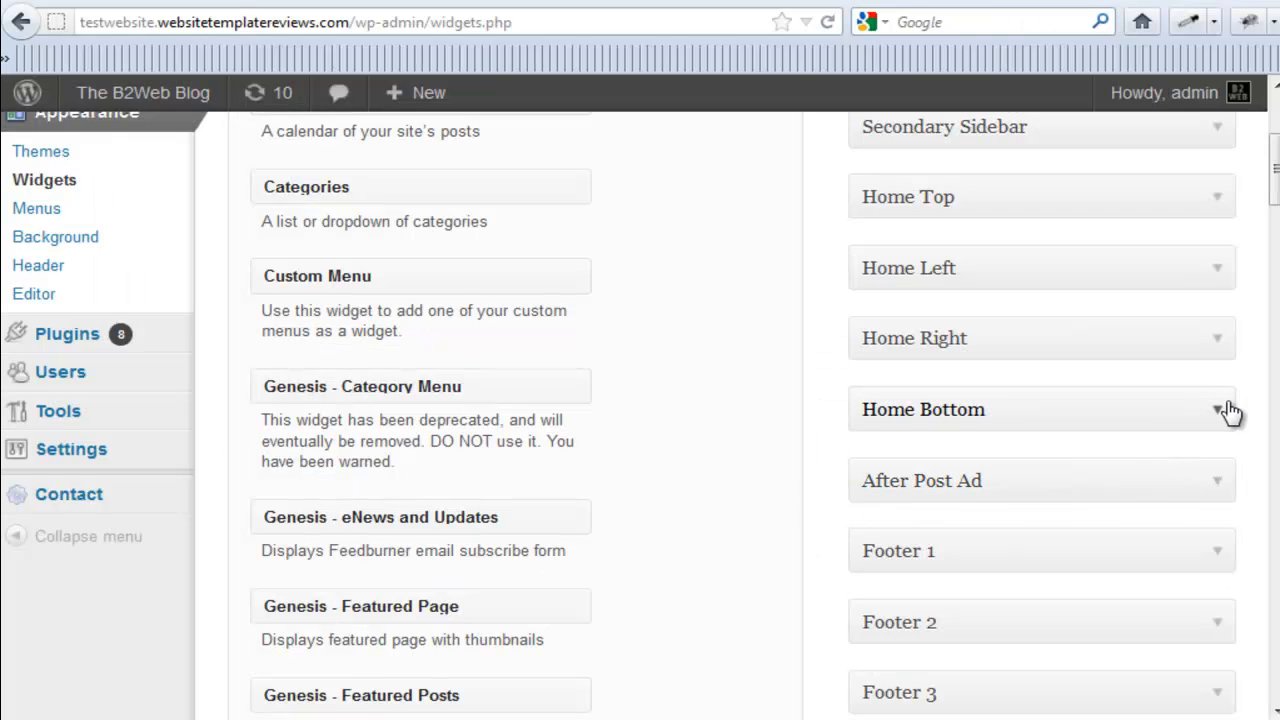
{"action": "mouse_move", "coordinate": [1264, 404]}
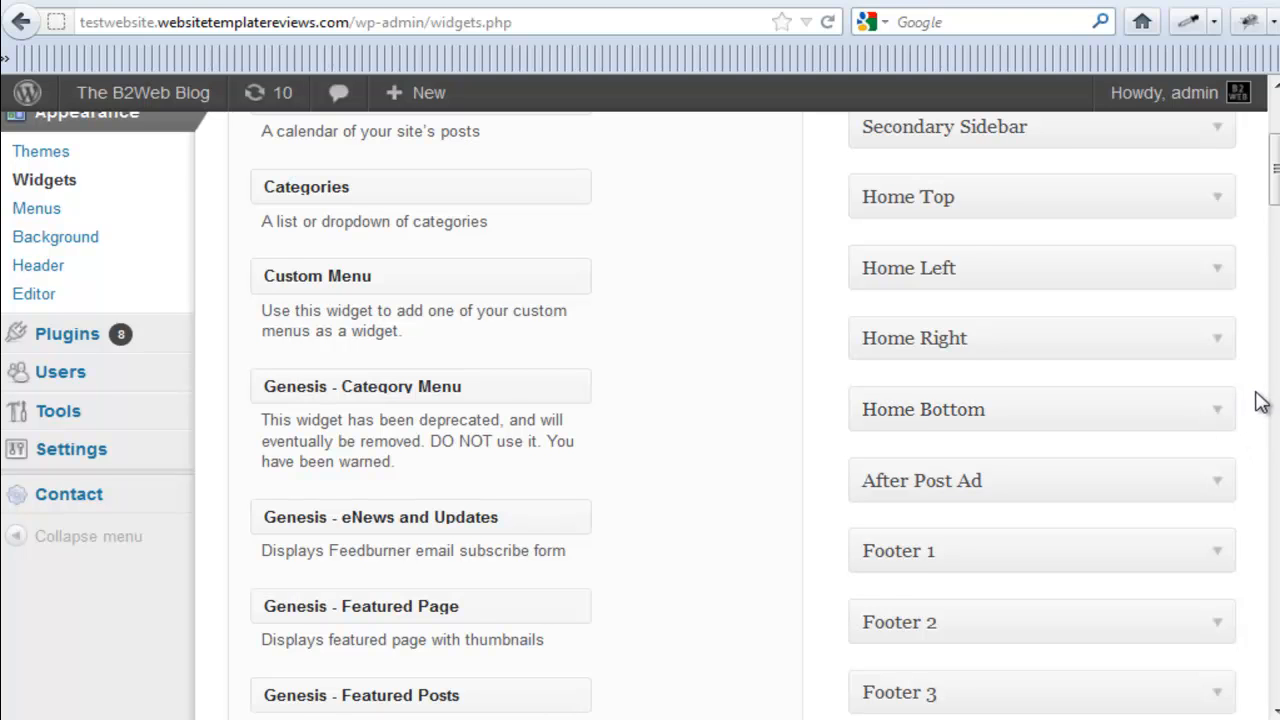
{"action": "scroll", "scroll_direction": "down", "scroll_amount": 3}
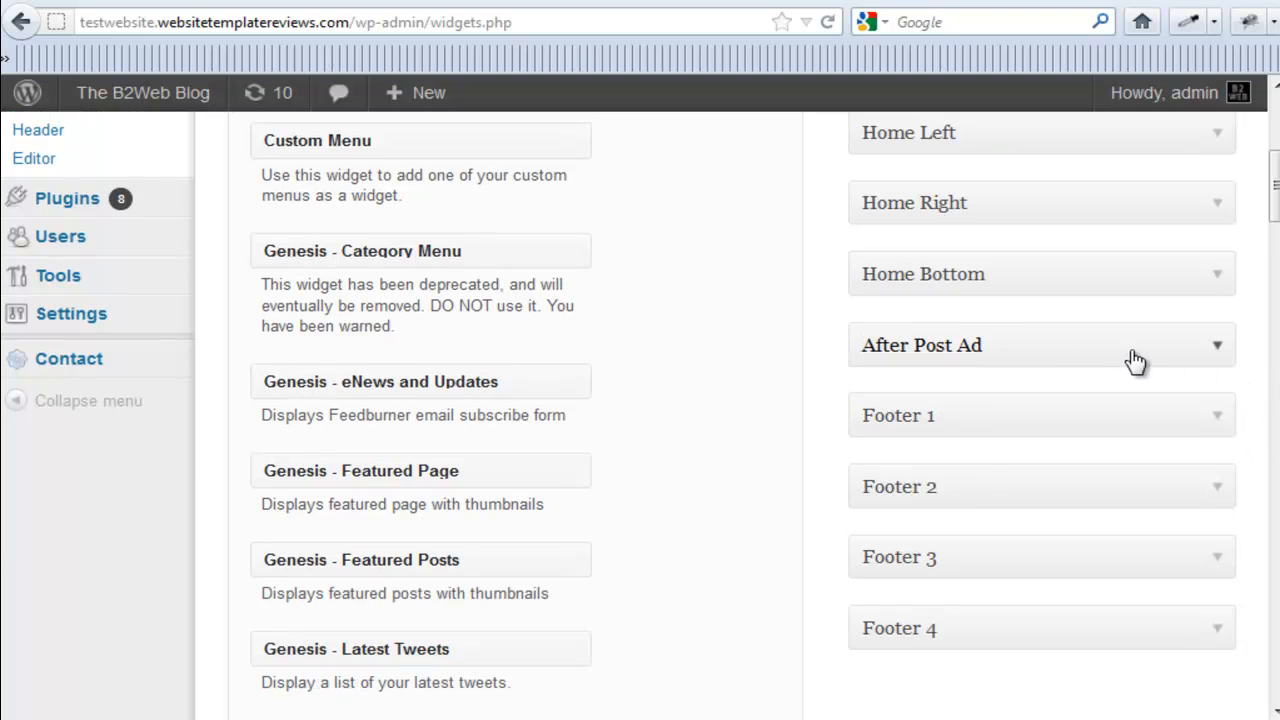
{"action": "mouse_move", "coordinate": [1184, 352]}
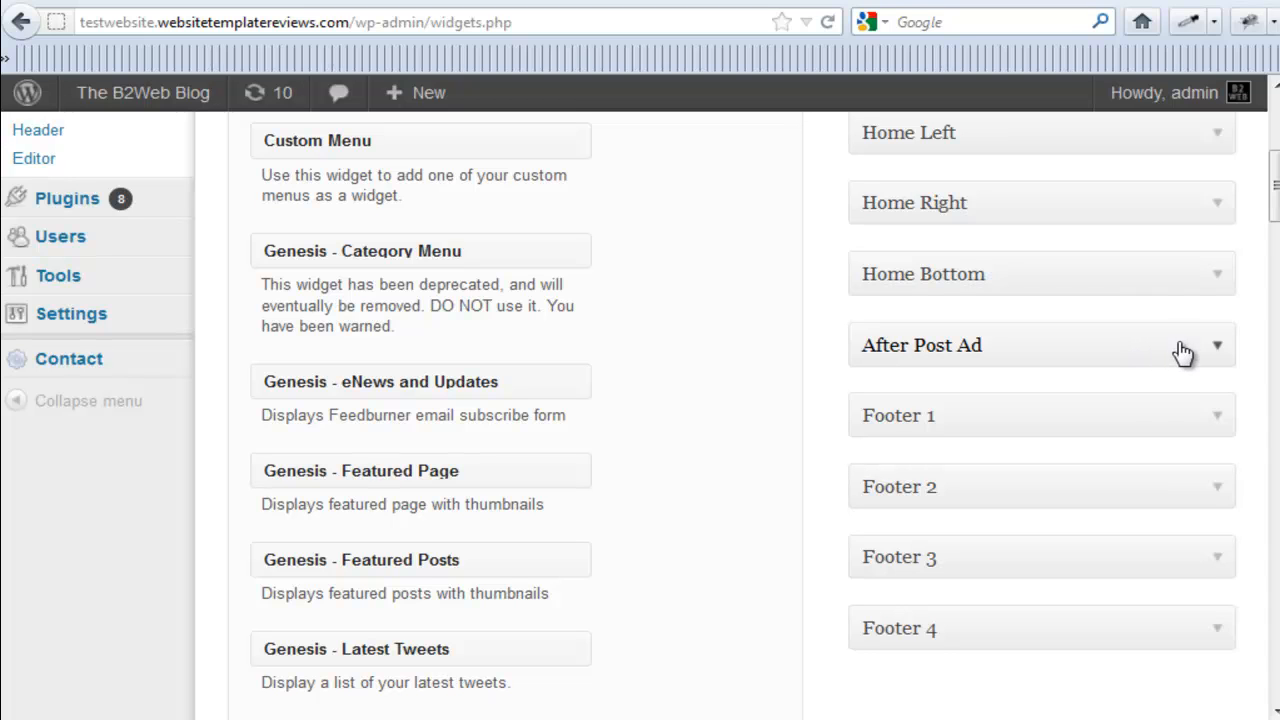
{"action": "scroll", "scroll_direction": "down", "scroll_amount": 3}
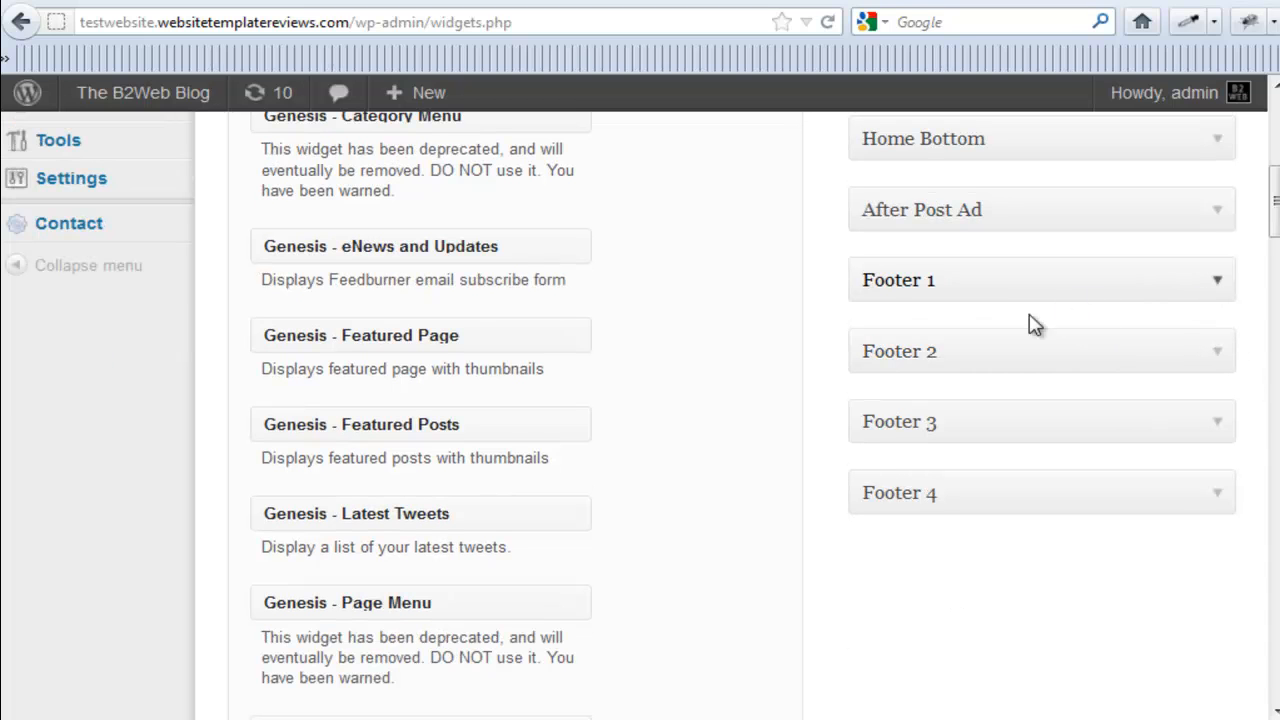
{"action": "mouse_move", "coordinate": [1016, 340]}
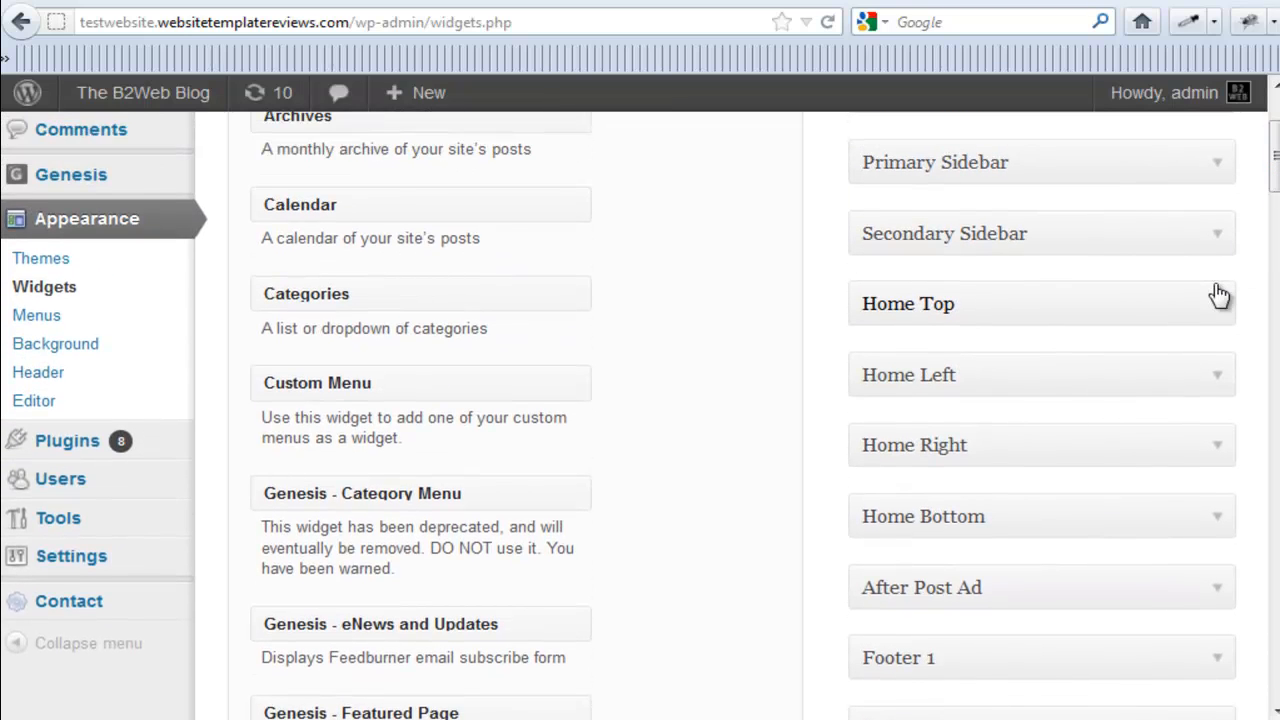
{"action": "mouse_move", "coordinate": [1252, 296]}
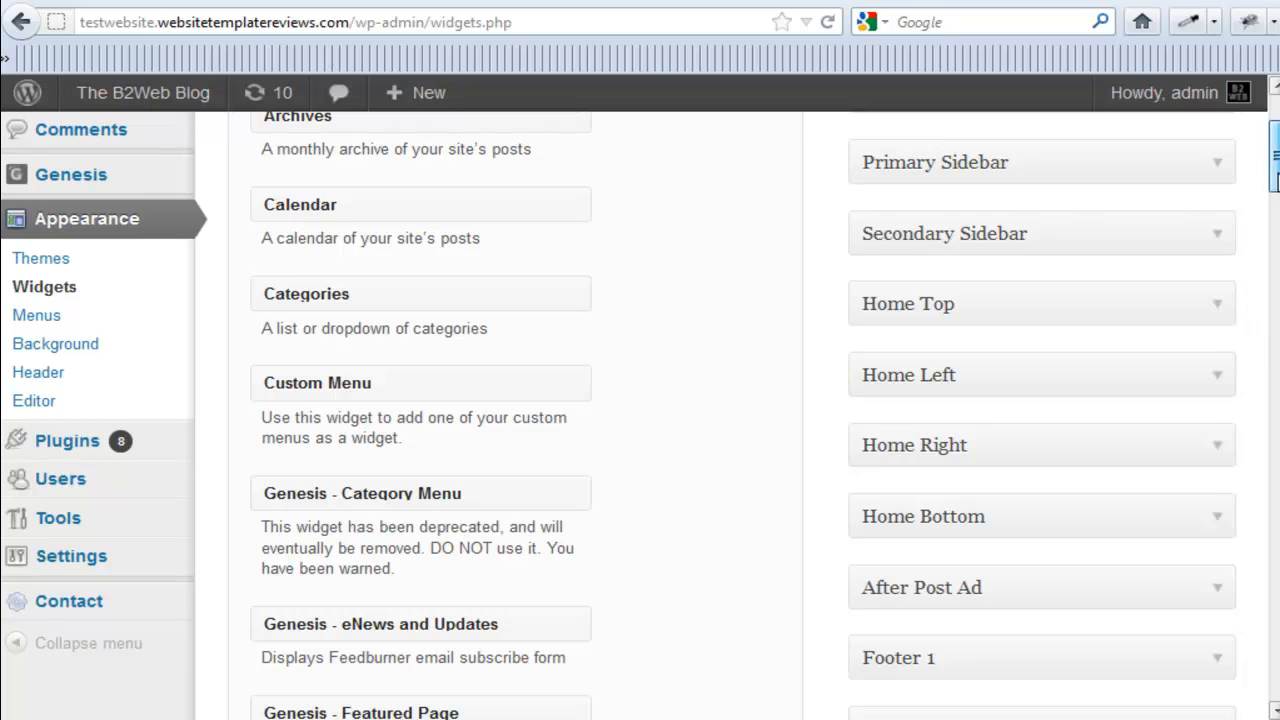
{"action": "scroll", "scroll_direction": "down", "scroll_amount": 3}
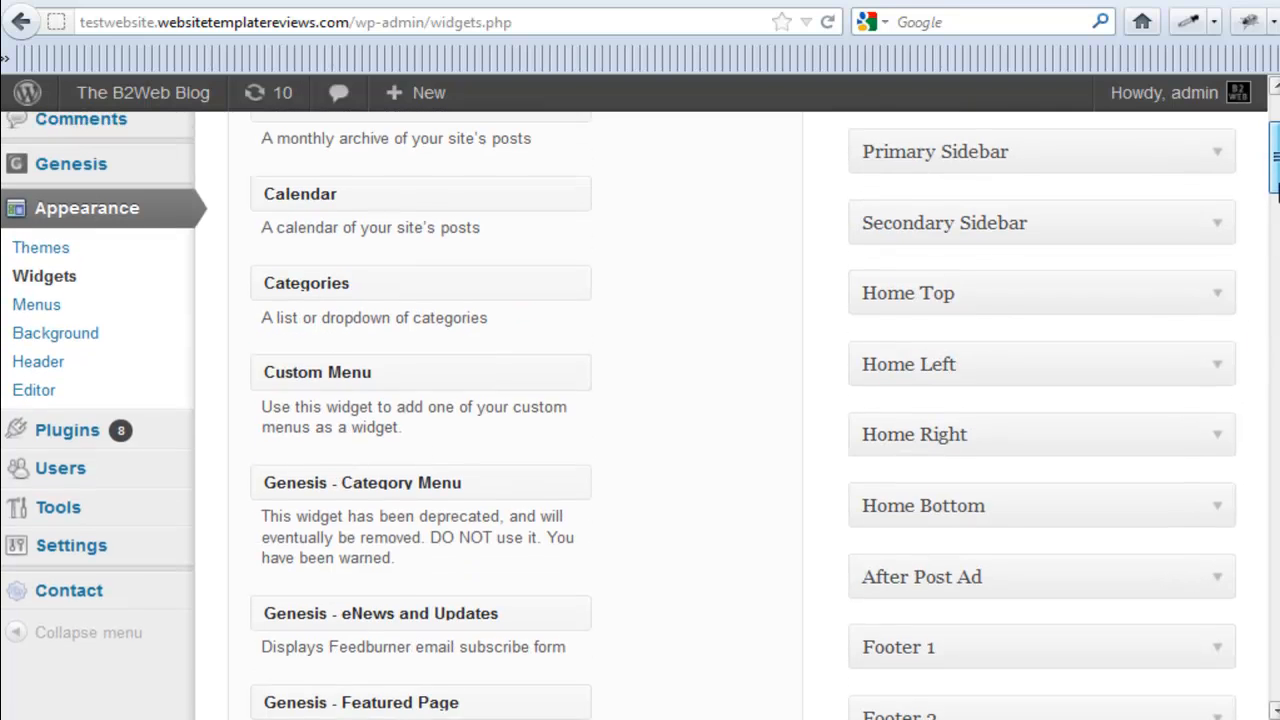
{"action": "scroll", "scroll_direction": "down", "scroll_amount": 3}
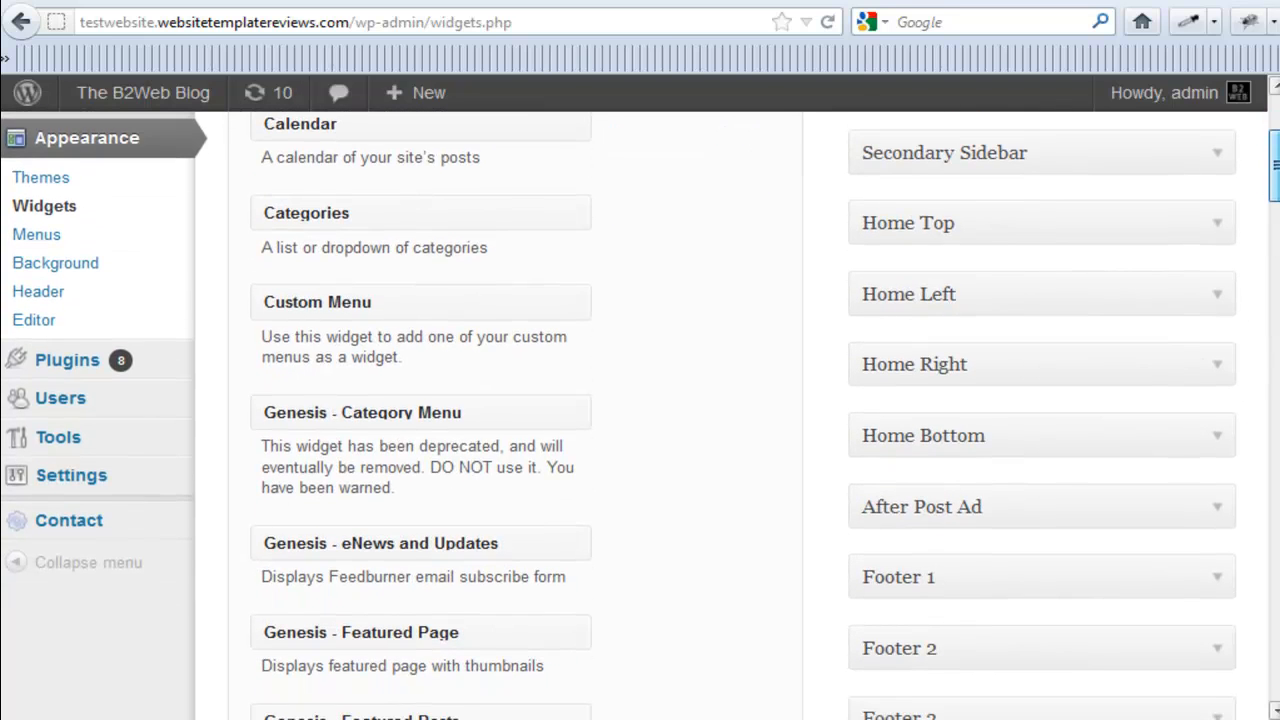
{"action": "scroll", "scroll_direction": "down", "scroll_amount": 3}
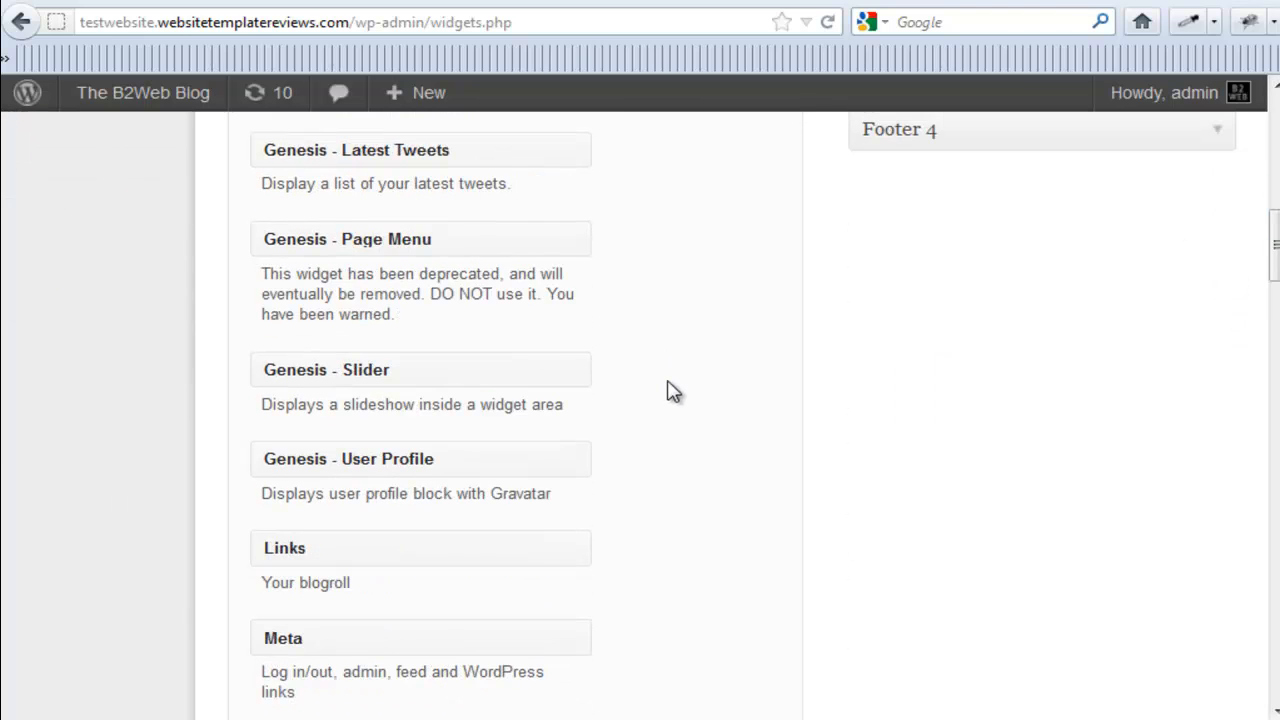
{"action": "scroll", "scroll_direction": "down", "scroll_amount": 3}
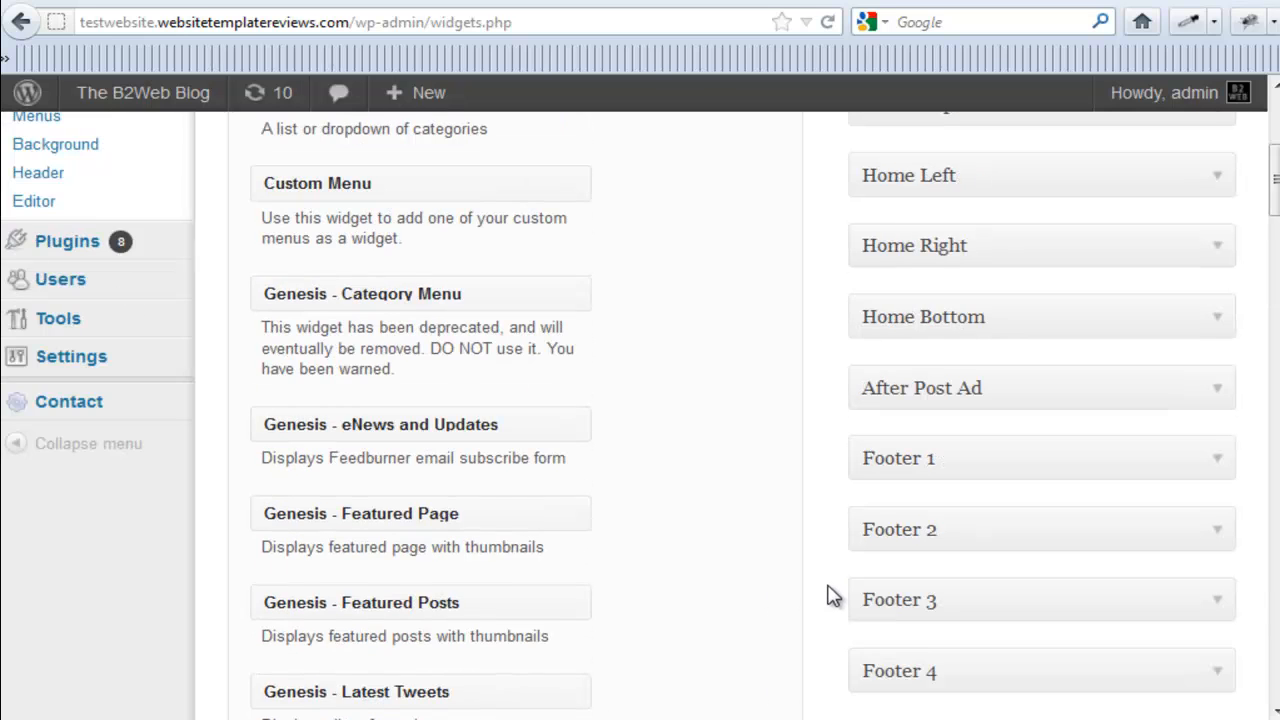
{"action": "scroll", "scroll_direction": "up", "scroll_amount": 3}
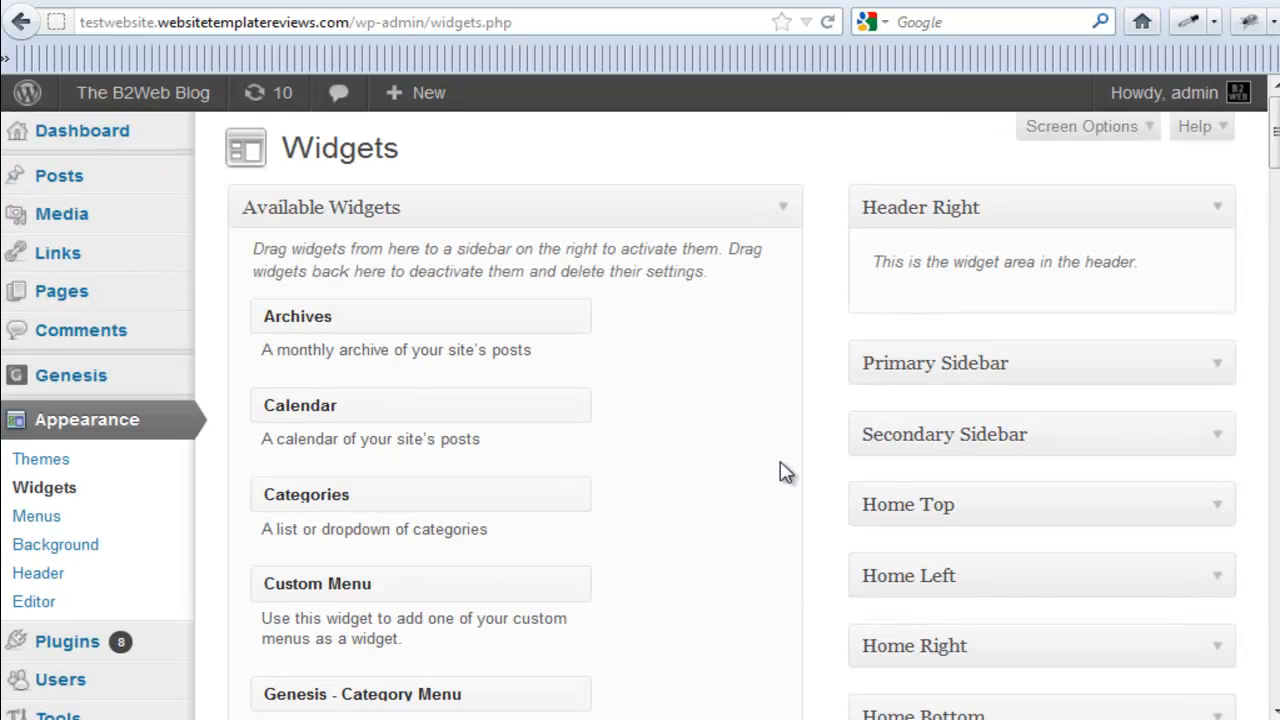
{"action": "mouse_move", "coordinate": [638, 452]}
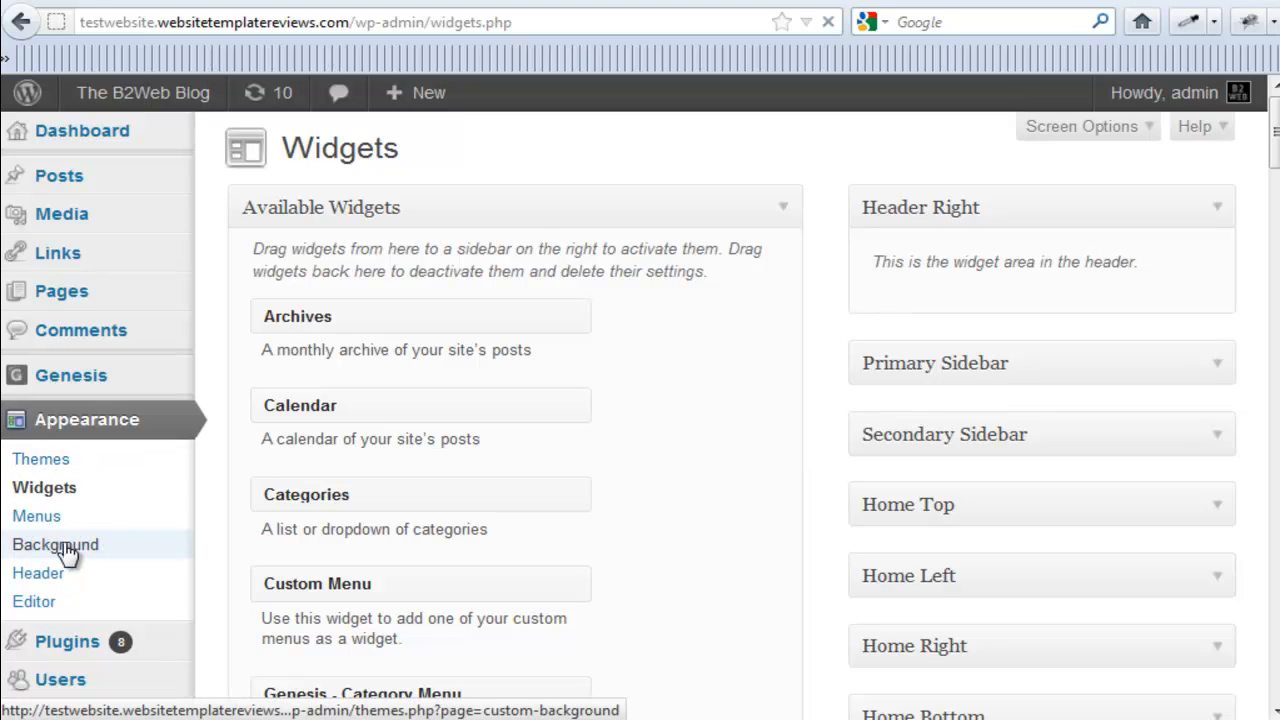
- View the Custom Background screen, then the Custom Header screen with The B2Web Blog preview
{"action": "left_click", "coordinate": [56, 544]}
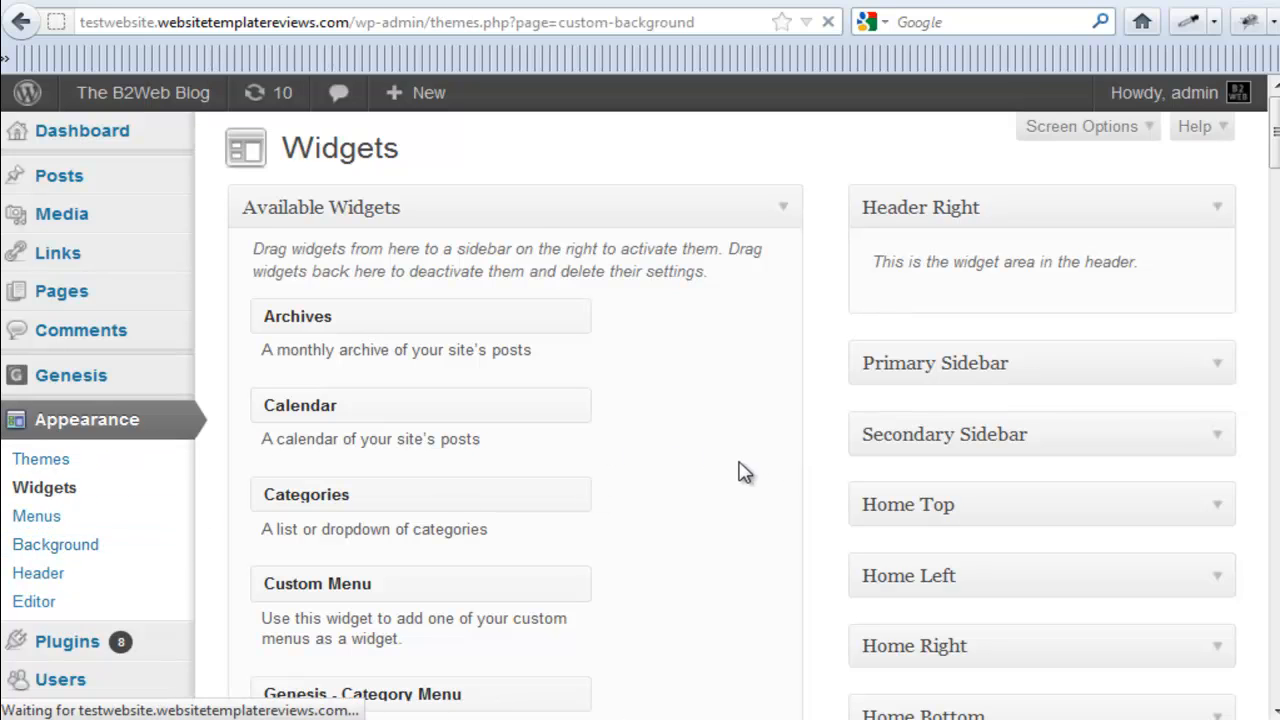
{"action": "left_click", "coordinate": [56, 544]}
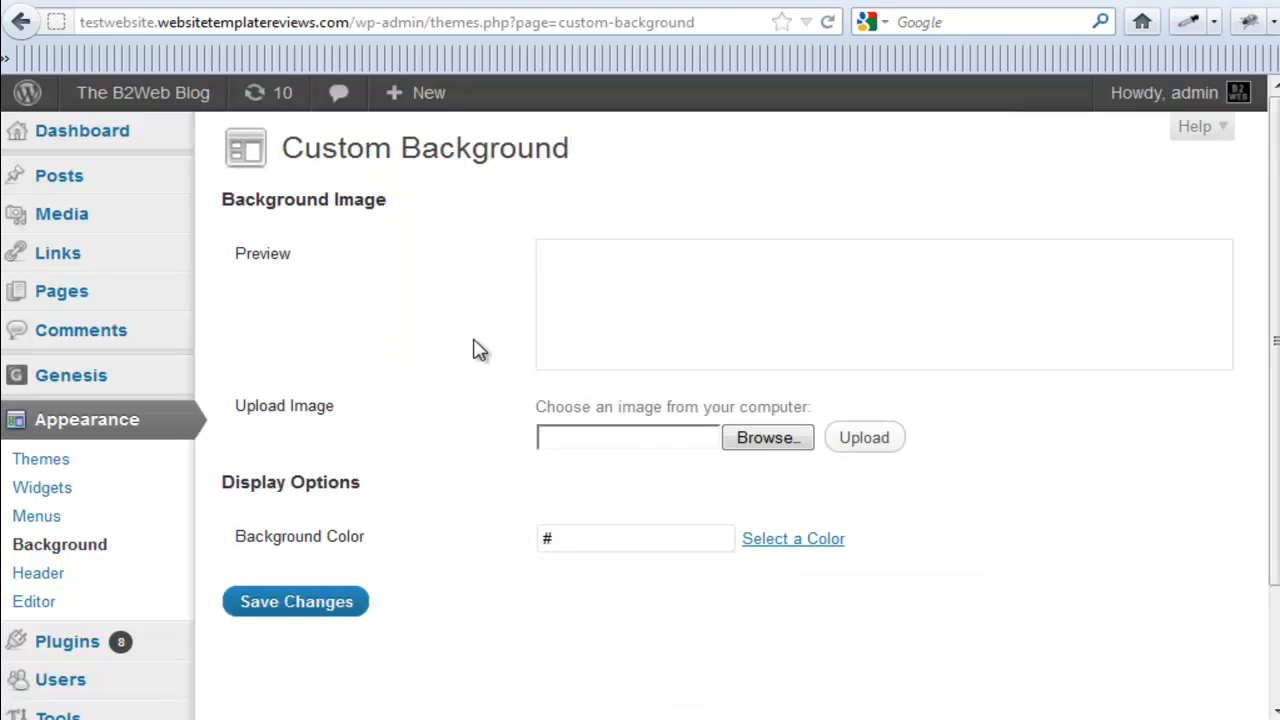
{"action": "mouse_move", "coordinate": [640, 544]}
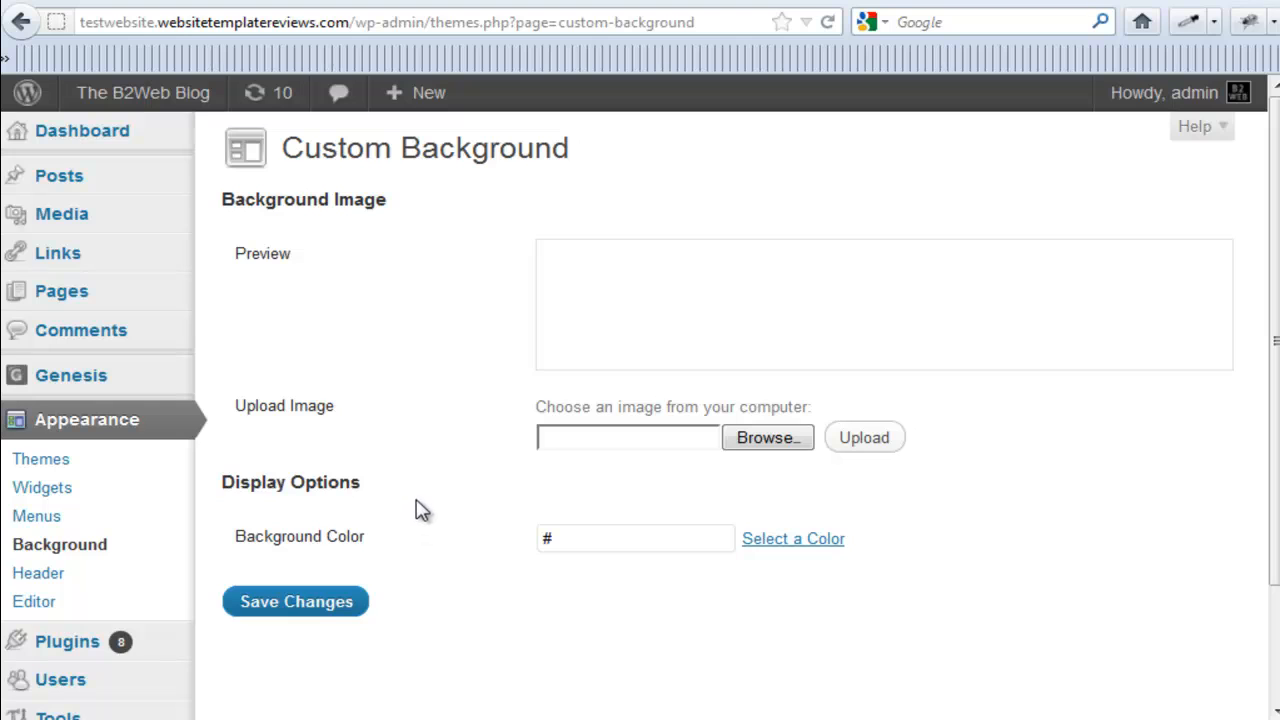
{"action": "scroll", "scroll_direction": "down", "scroll_amount": 3}
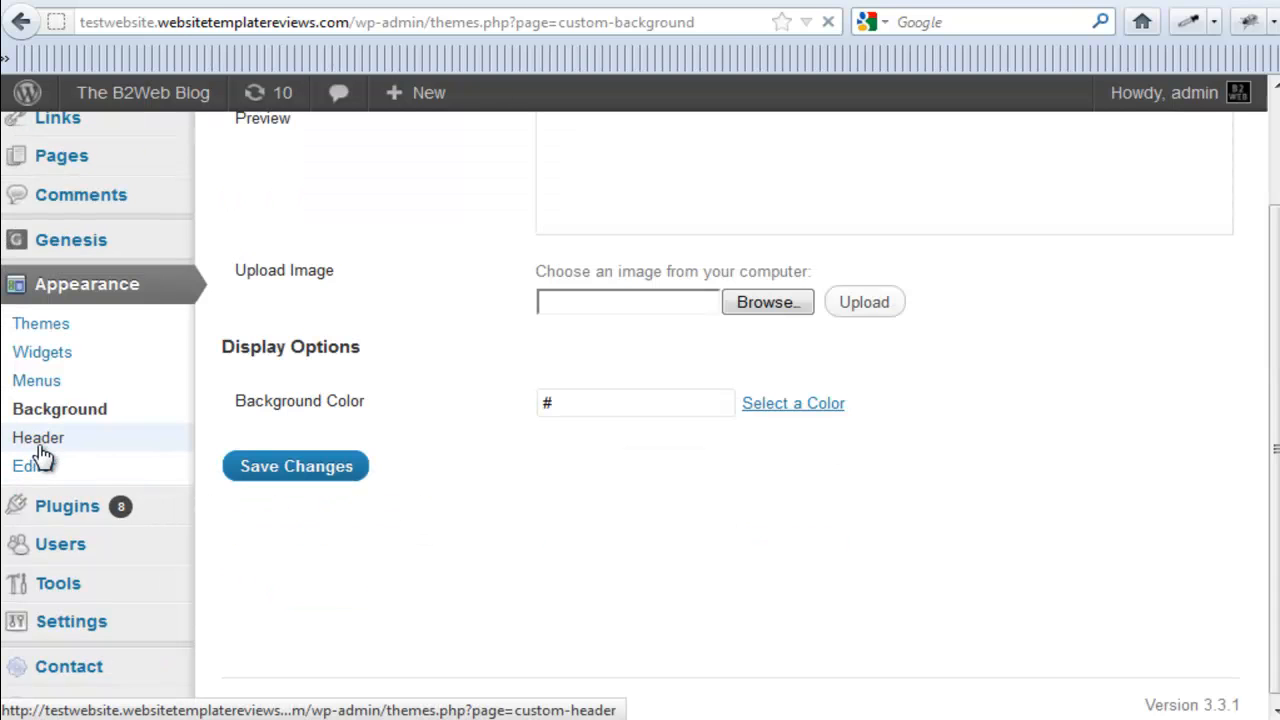
{"action": "left_click", "coordinate": [38, 436]}
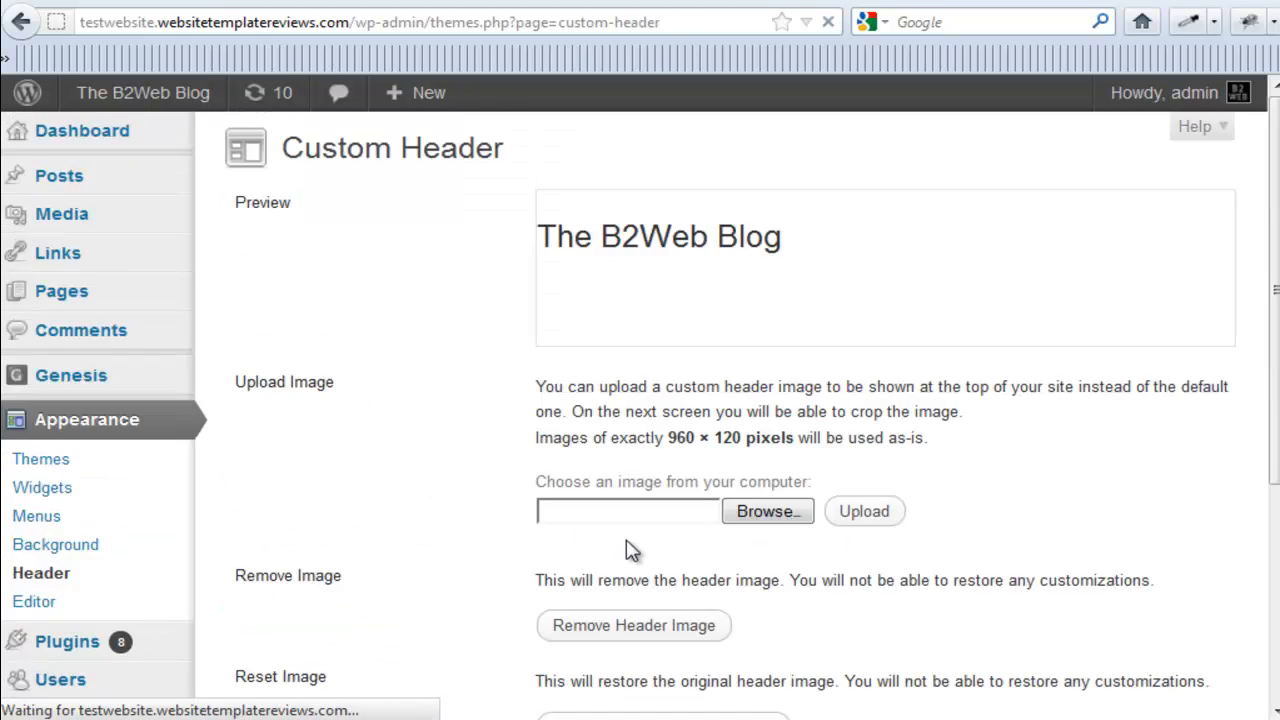
{"action": "mouse_move", "coordinate": [1116, 448]}
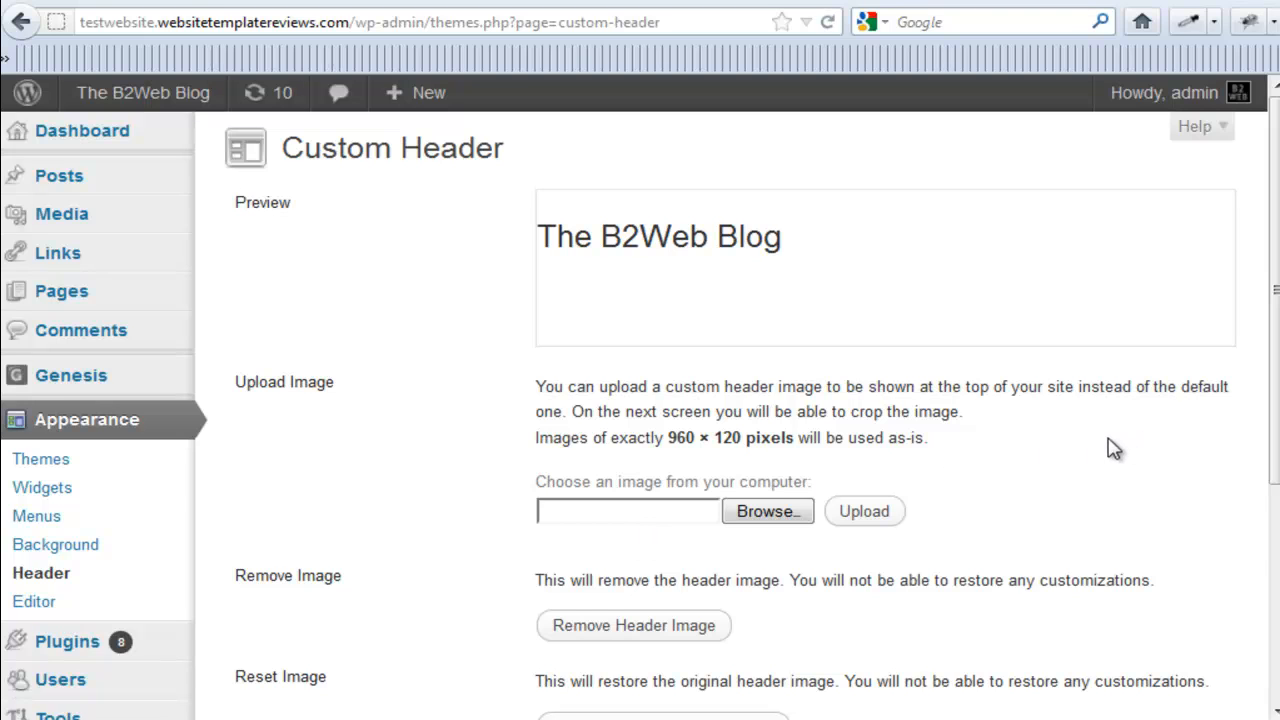
- Highlight the recommended 960 × 120 pixels header size, review the header options, and go to Installed Plugins
{"action": "scroll", "scroll_direction": "down", "scroll_amount": 3}
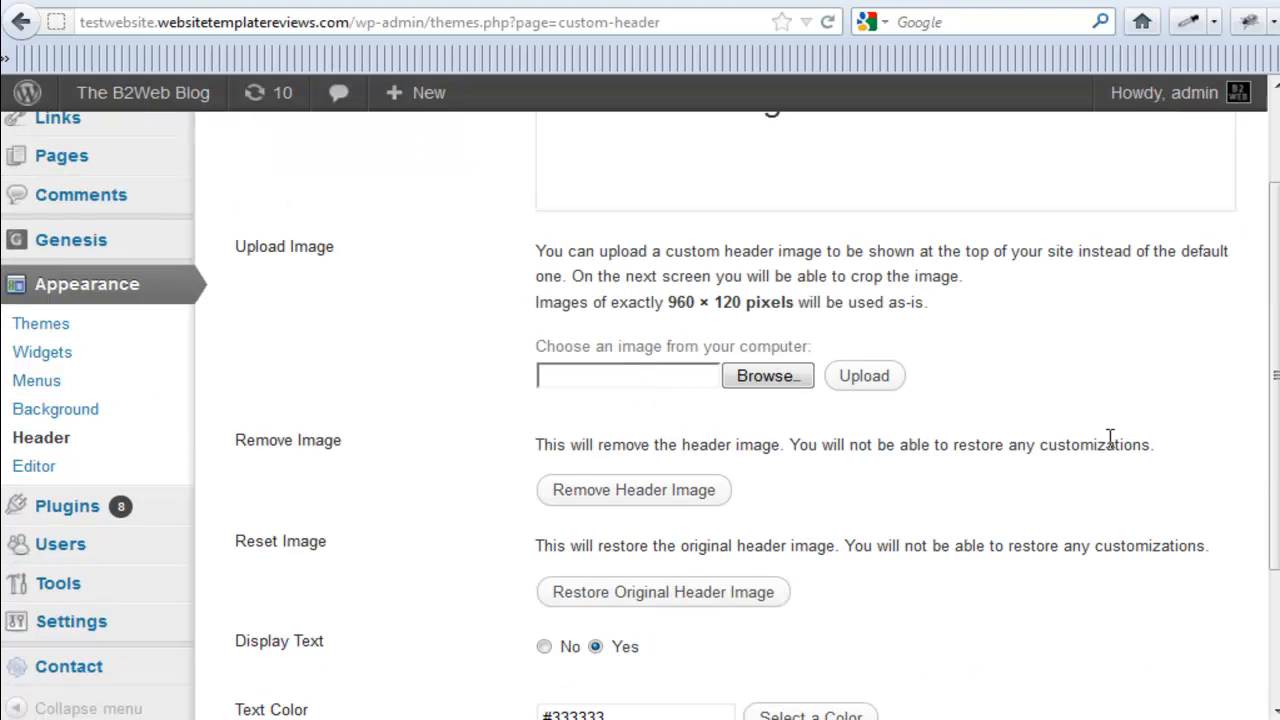
{"action": "scroll", "scroll_direction": "down", "scroll_amount": 3}
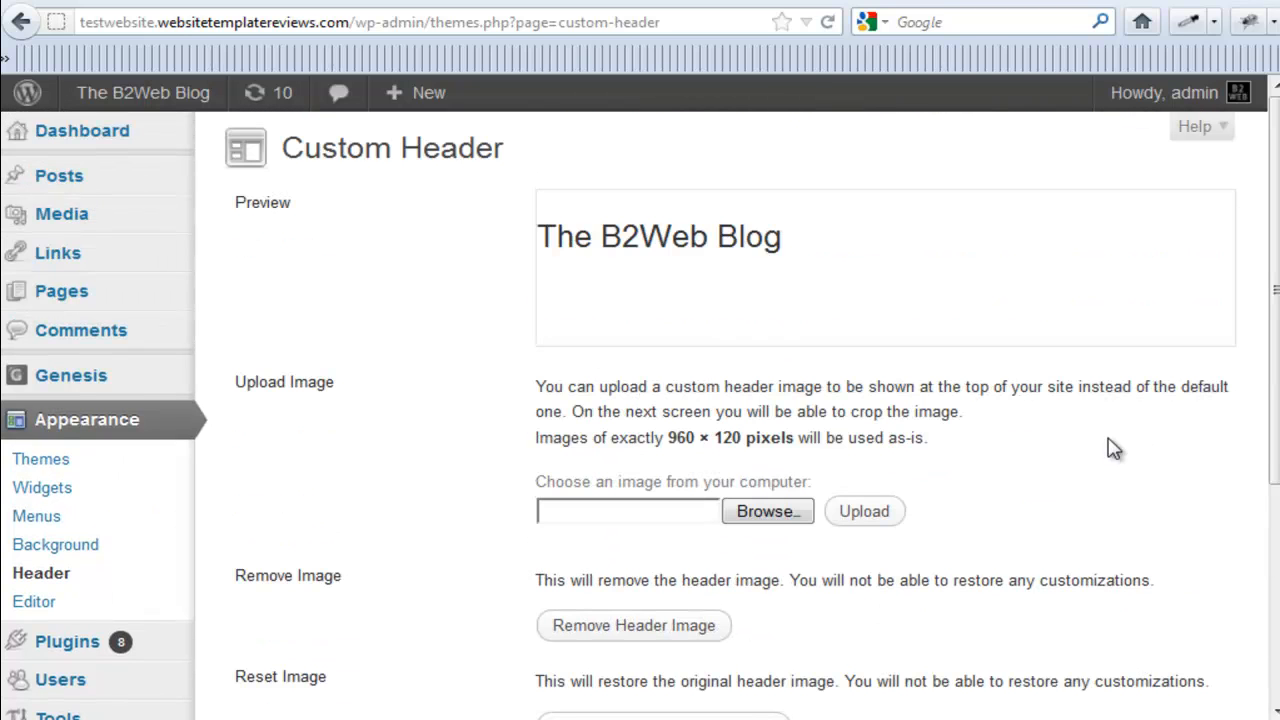
{"action": "mouse_move", "coordinate": [676, 444]}
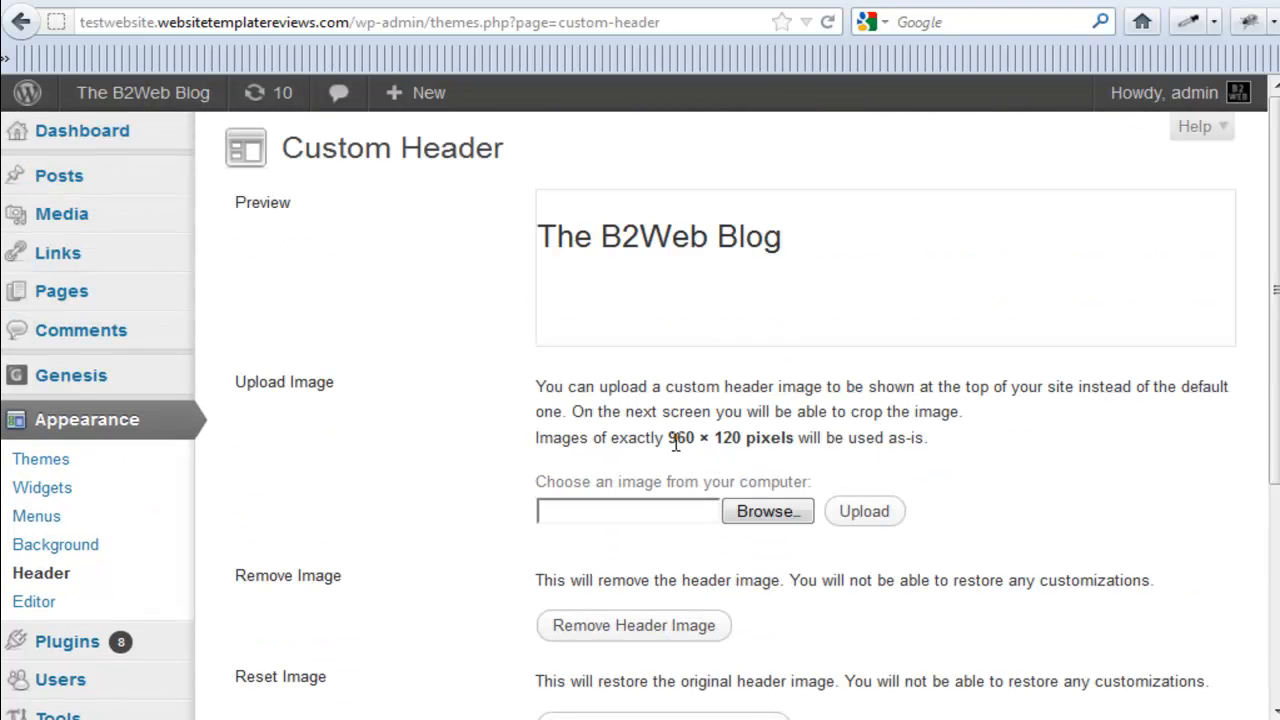
{"action": "left_click_drag", "start_coordinate": [668, 438], "coordinate": [788, 438]}
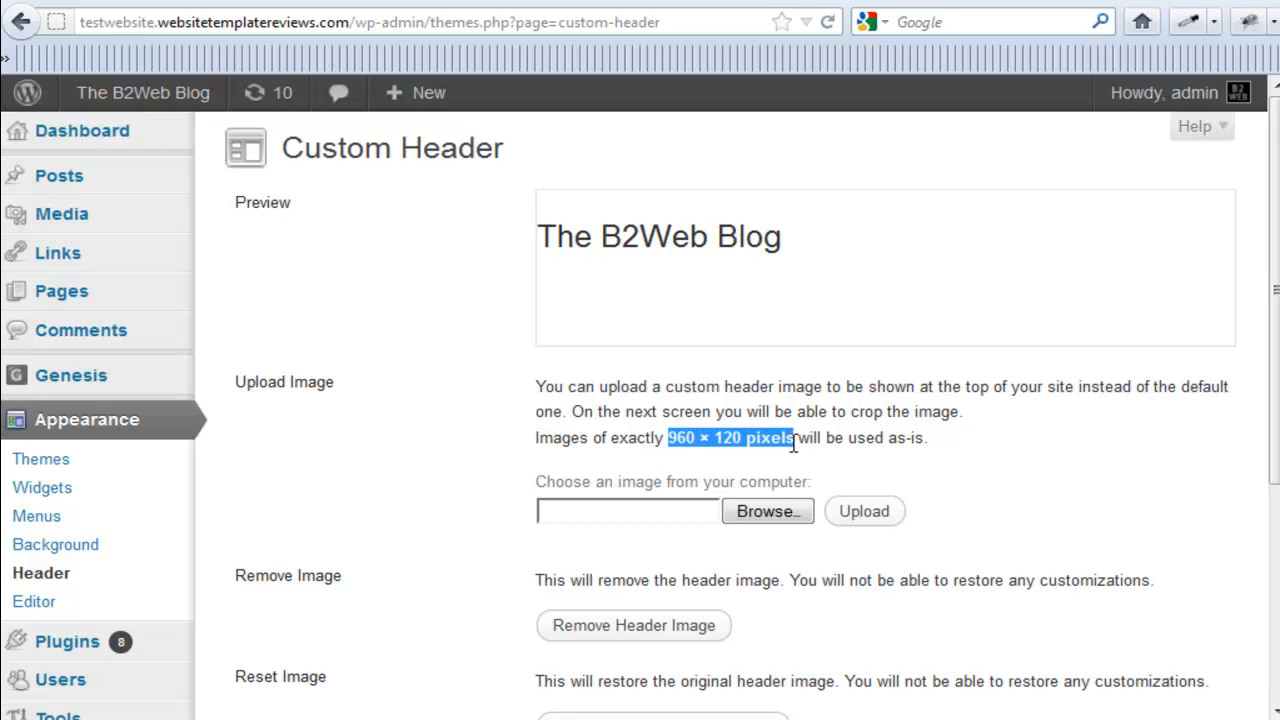
{"action": "mouse_move", "coordinate": [984, 464]}
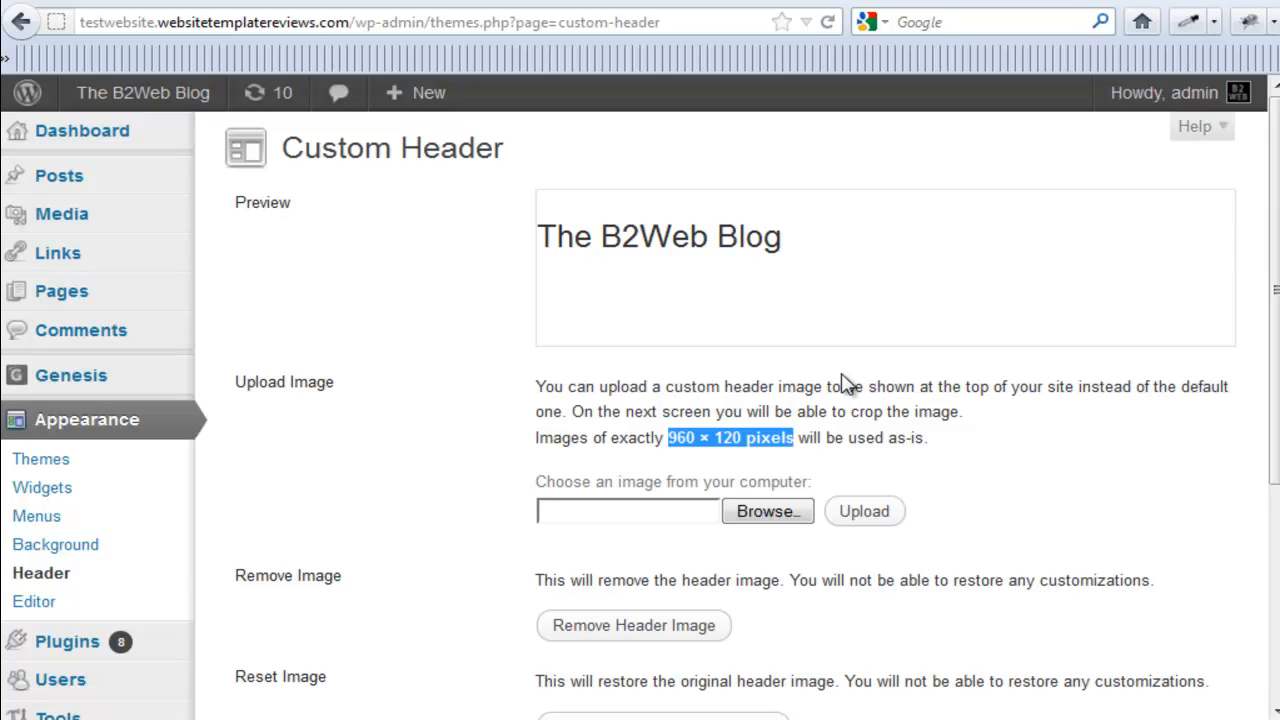
{"action": "mouse_move", "coordinate": [970, 468]}
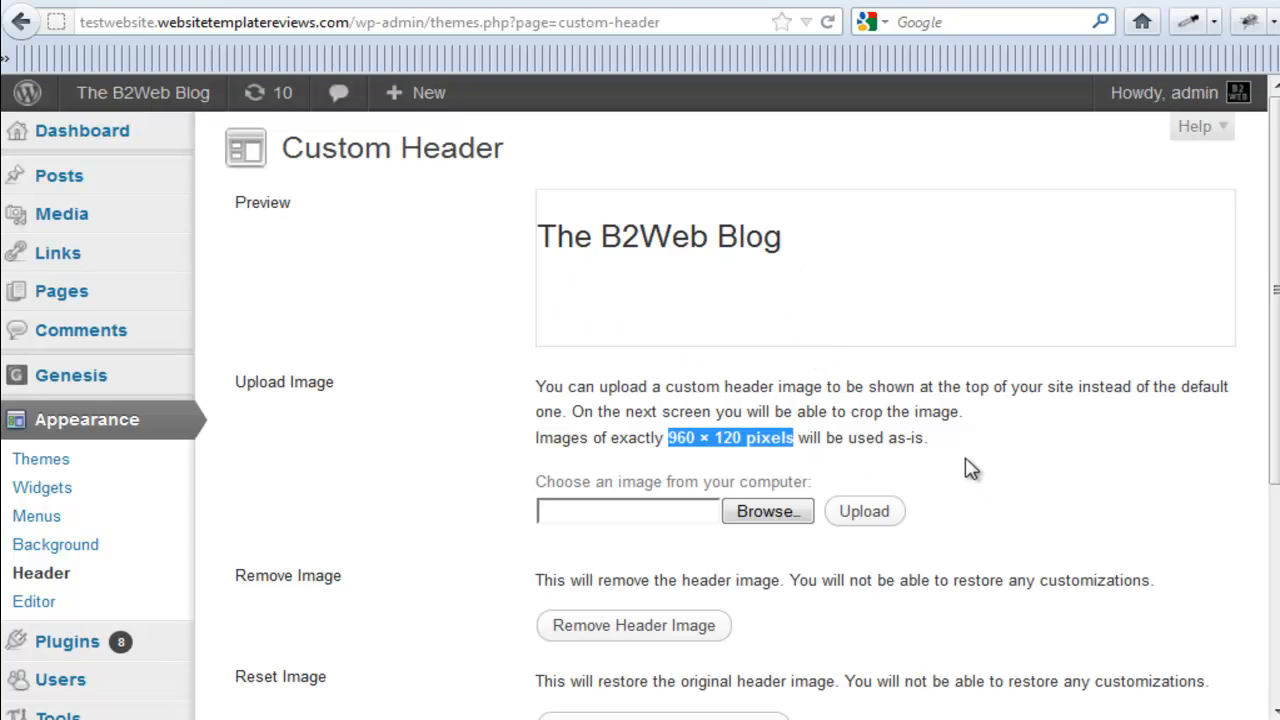
{"action": "scroll", "scroll_direction": "down", "scroll_amount": 3}
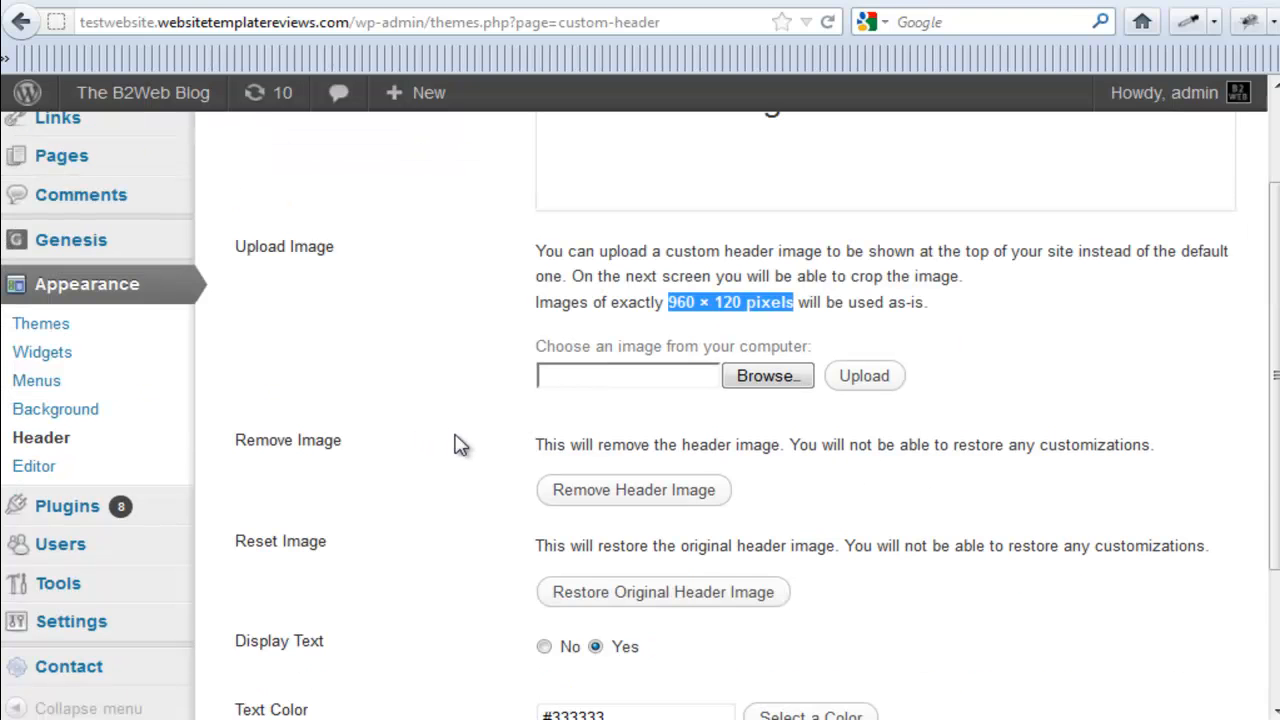
{"action": "mouse_move", "coordinate": [1044, 414]}
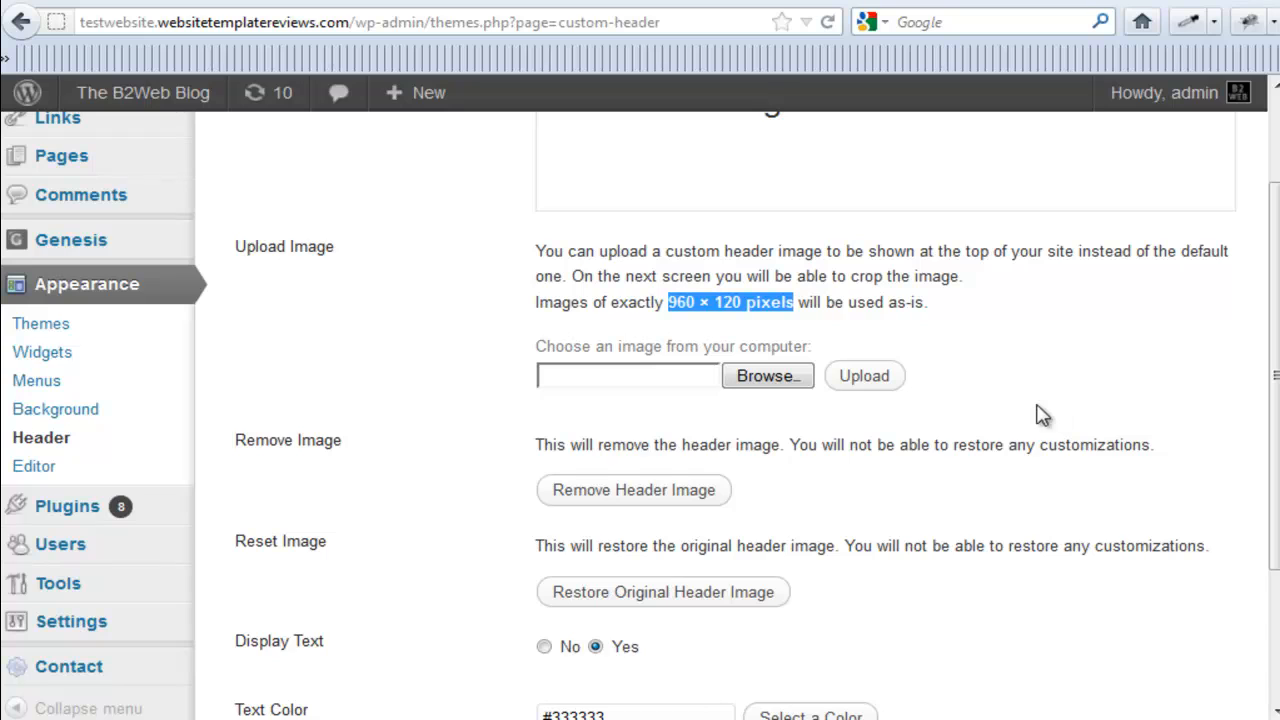
{"action": "mouse_move", "coordinate": [436, 440]}
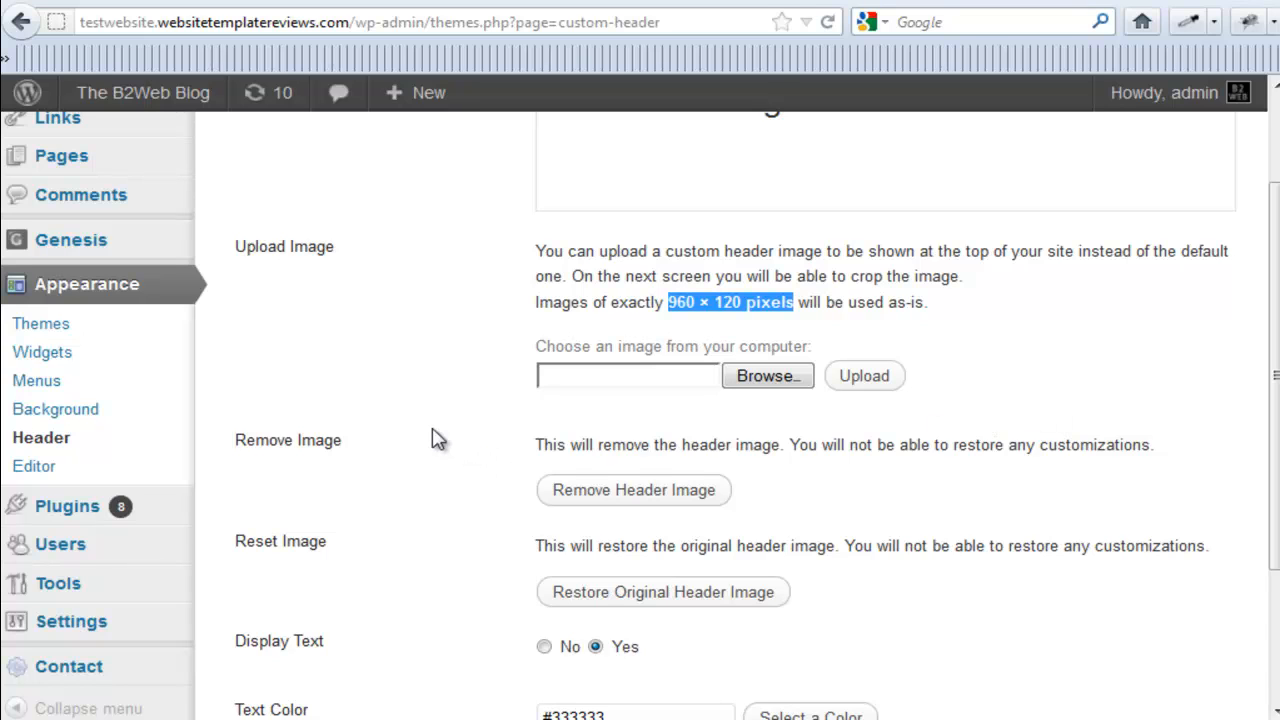
{"action": "mouse_move", "coordinate": [420, 432]}
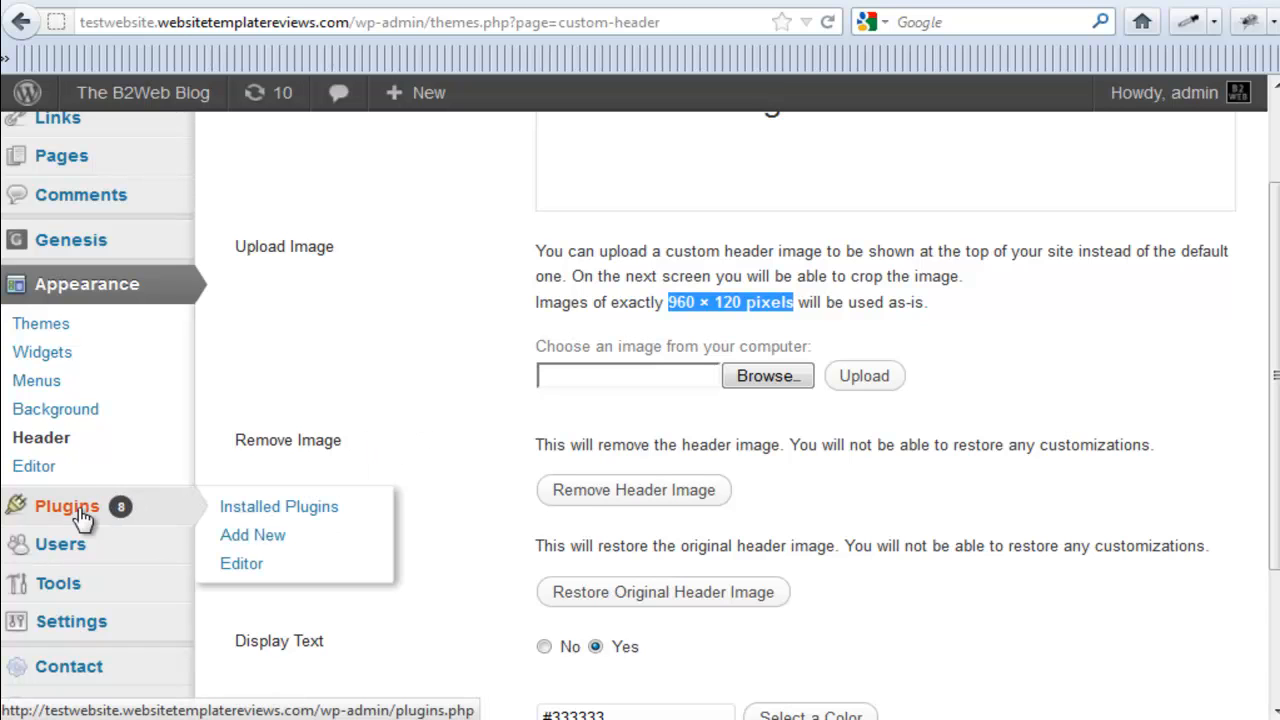
{"action": "left_click", "coordinate": [68, 504]}
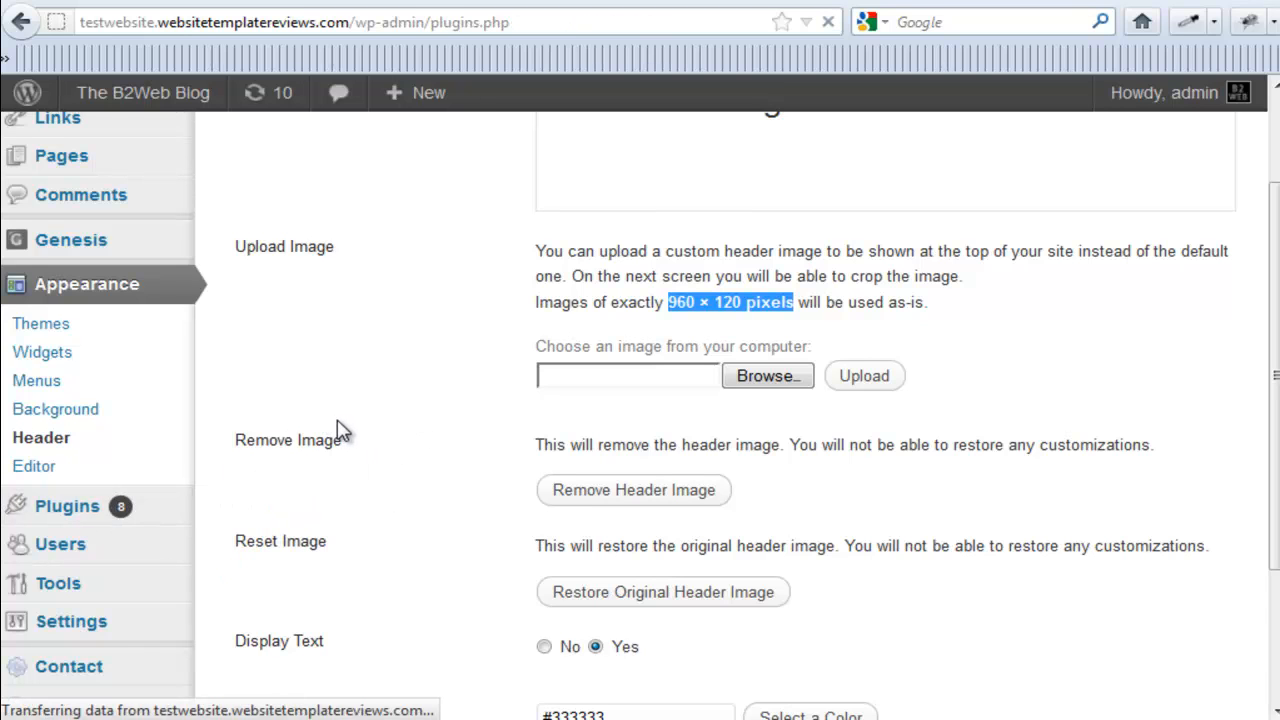
- Browse the Plugins list of 21 installed plugins such as Akismet and All in One SEO Pack
{"action": "left_click", "coordinate": [68, 504]}
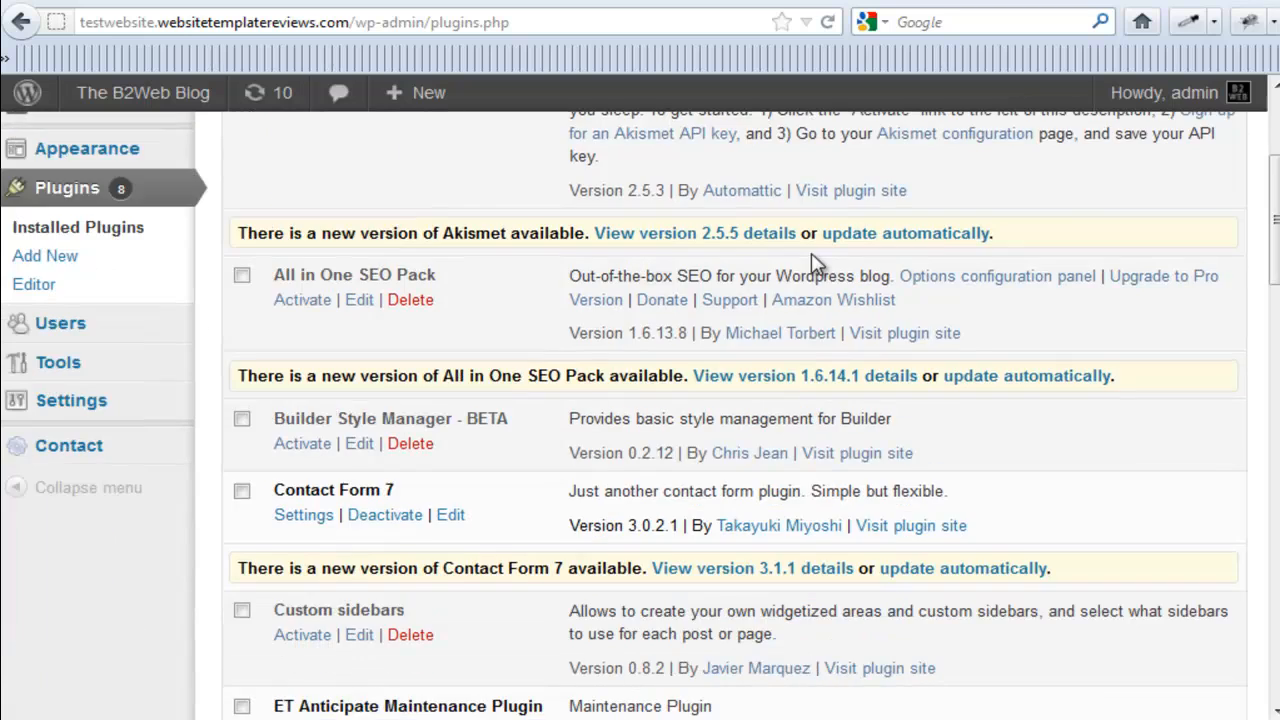
{"action": "scroll", "scroll_direction": "down", "scroll_amount": 3}
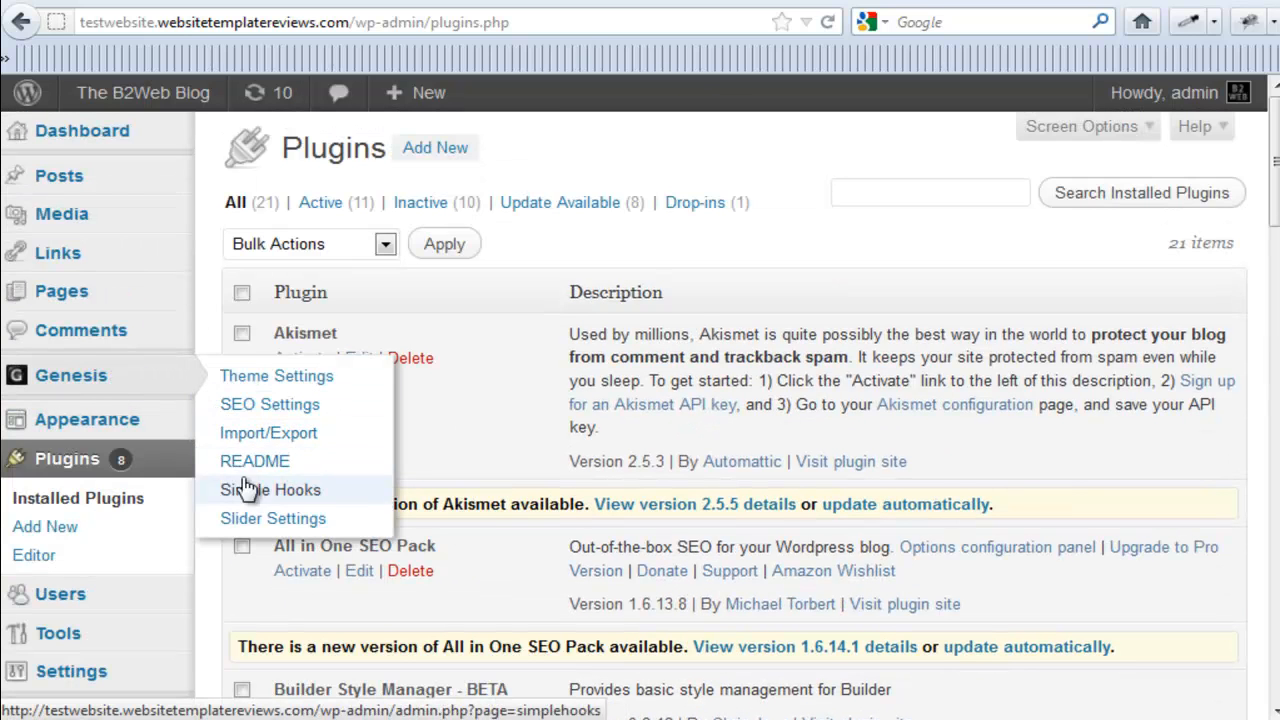
{"action": "mouse_move", "coordinate": [268, 432]}
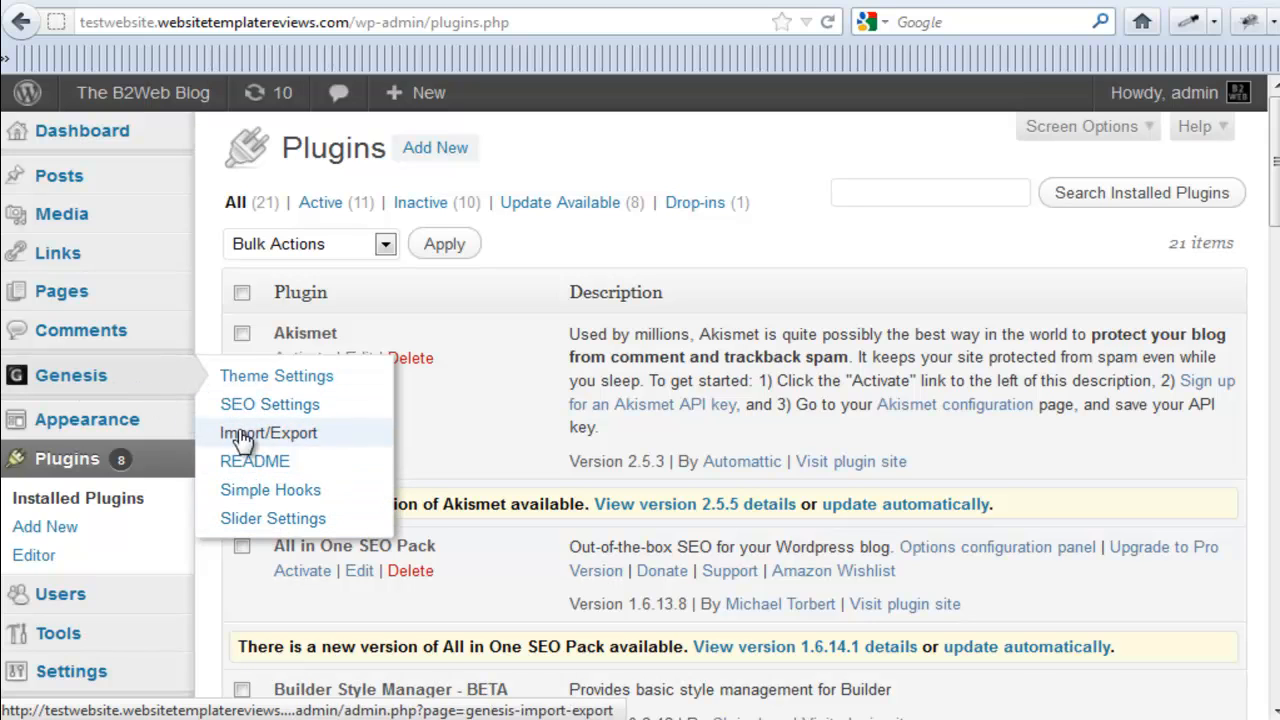
{"action": "mouse_move", "coordinate": [270, 488]}
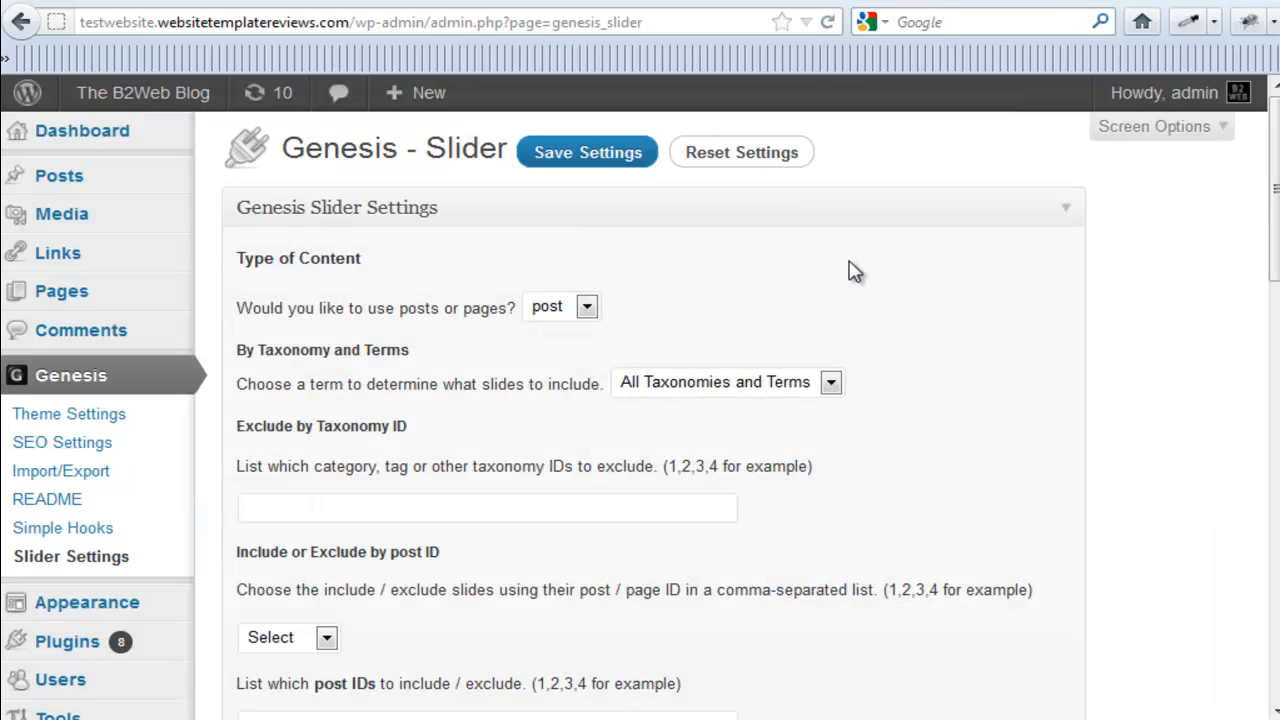
- Review the Genesis Slider display, content and excerpt settings and return to the top of the page
{"action": "scroll", "scroll_direction": "down", "scroll_amount": 3}
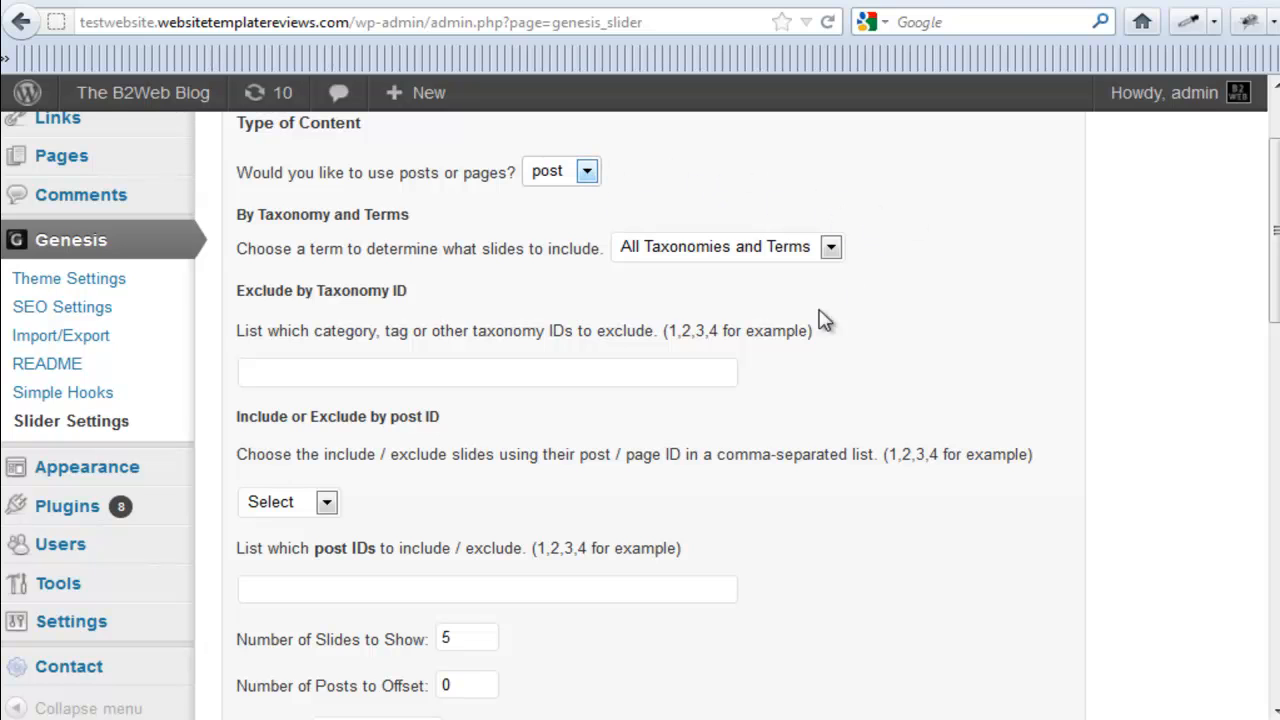
{"action": "mouse_move", "coordinate": [944, 404]}
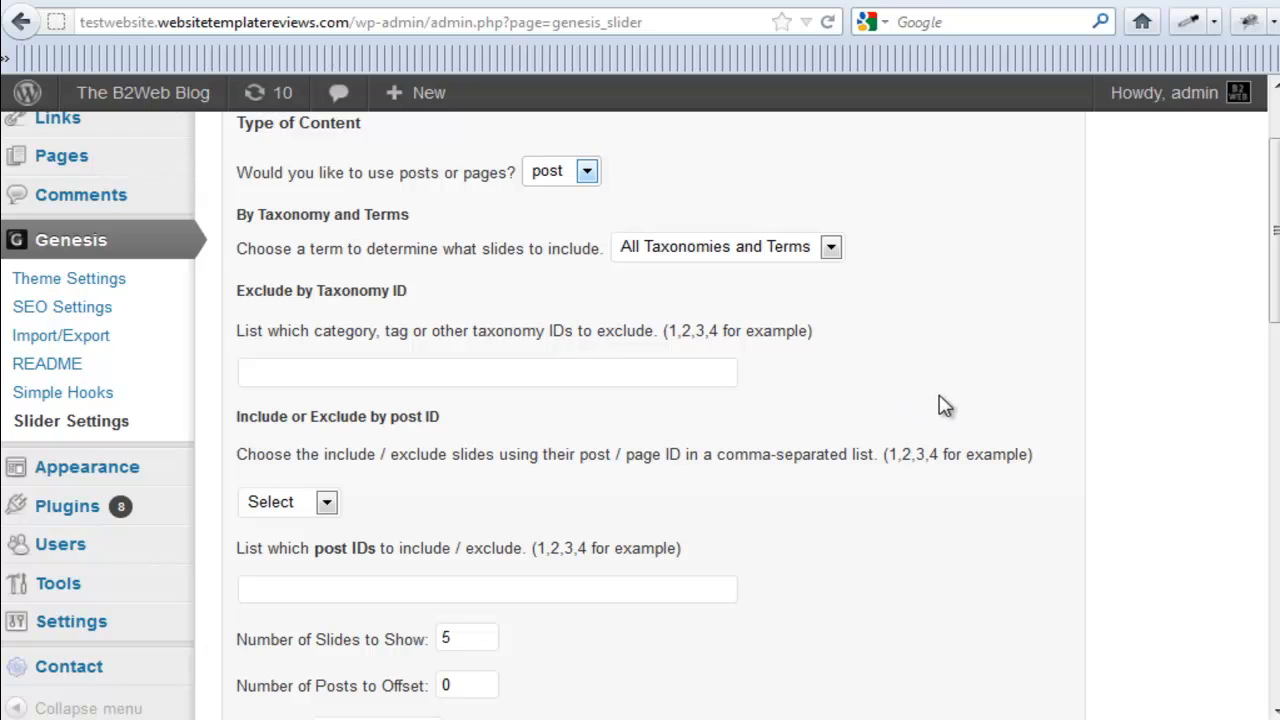
{"action": "mouse_move", "coordinate": [940, 404]}
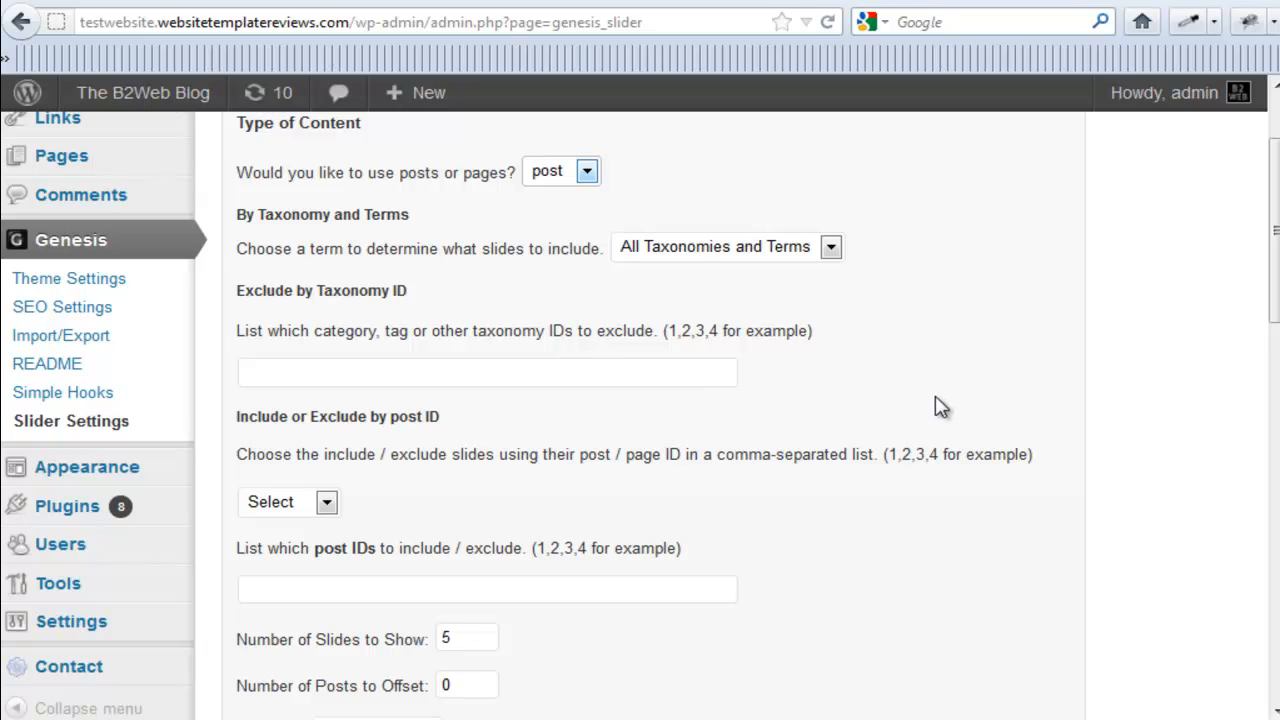
{"action": "scroll", "scroll_direction": "down", "scroll_amount": 3}
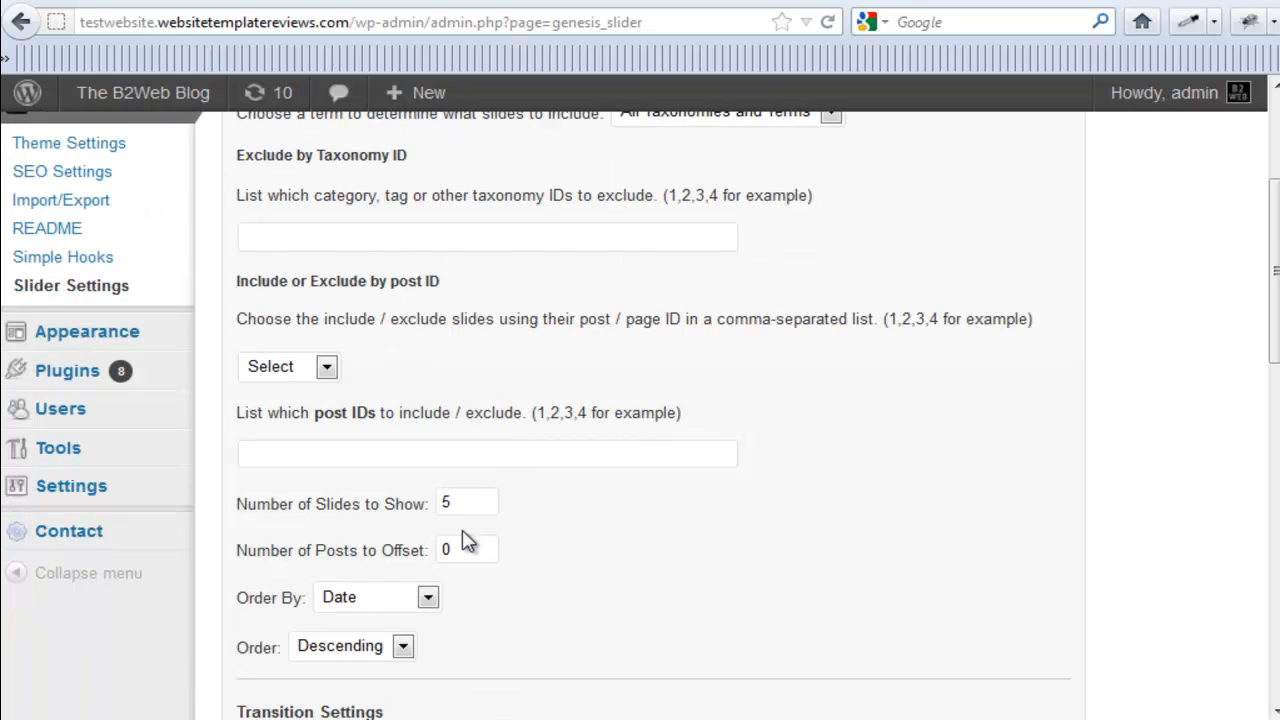
{"action": "scroll", "scroll_direction": "down", "scroll_amount": 3}
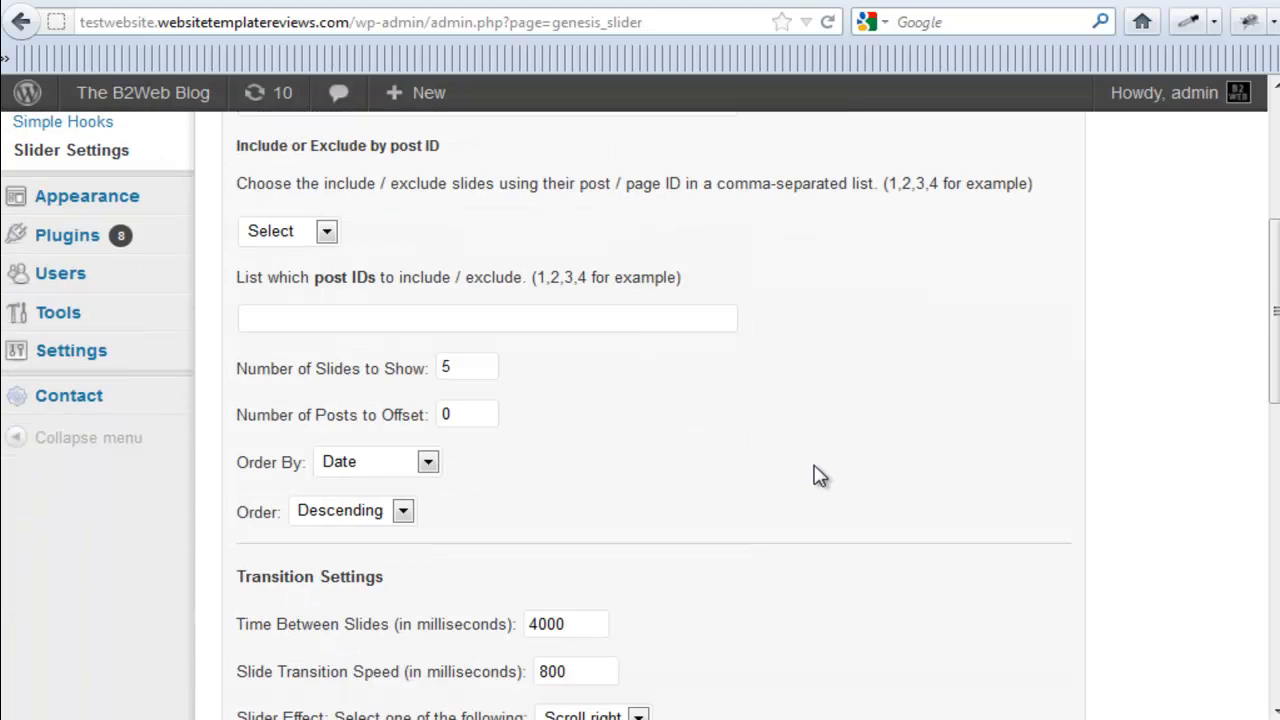
{"action": "scroll", "scroll_direction": "down", "scroll_amount": 3}
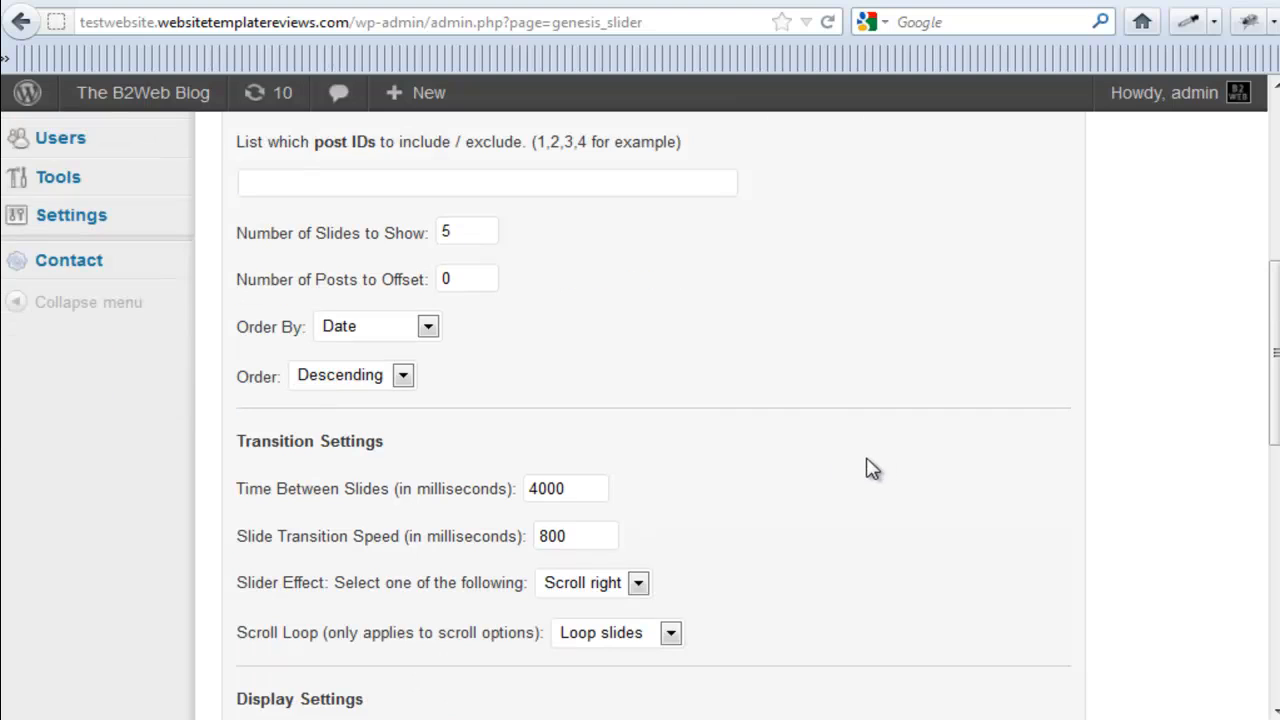
{"action": "mouse_move", "coordinate": [836, 490]}
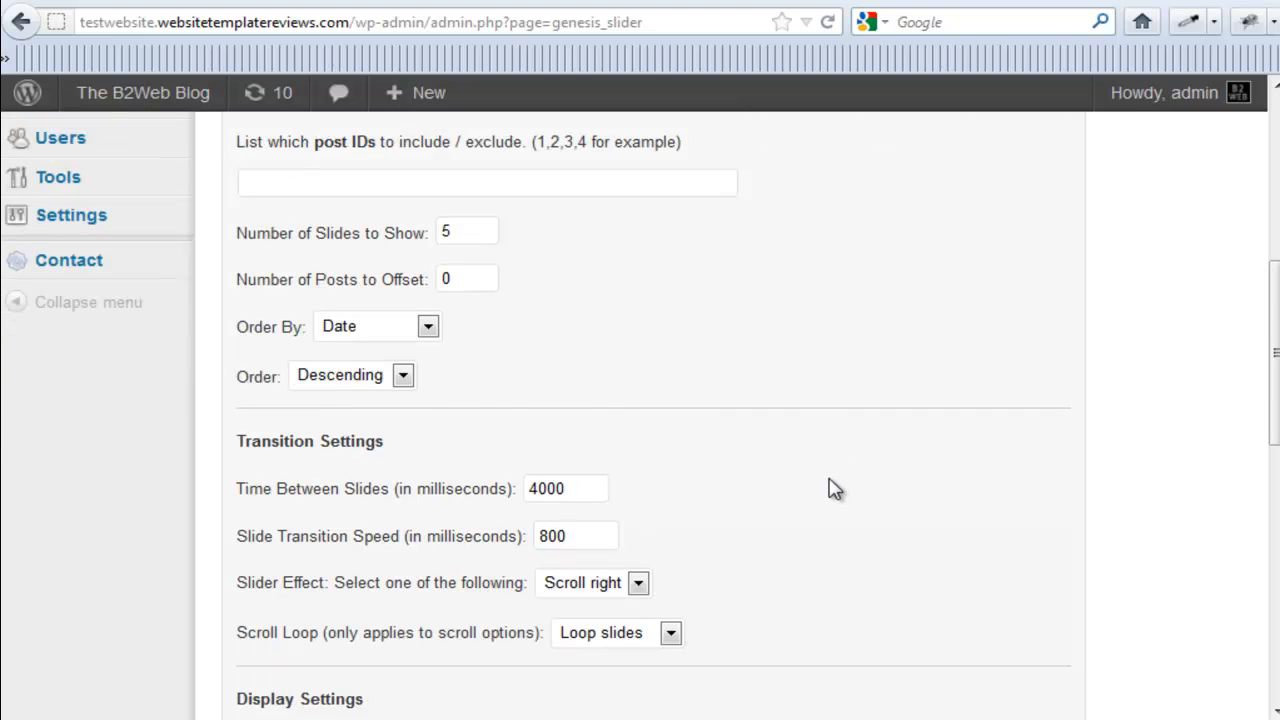
{"action": "scroll", "scroll_direction": "down", "scroll_amount": 3}
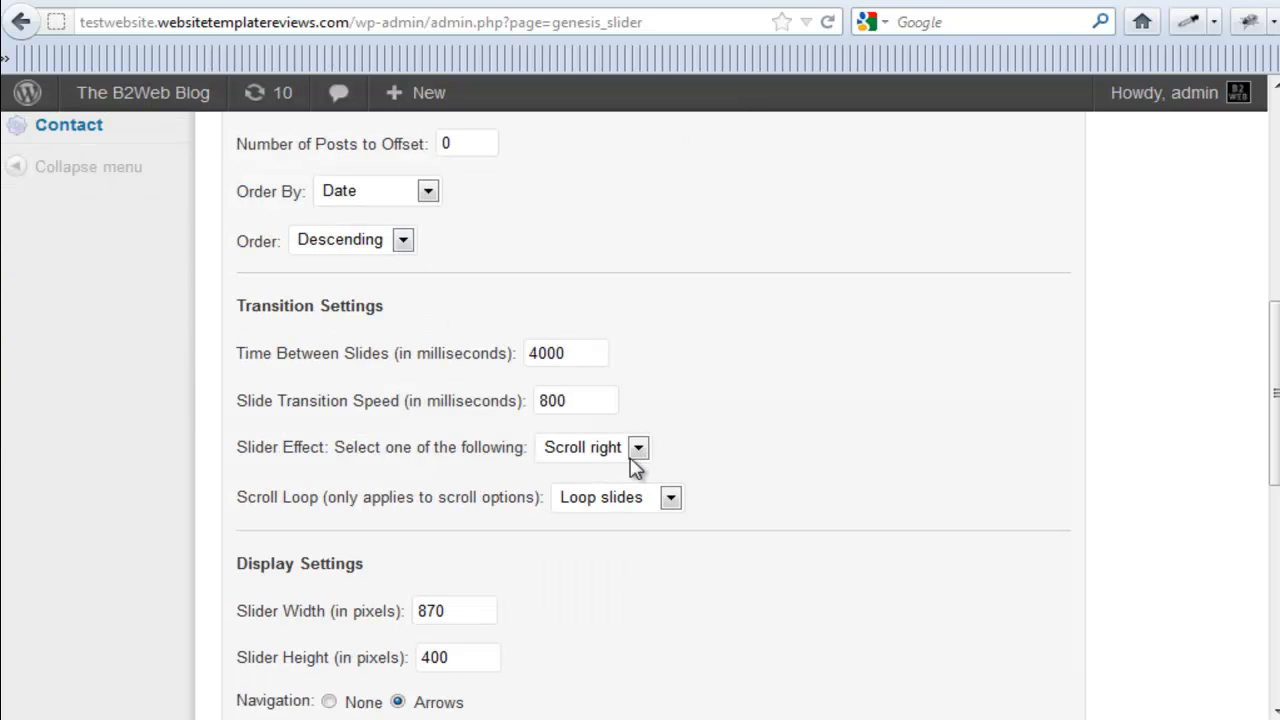
{"action": "left_click", "coordinate": [636, 448]}
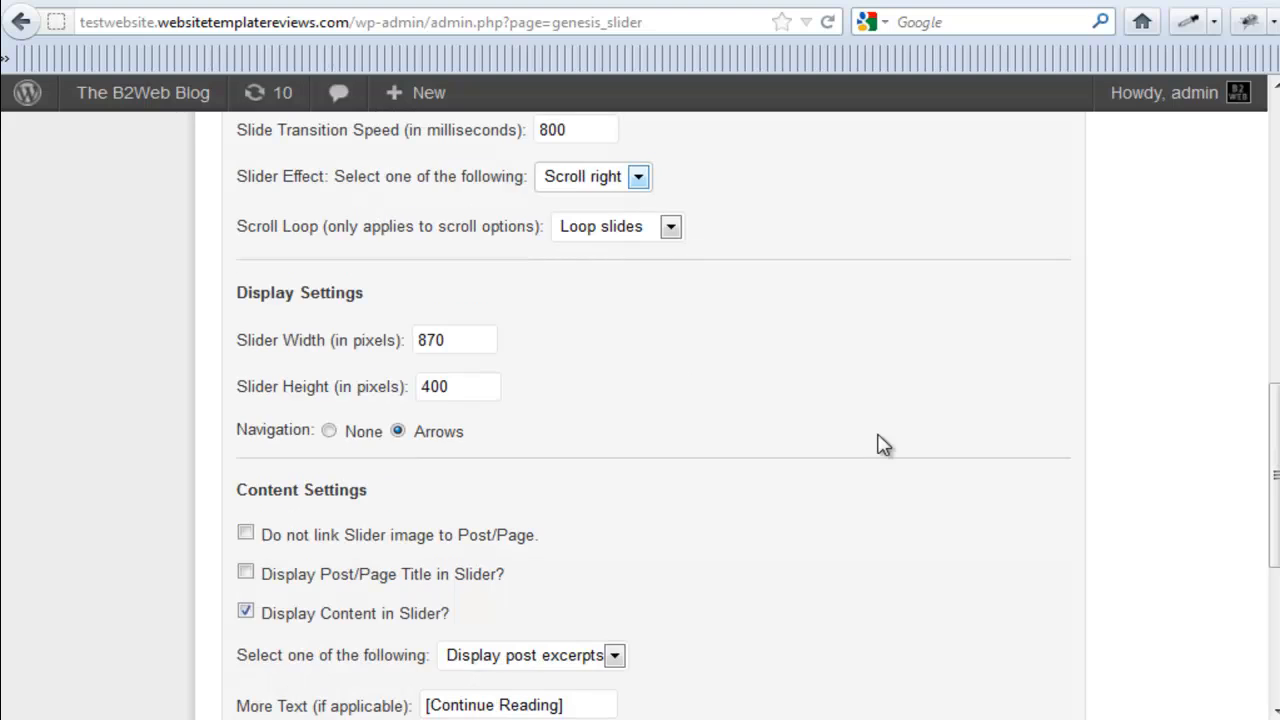
{"action": "mouse_move", "coordinate": [518, 404]}
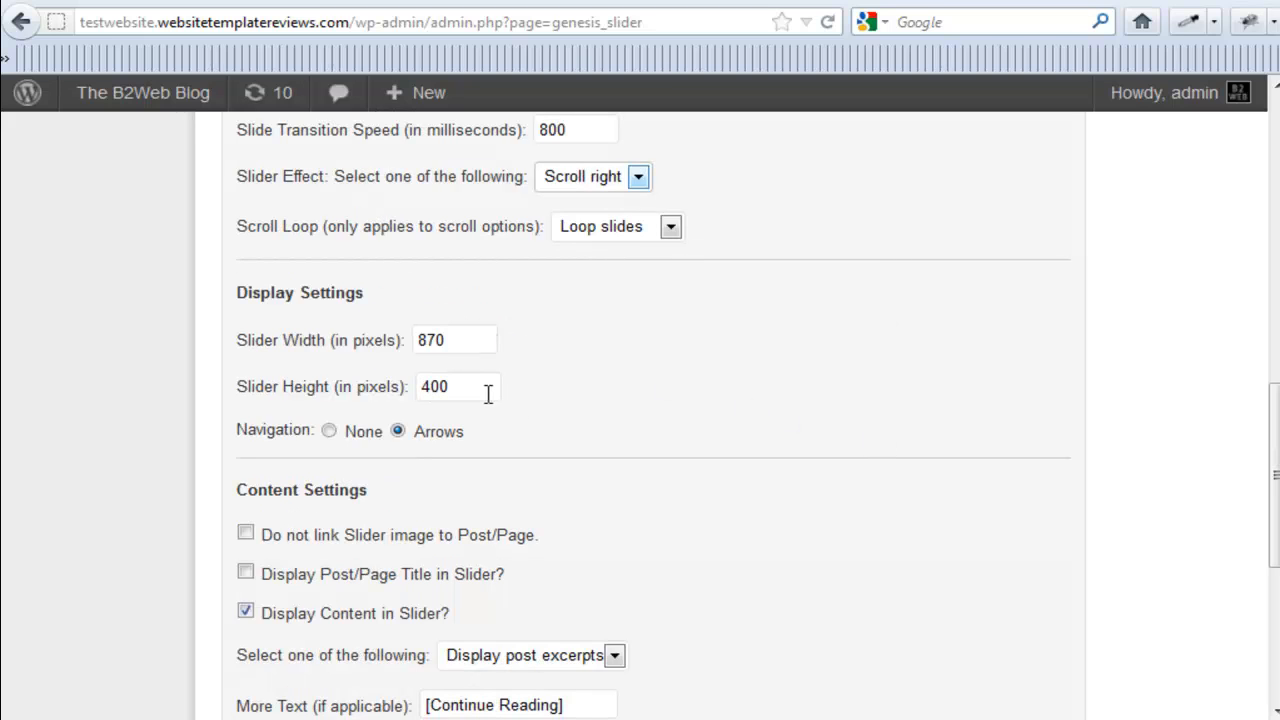
{"action": "mouse_move", "coordinate": [518, 380]}
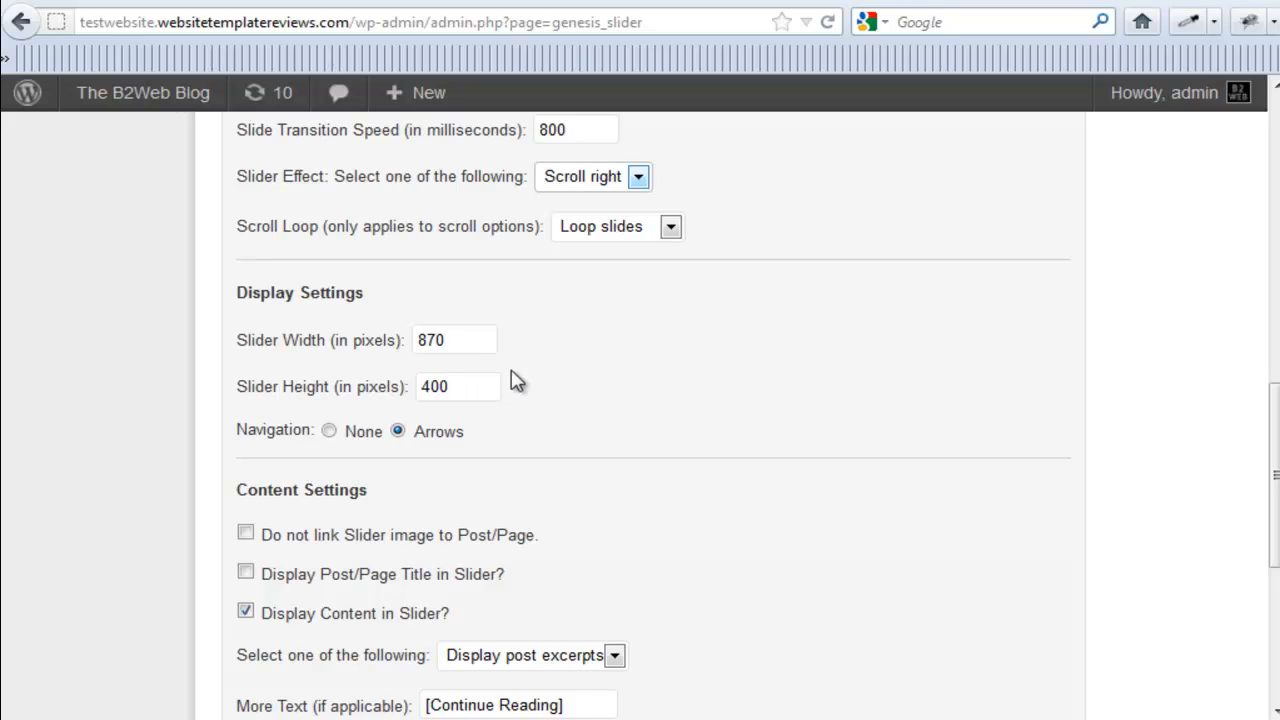
{"action": "mouse_move", "coordinate": [598, 408]}
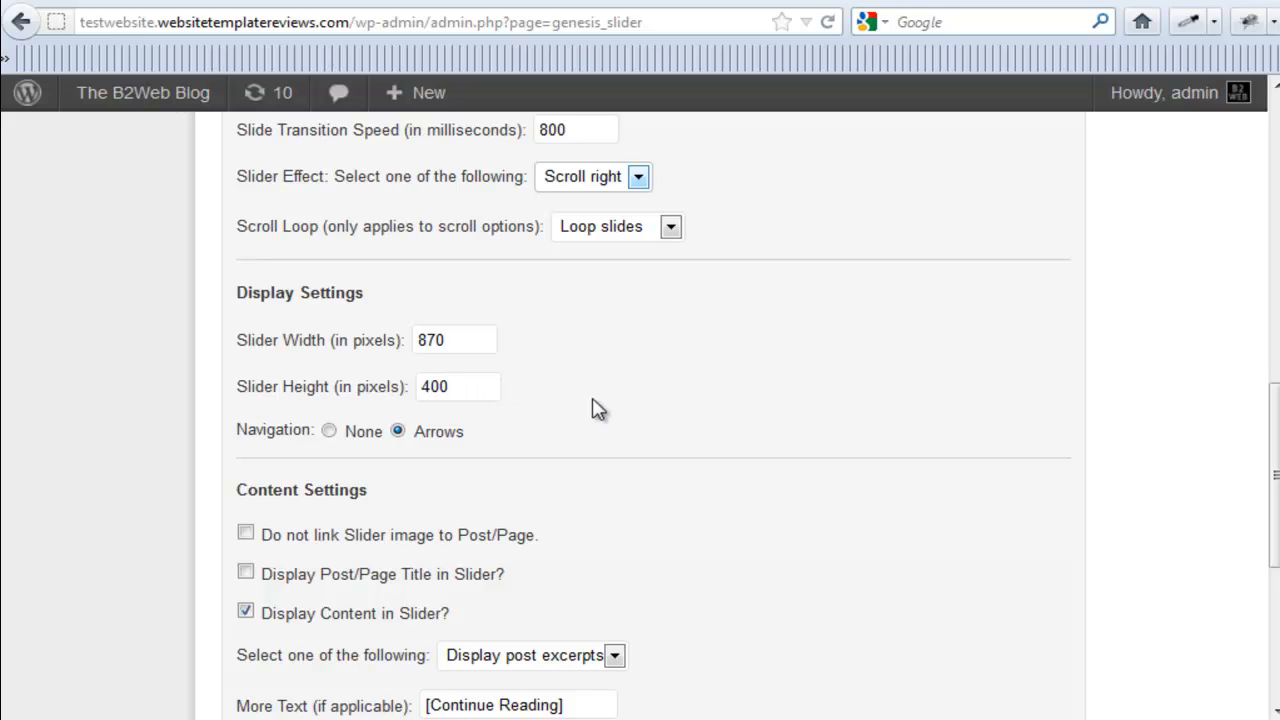
{"action": "mouse_move", "coordinate": [500, 376]}
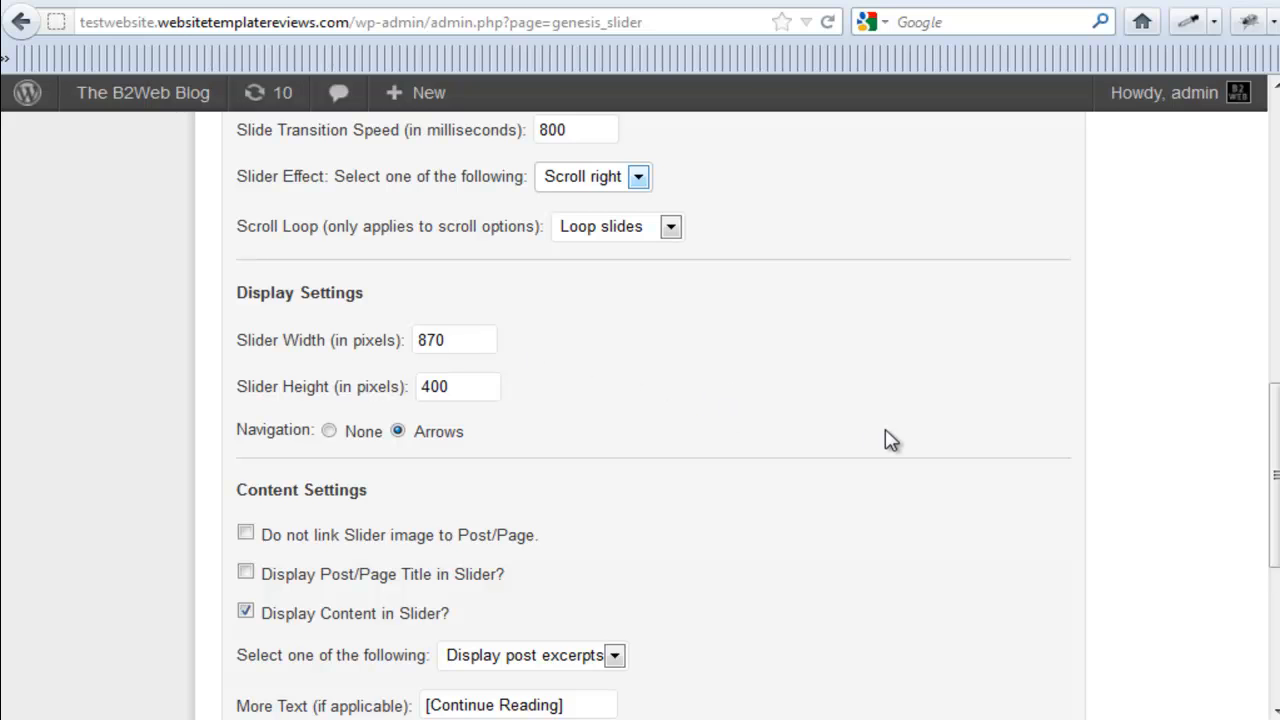
{"action": "scroll", "scroll_direction": "down", "scroll_amount": 3}
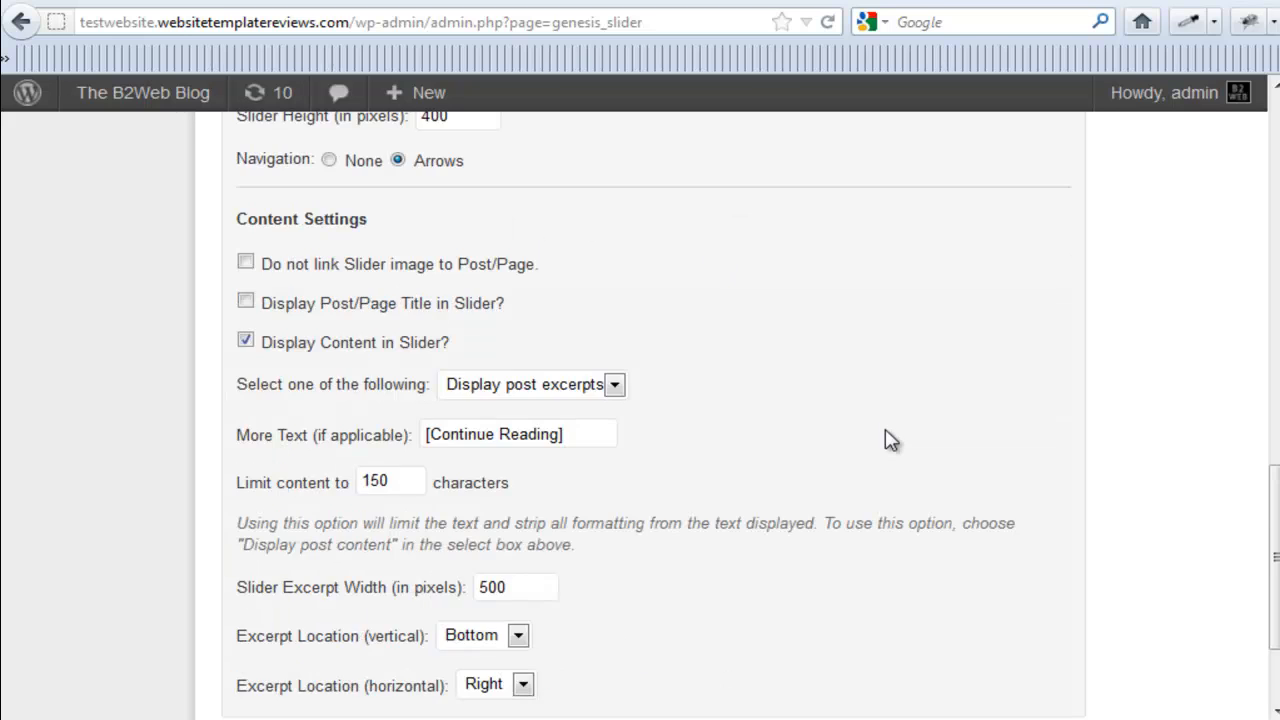
{"action": "scroll", "scroll_direction": "down", "scroll_amount": 3}
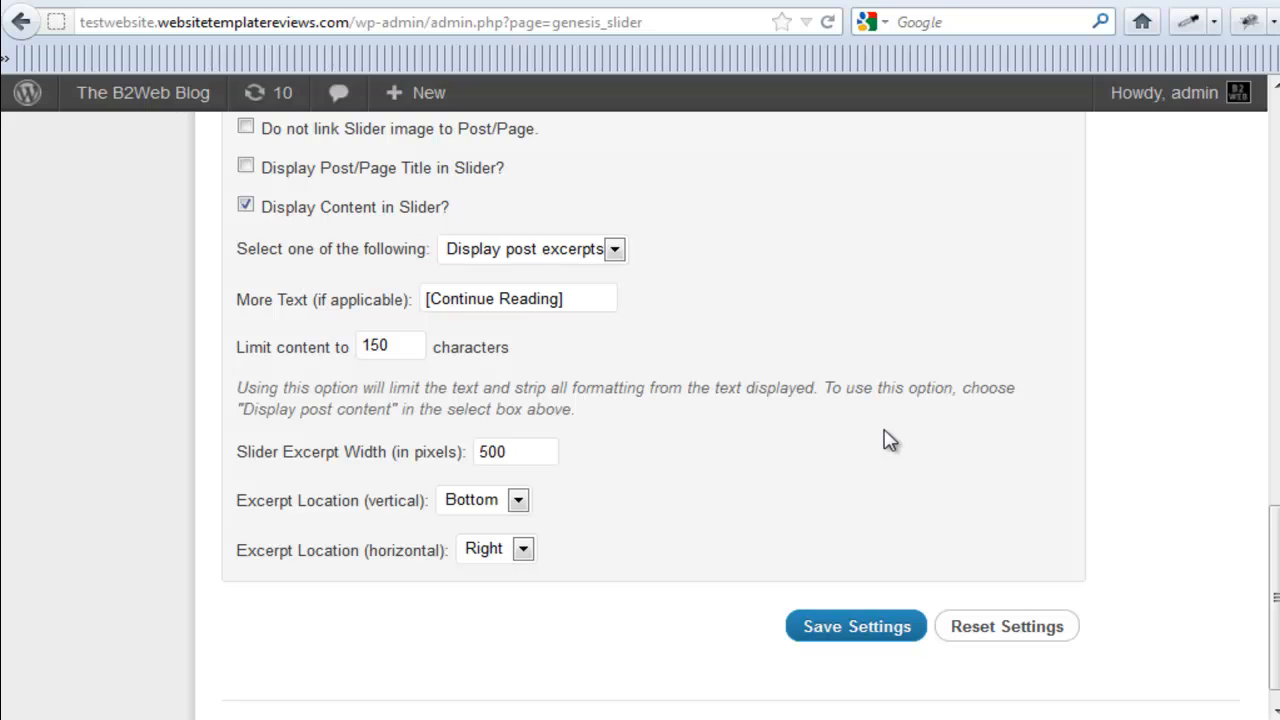
{"action": "mouse_move", "coordinate": [882, 442]}
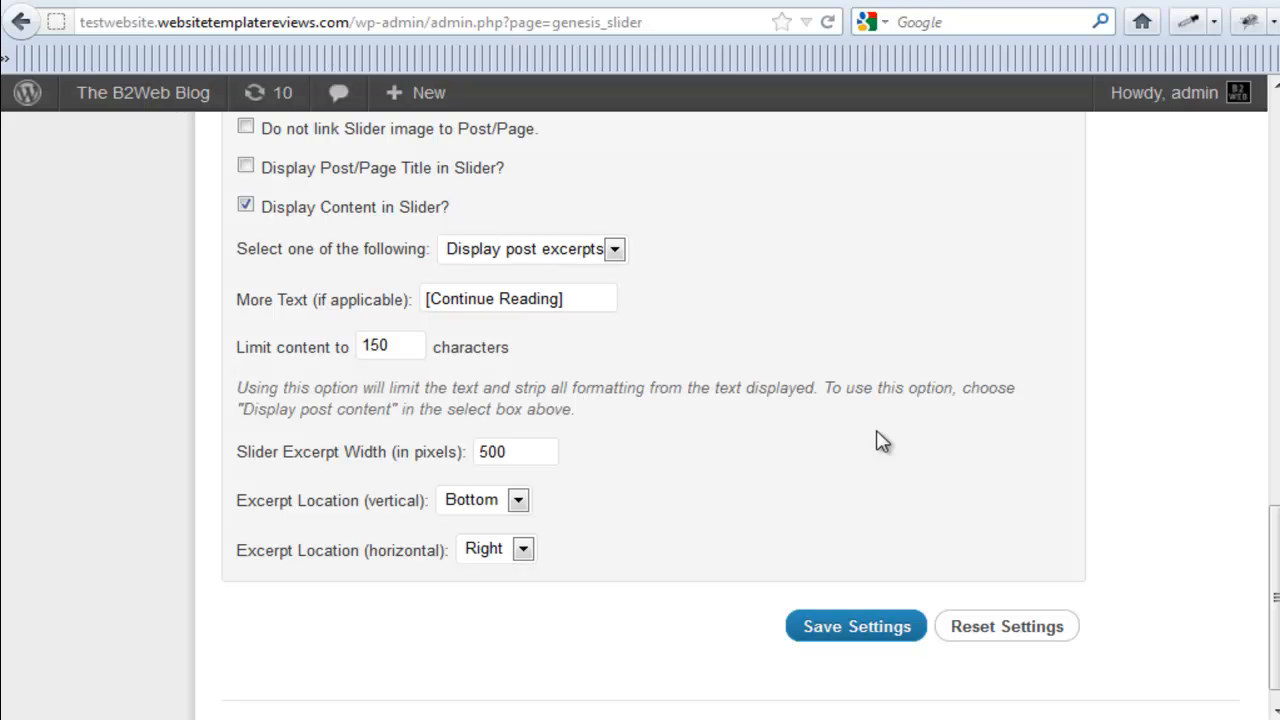
{"action": "mouse_move", "coordinate": [880, 442]}
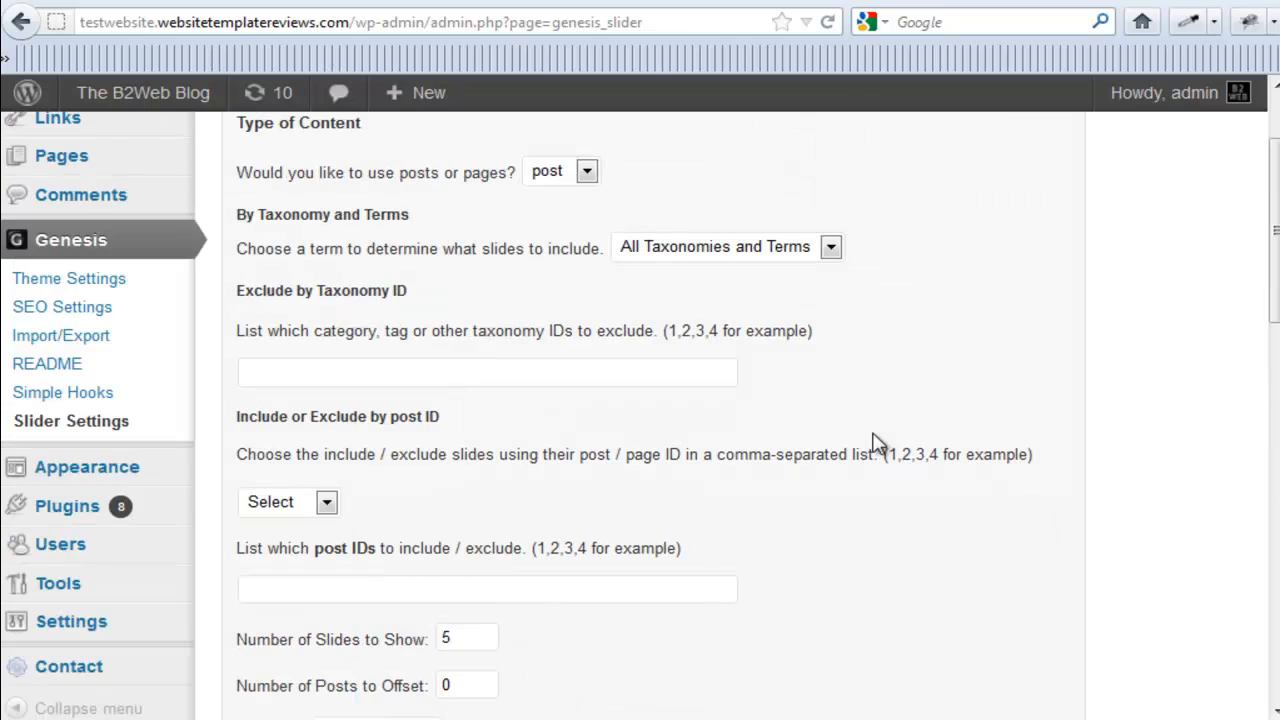
{"action": "scroll", "scroll_direction": "up", "scroll_amount": 3}
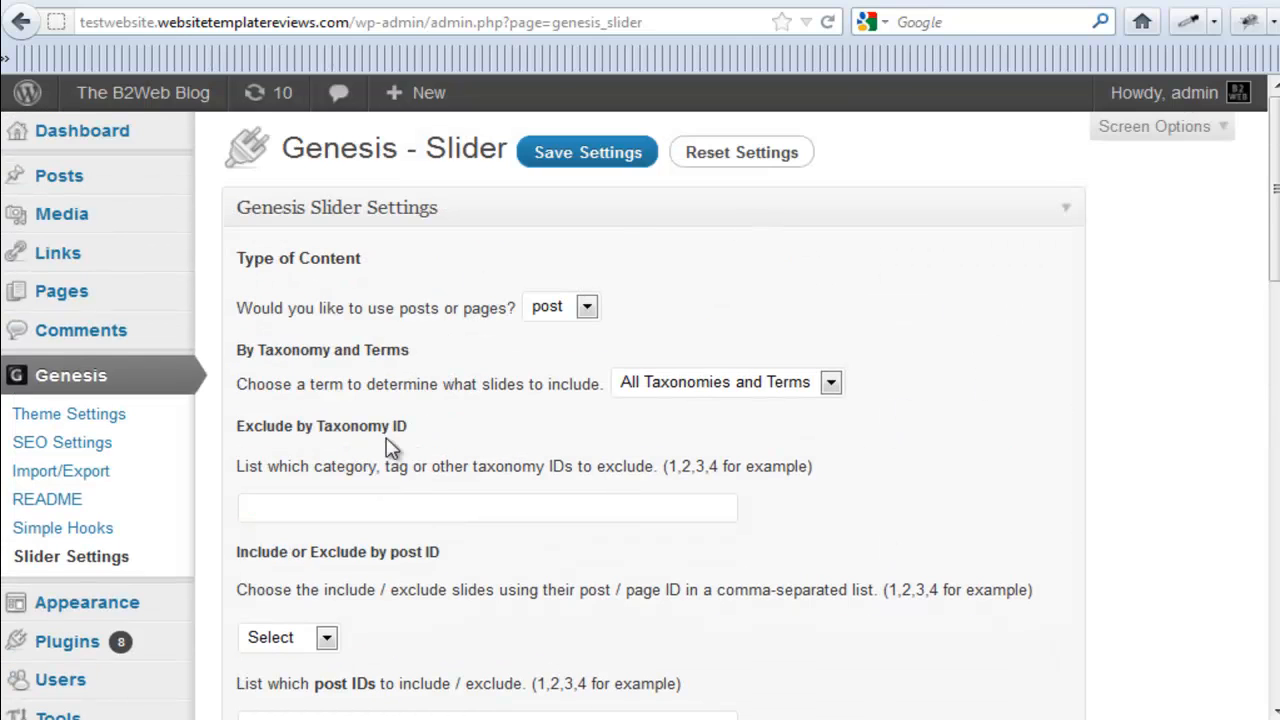
{"action": "mouse_move", "coordinate": [948, 408]}
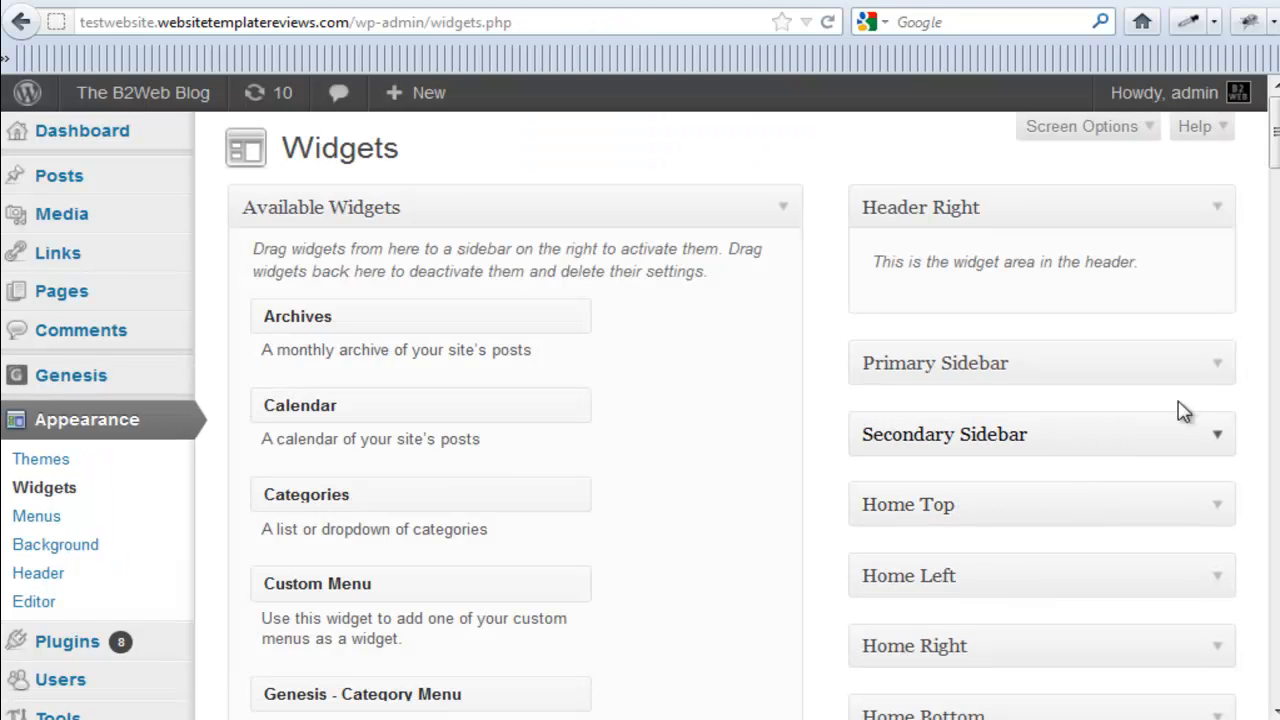
- Expand the Home Top widget area and place the Genesis - Slider widget into it
{"action": "scroll", "scroll_direction": "down", "scroll_amount": 3}
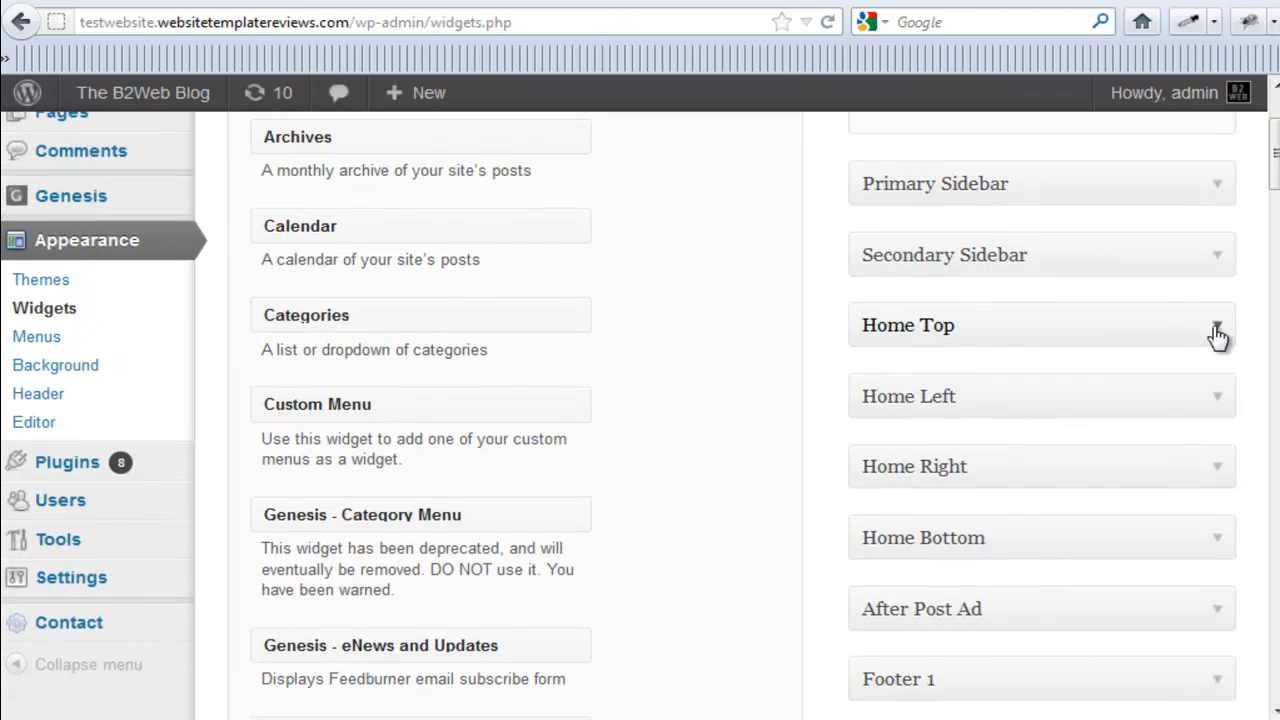
{"action": "left_click", "coordinate": [1216, 324]}
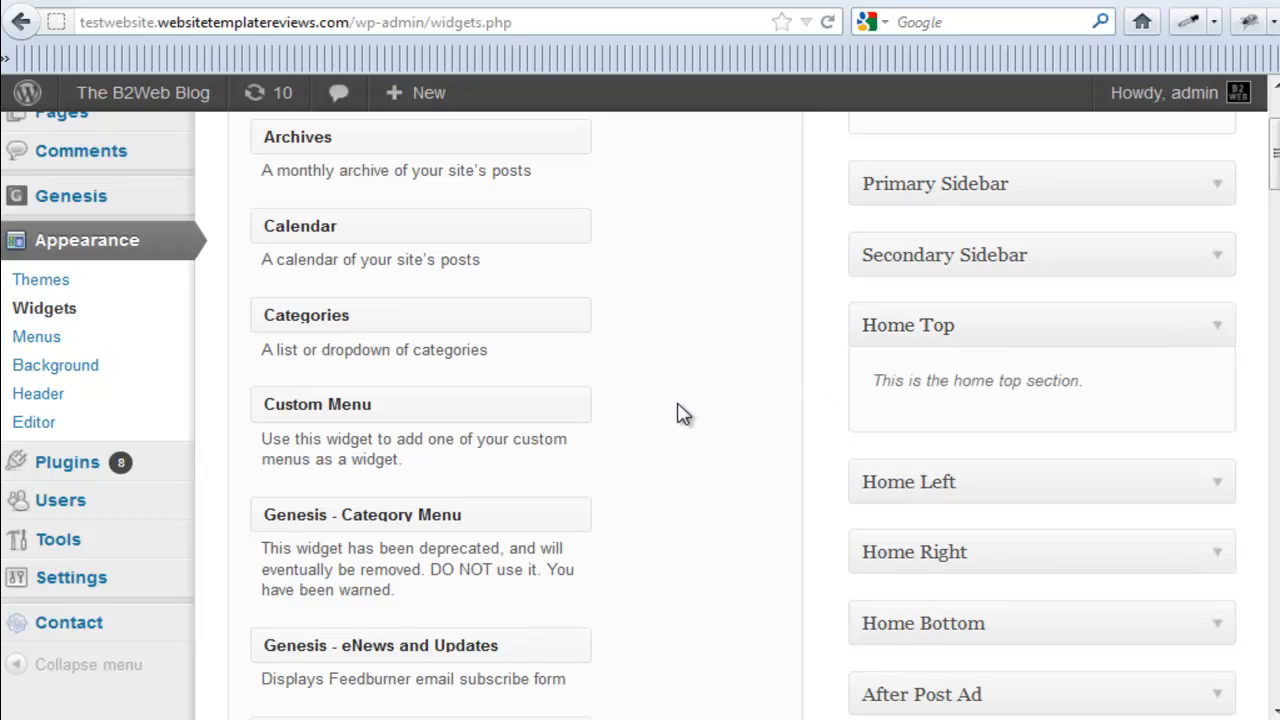
{"action": "scroll", "scroll_direction": "down", "scroll_amount": 3}
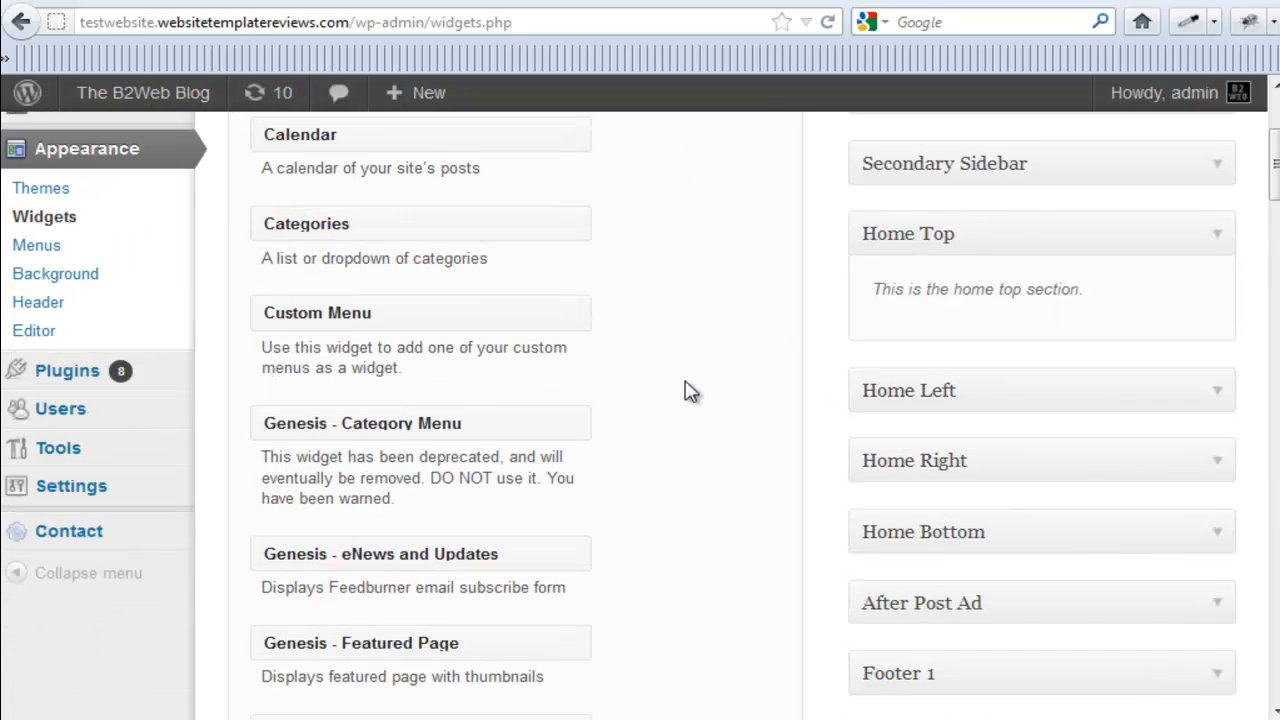
{"action": "scroll", "scroll_direction": "down", "scroll_amount": 3}
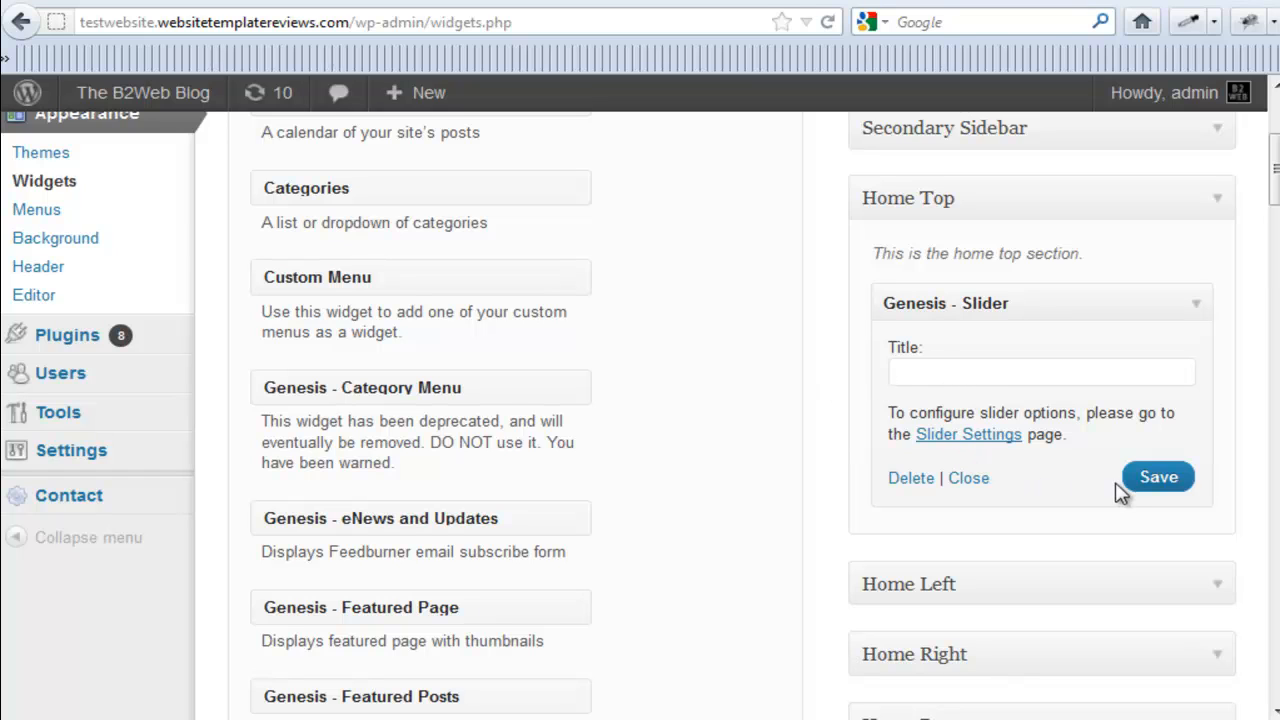
{"action": "mouse_move", "coordinate": [784, 432]}
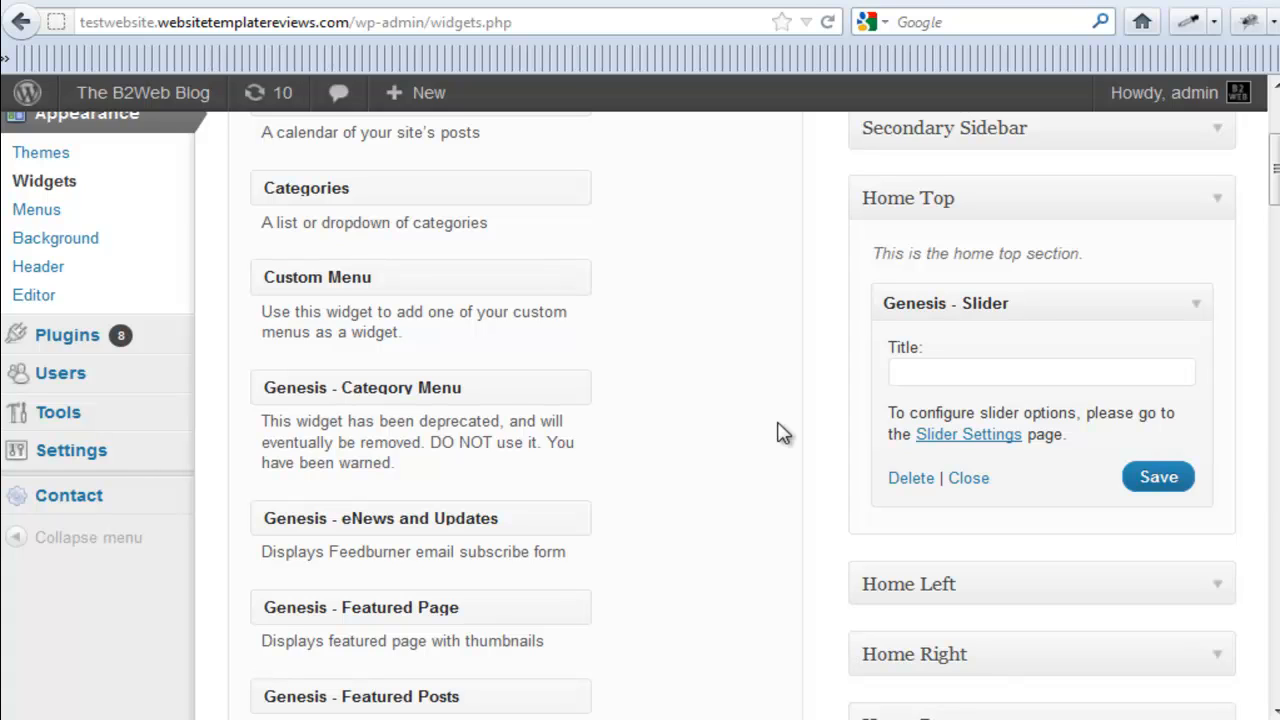
{"action": "mouse_move", "coordinate": [830, 390]}
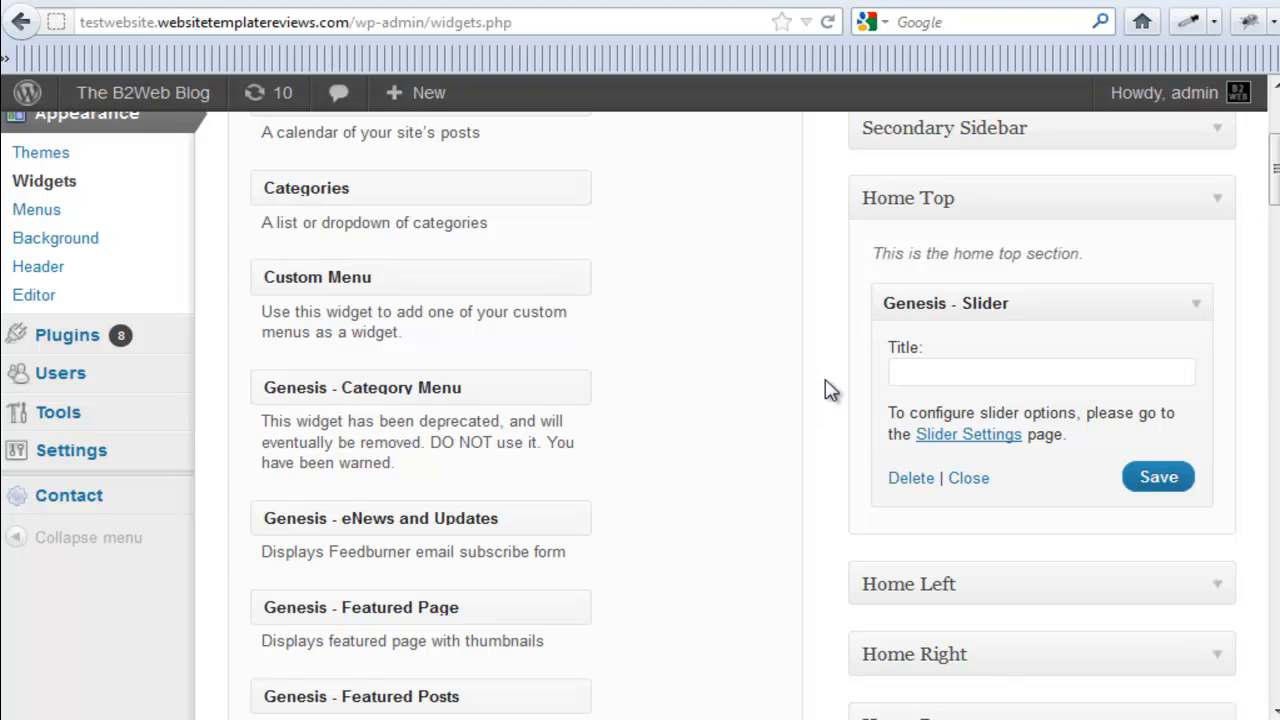